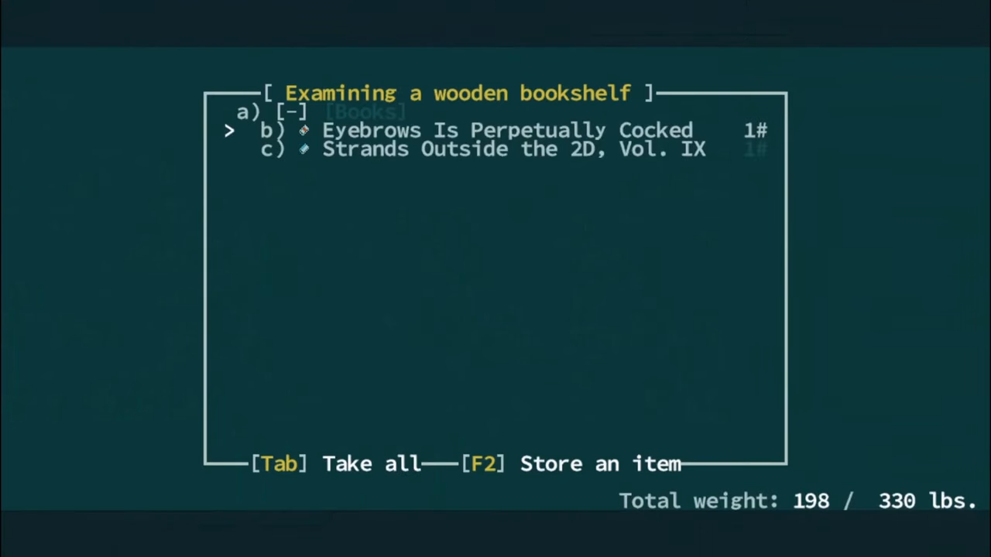
Take a book from the bookshelf and dismiss the cooking inspiration and reputation messages after destroying E-32-2.
key("Tab")
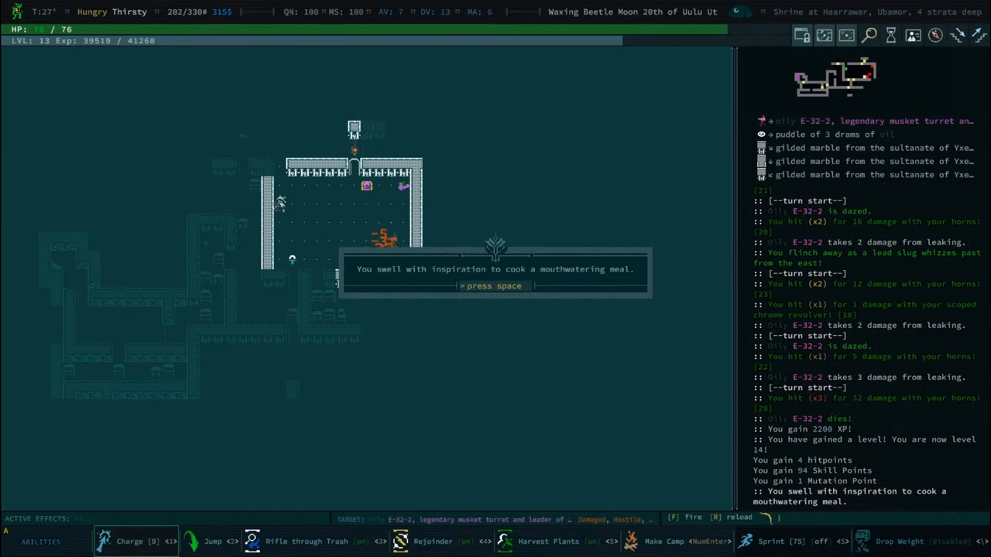
key("space")
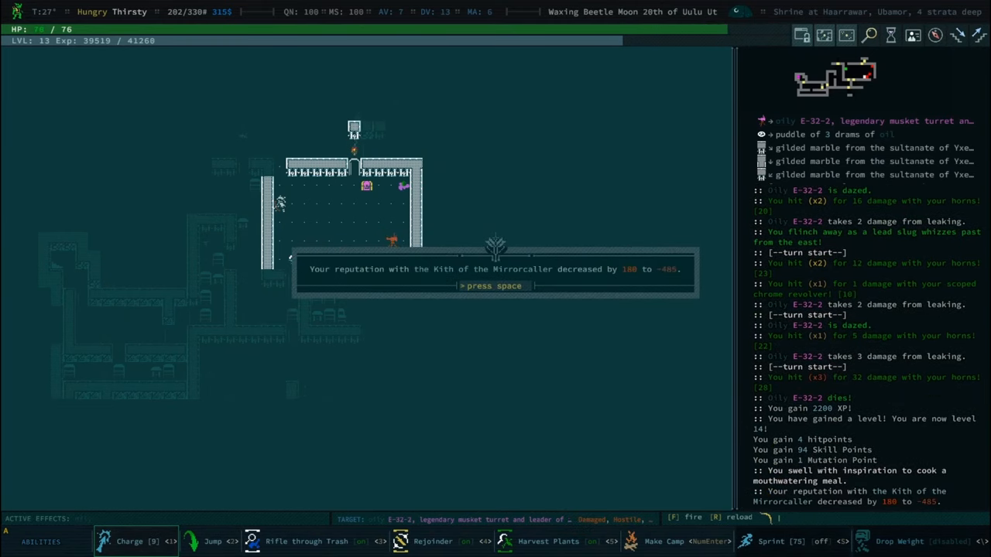
key("space")
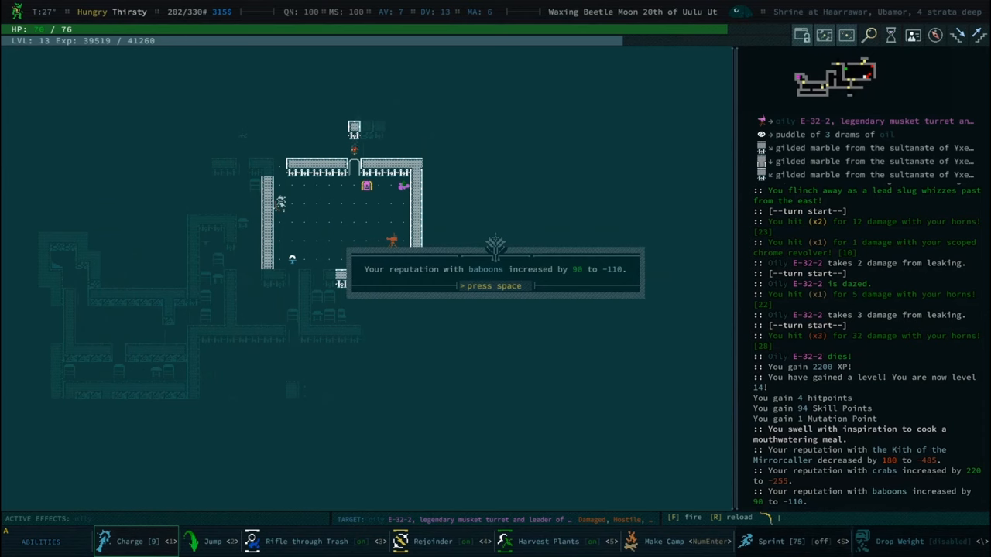
key("space")
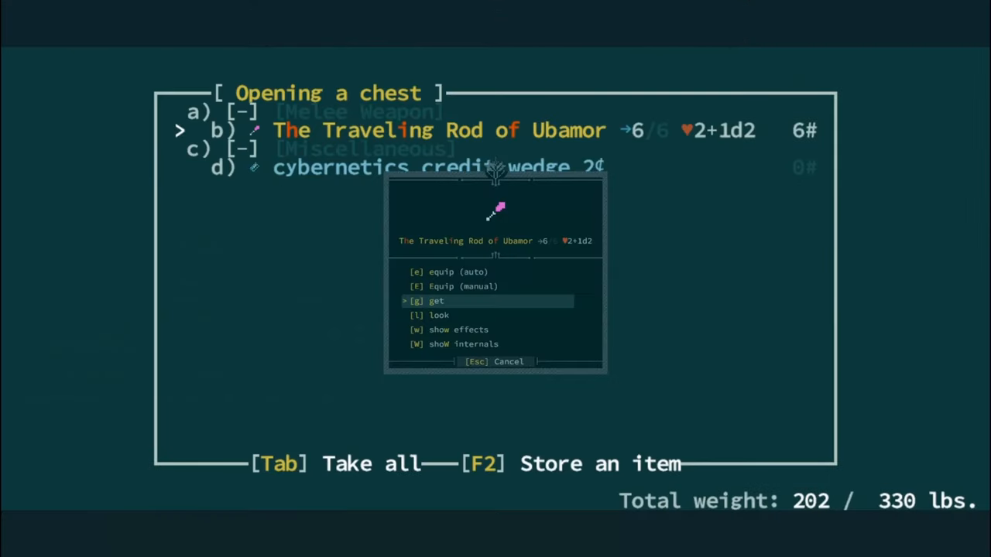
Read and take the Traveling Rod of Ubamor, close the chest and continue through the ruins.
left_click(438, 316)
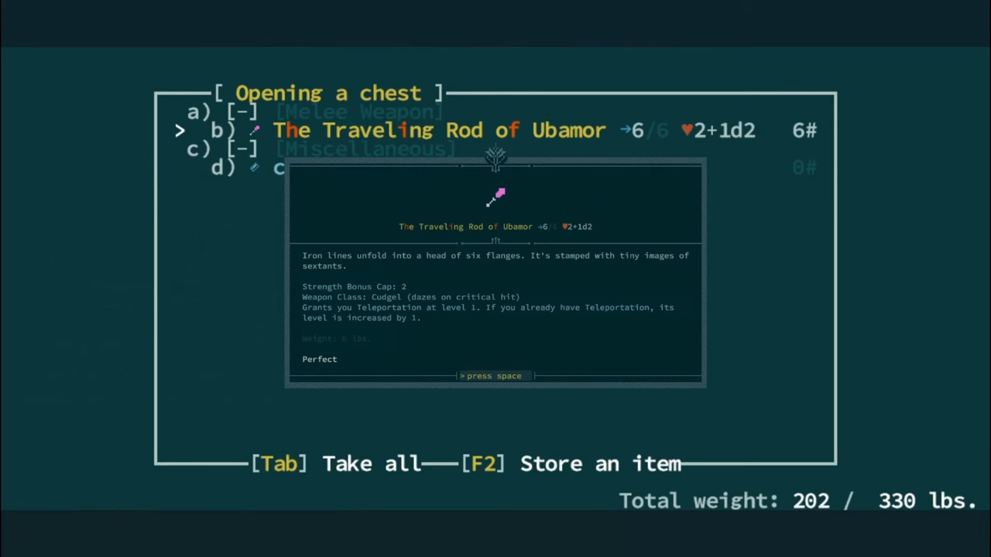
key("space")
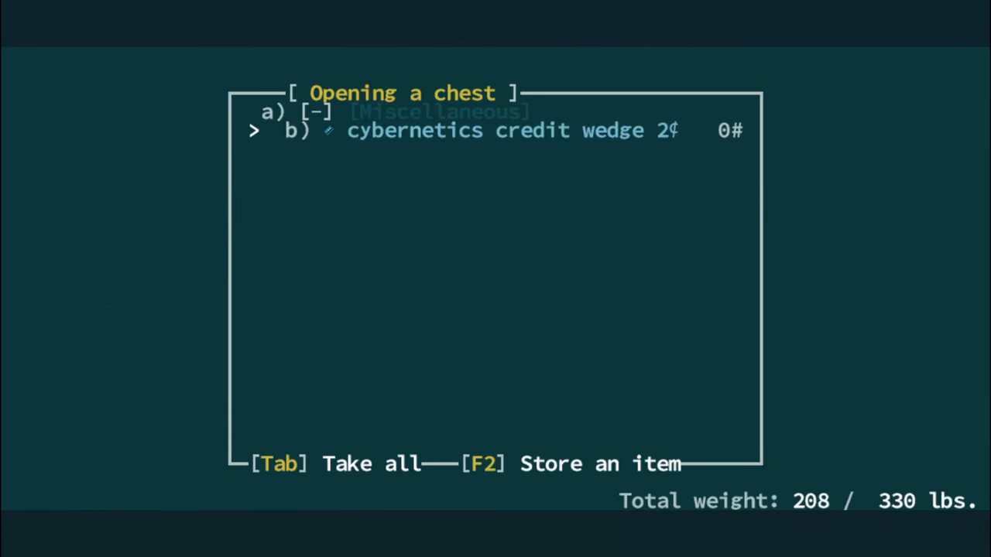
key("Tab")
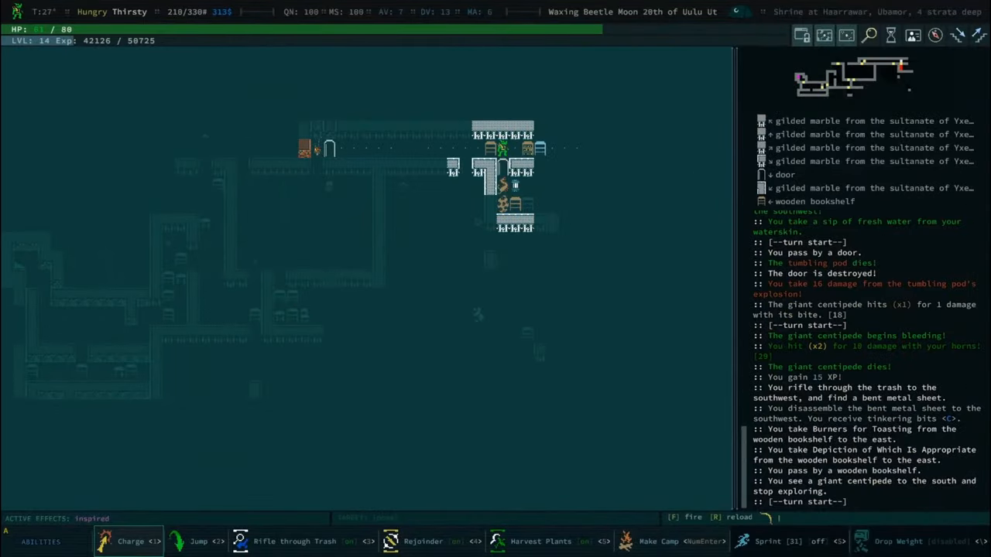
key("i")
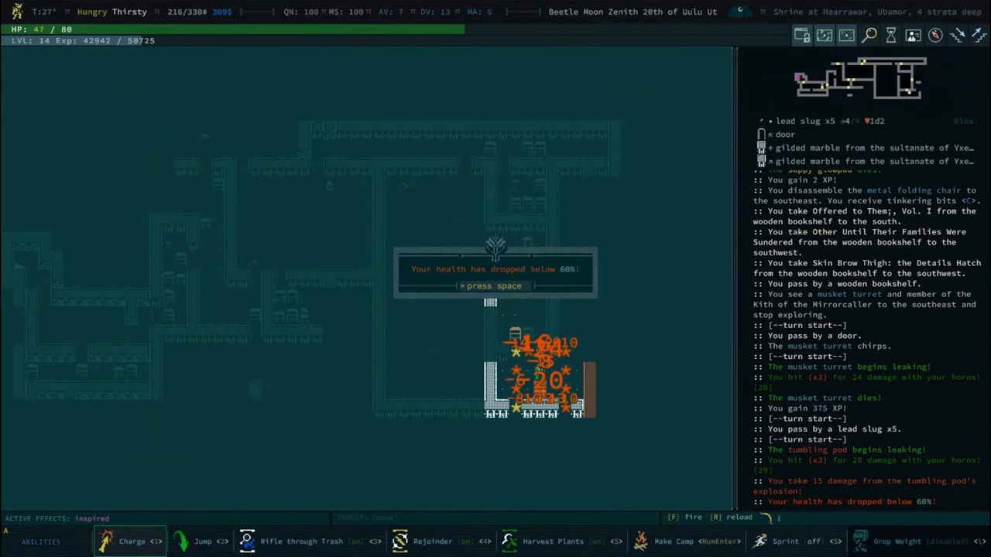
Dismiss the health warning, read both Yvermasp shrines and take another book from the bookshelf.
key("space")
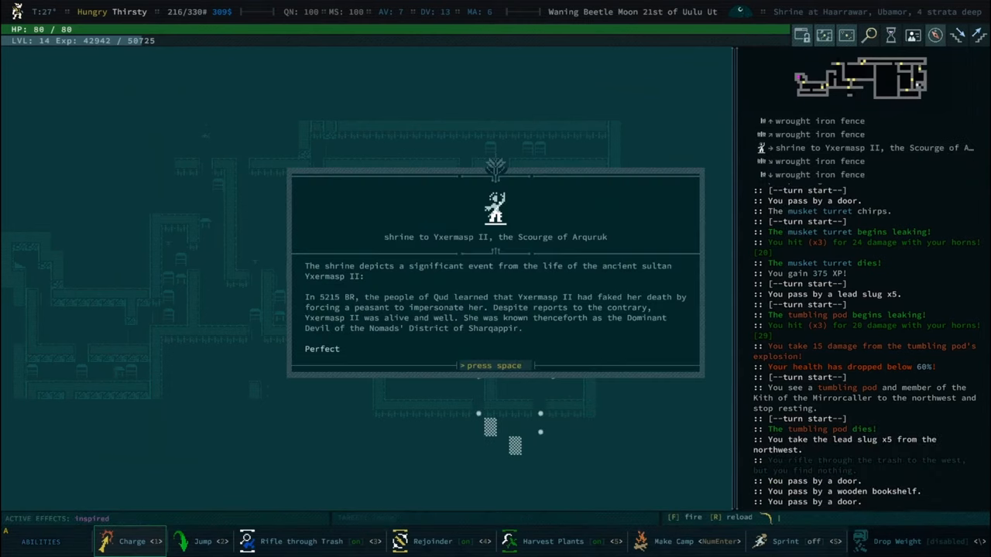
key("space")
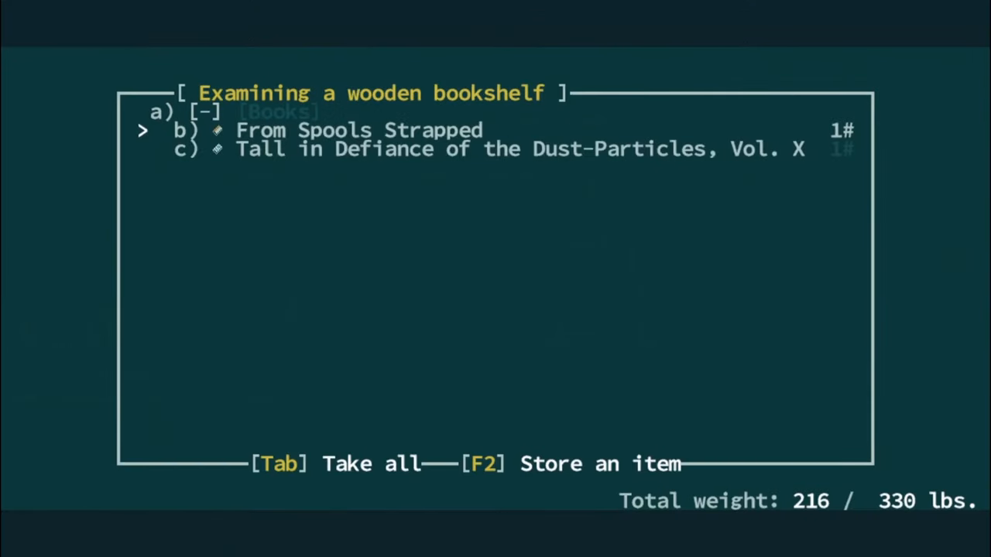
key("Tab")
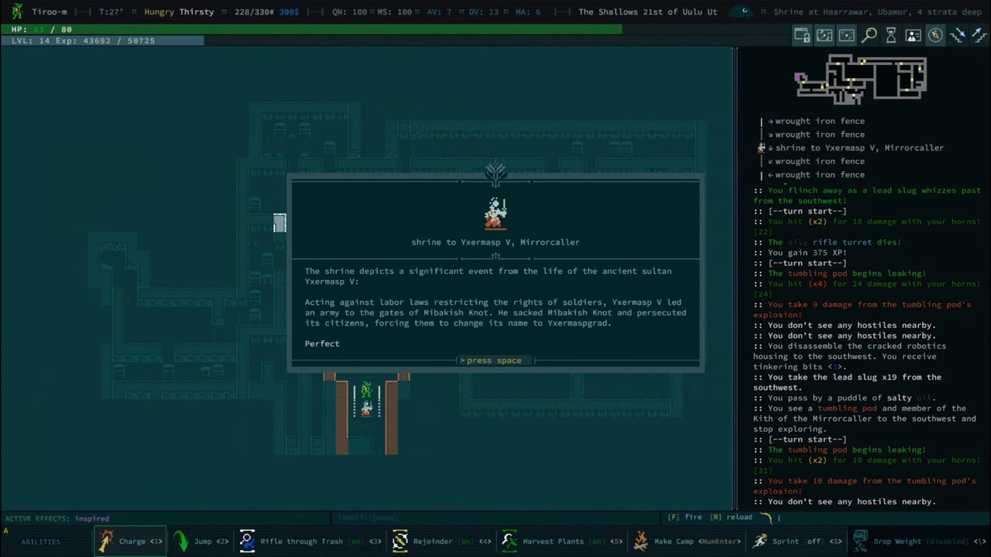
key("space")
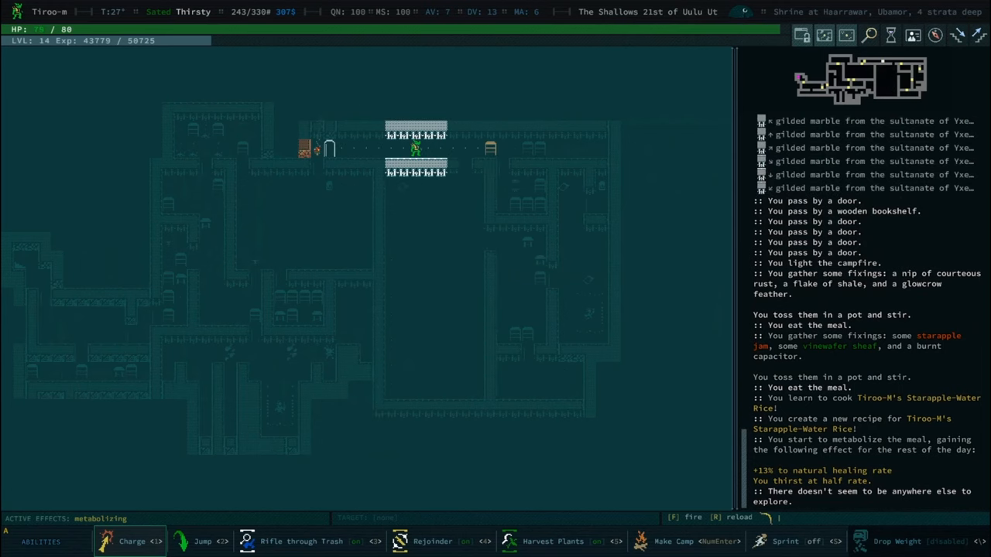
Head out of the ruins onto the overland map toward the desert canyons.
key("g")
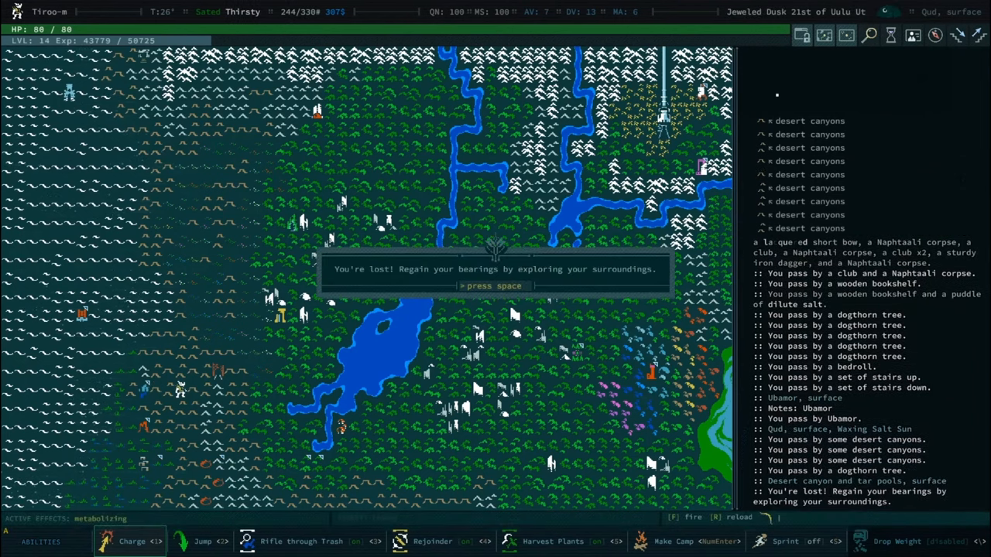
Dismiss the lost message and explore on to the locker with chain and steel boots.
key("space")
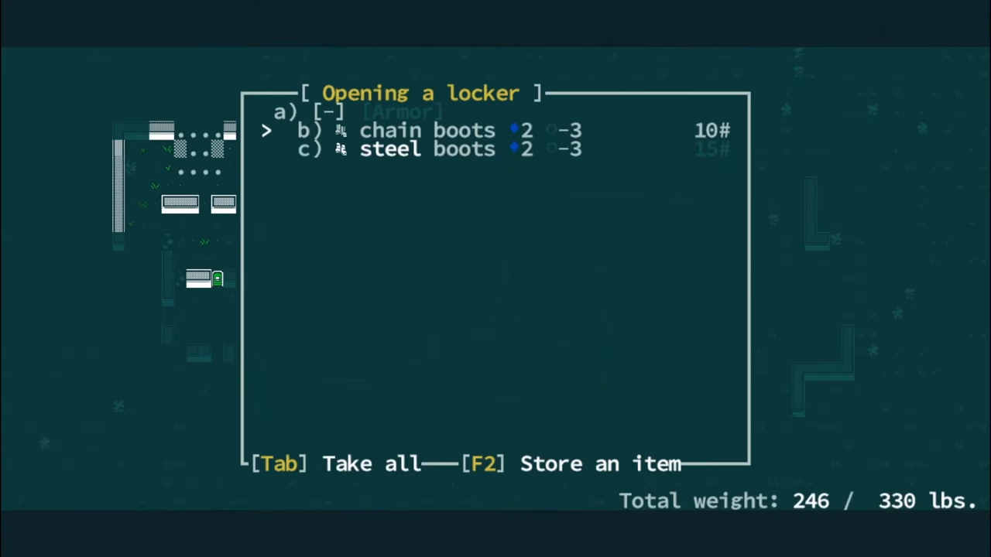
Close the locker and descend the rusted archway stairs to fight the pricklers.
key("b")
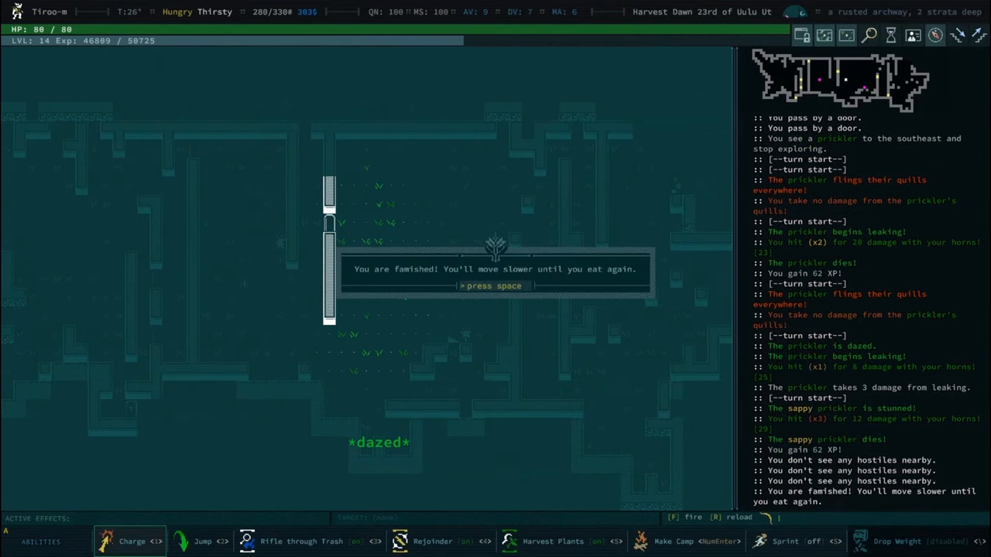
Dismiss the famished and nothing-left-to-explore notices, then open the chest with the salthopper mandible.
key("space")
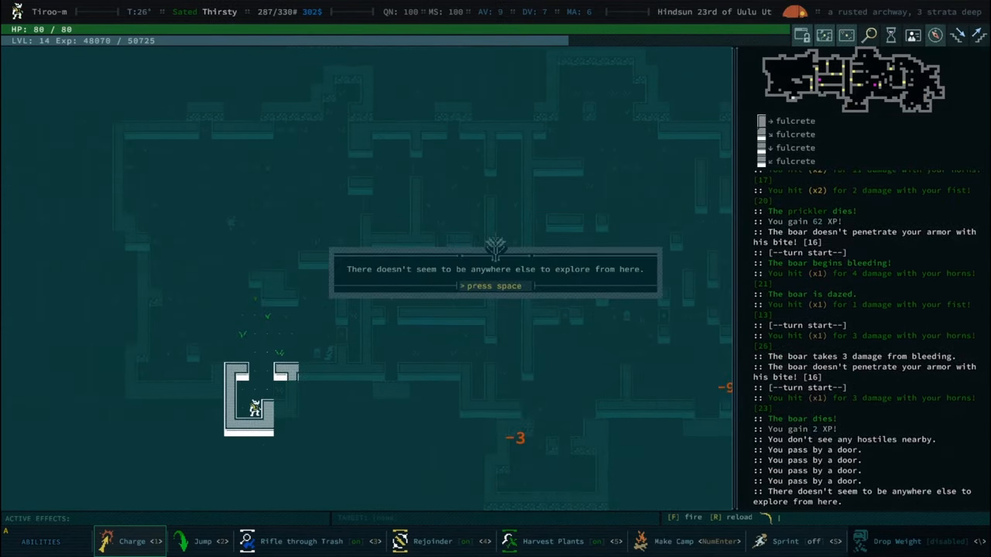
key("space")
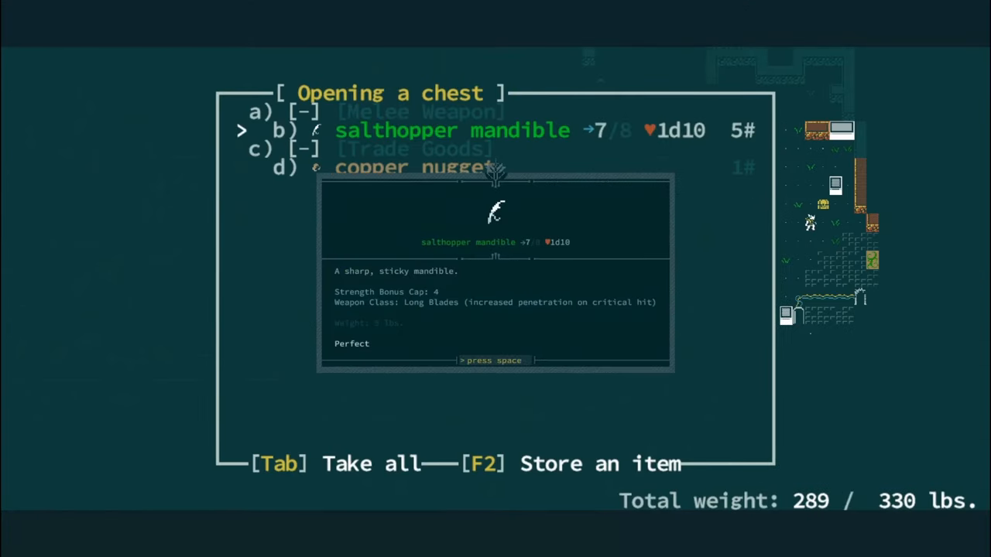
Take the bandage, examine the contraption as a Haarralil sun gate and power it on, dismissing its rejection messages.
key("space")
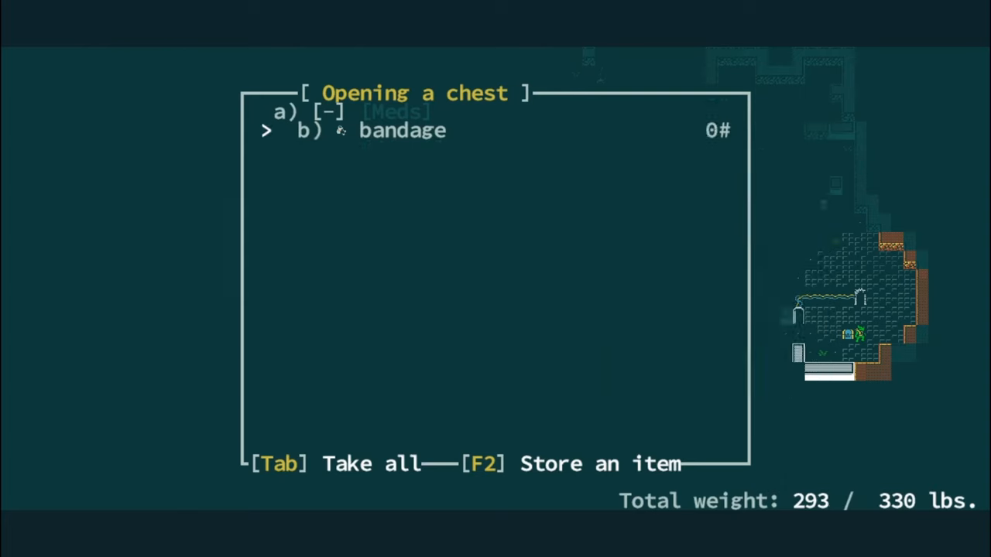
key("b")
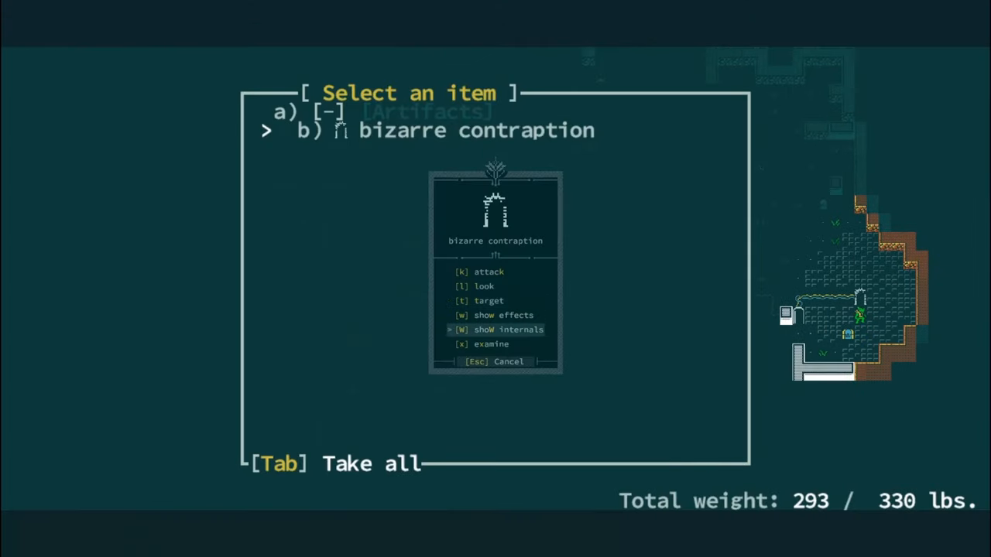
left_click(489, 344)
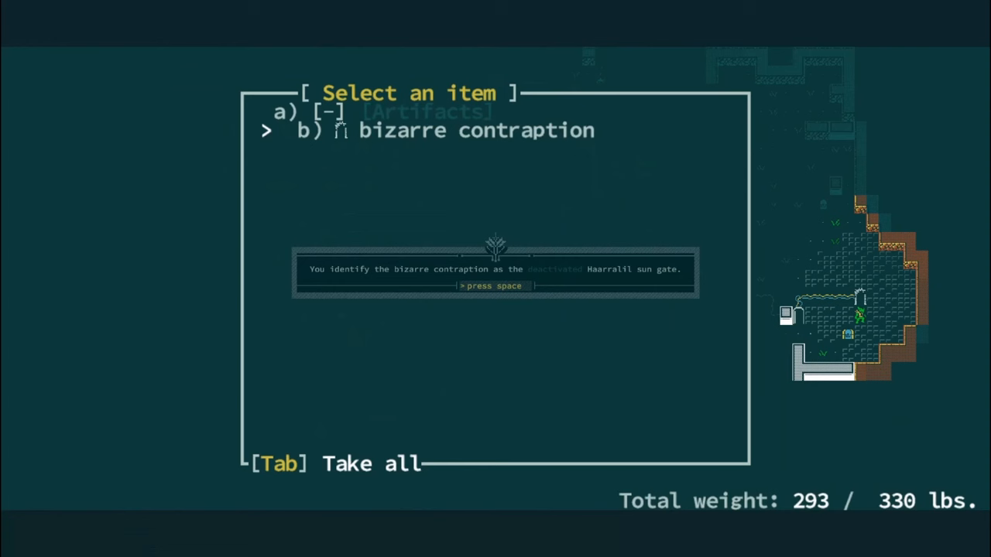
key("space")
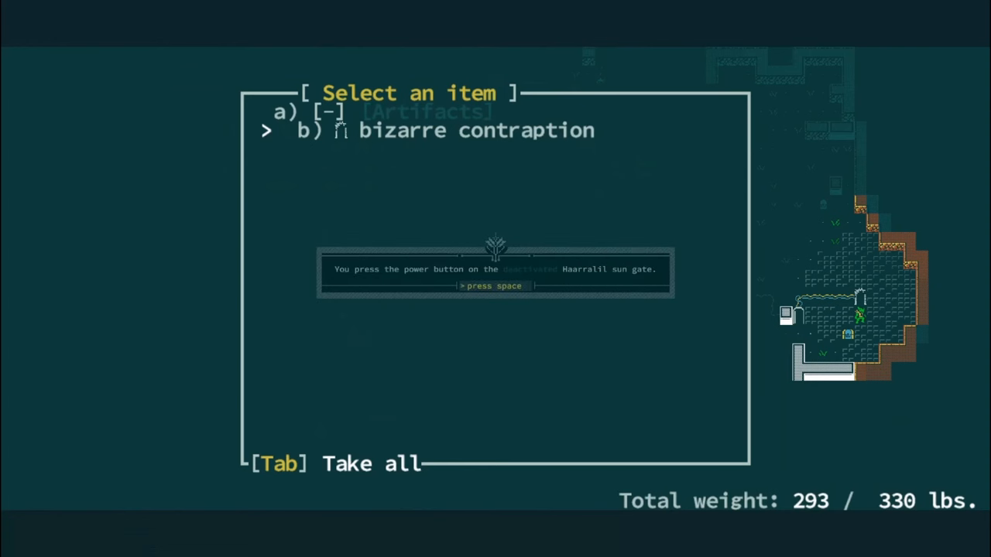
key("space")
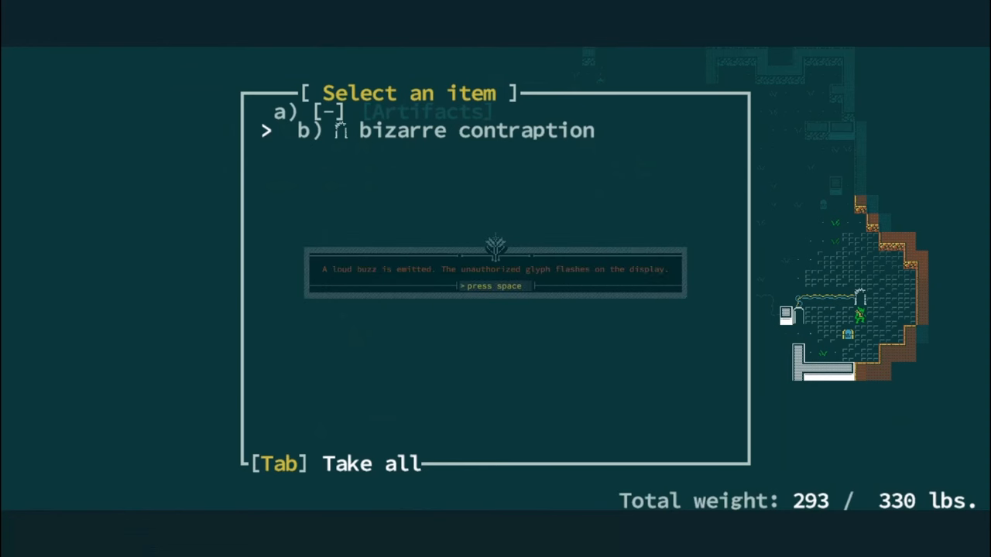
key("space")
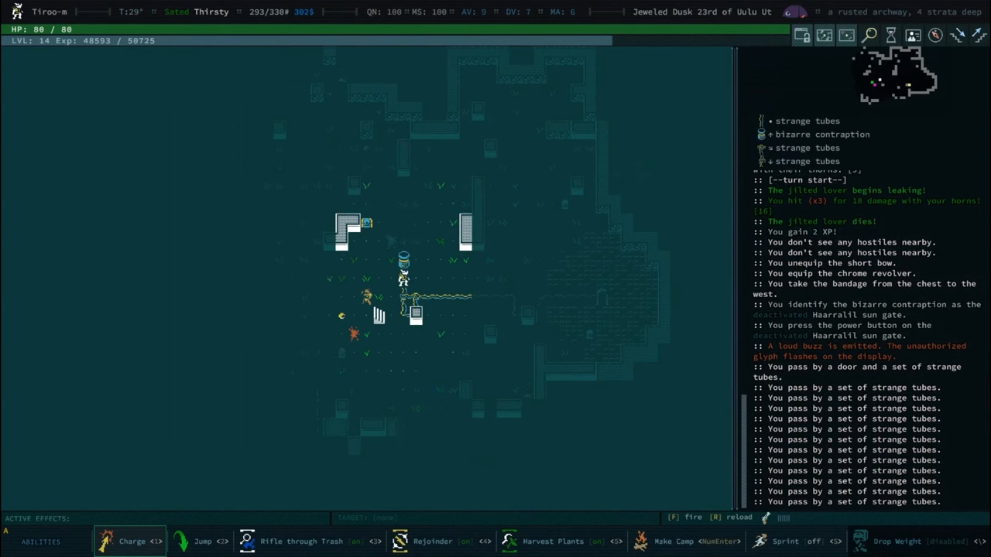
Explore past the strange tubes toward the tetraxenonglass wall and cybernetics rack.
left_click(402, 260)
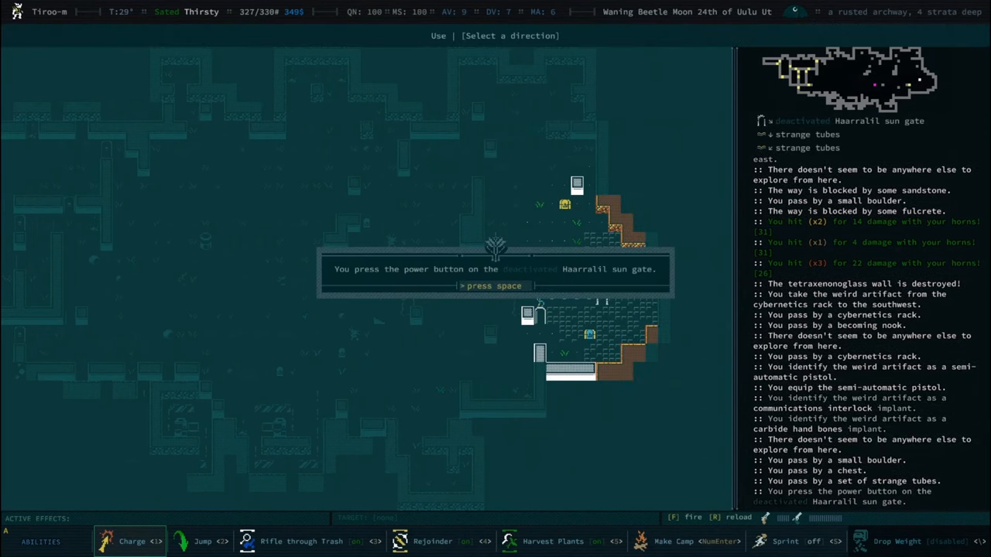
key("space")
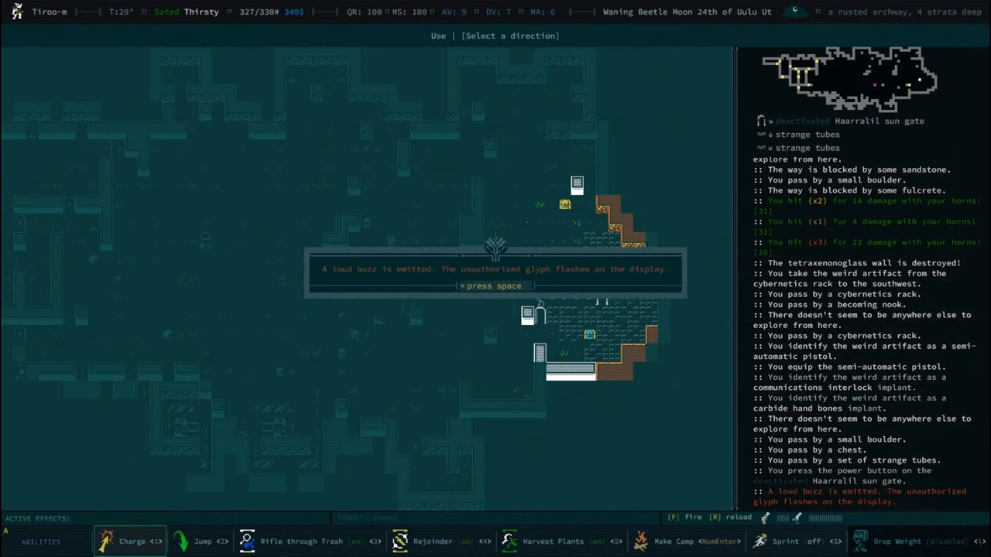
key("space")
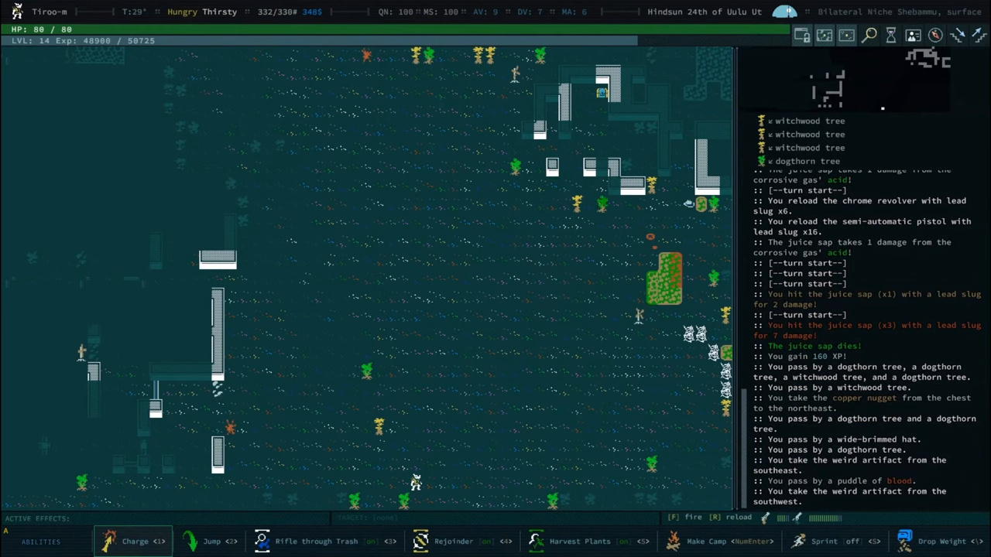
At the campfire menu, preserve the fresh foods and then the exotic foods.
left_click(715, 542)
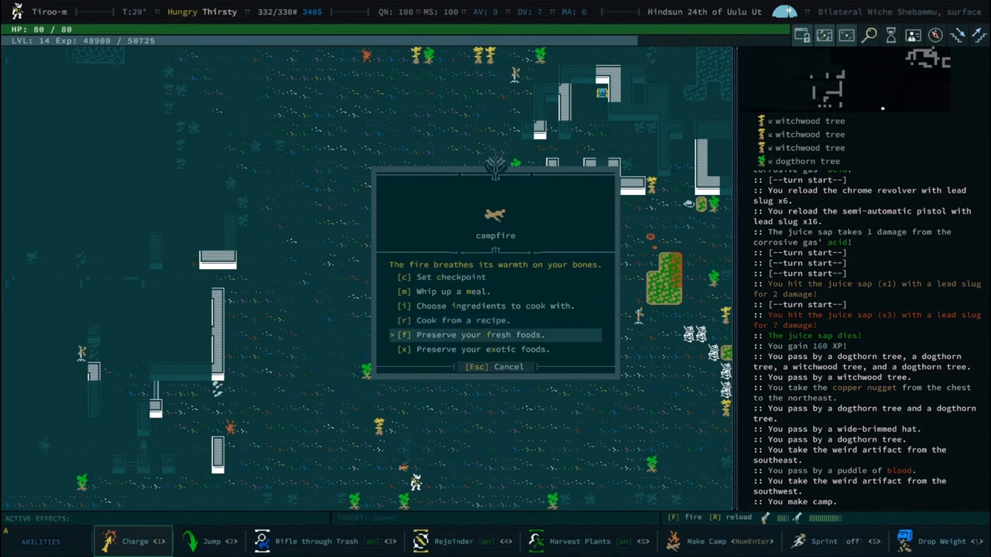
key("Down")
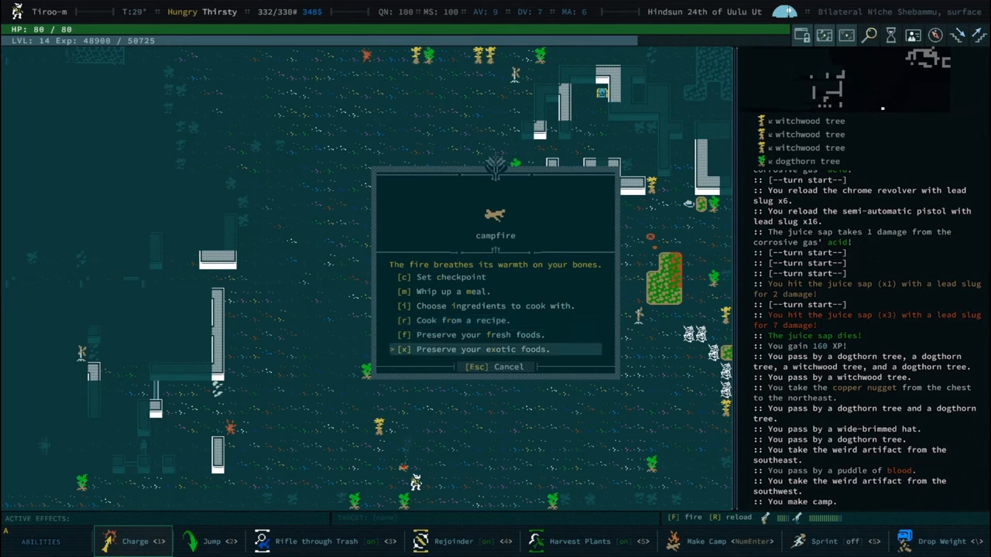
key("Up")
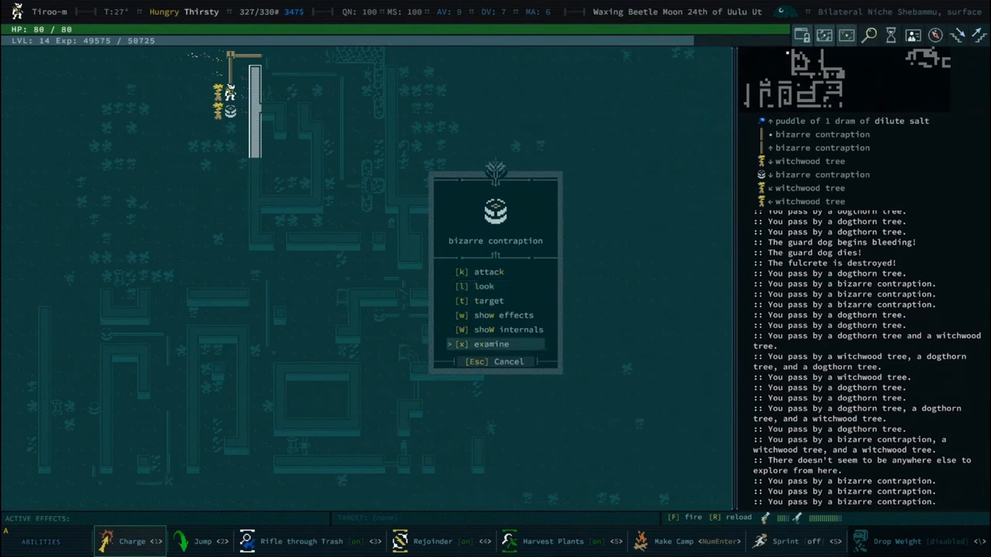
Examine the contraption to reveal a solar pumping station, then decline storing an item.
left_click(492, 344)
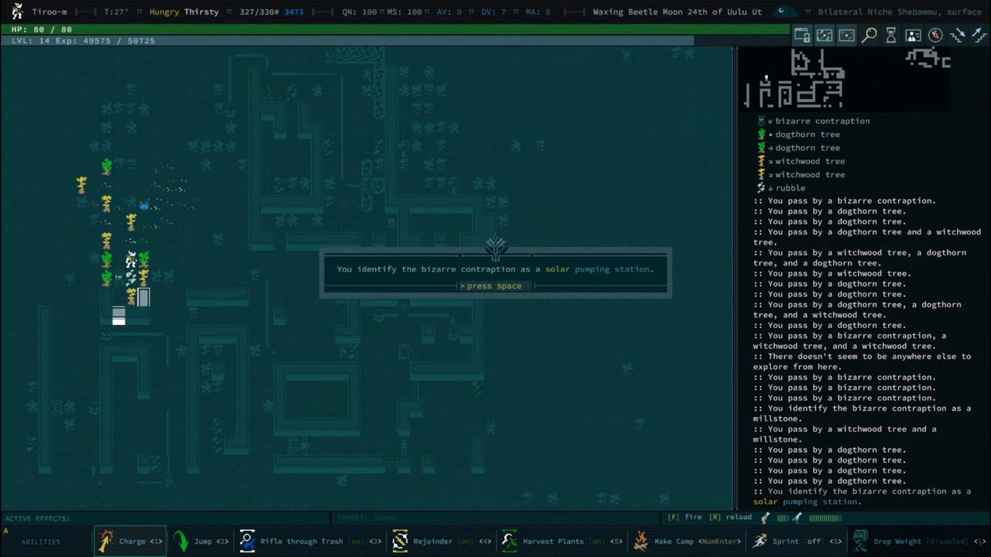
key("space")
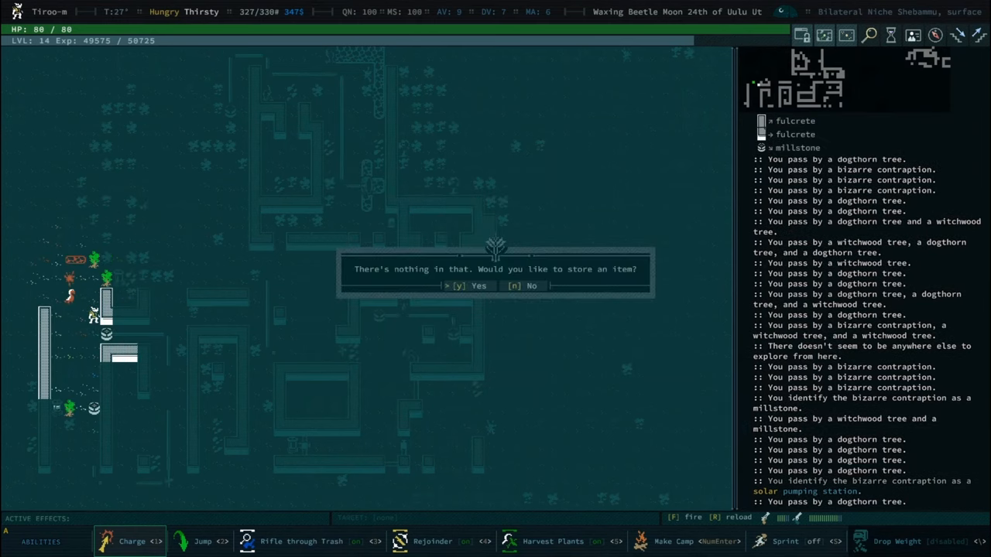
key("n")
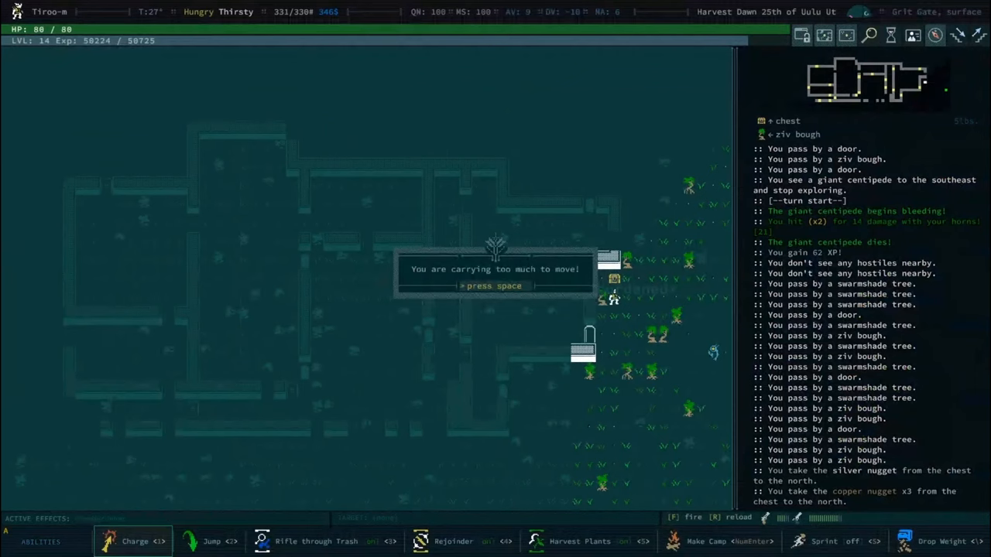
Clear the overweight warning and interact with the weird artifact, revealing an HE Missile.
key("space")
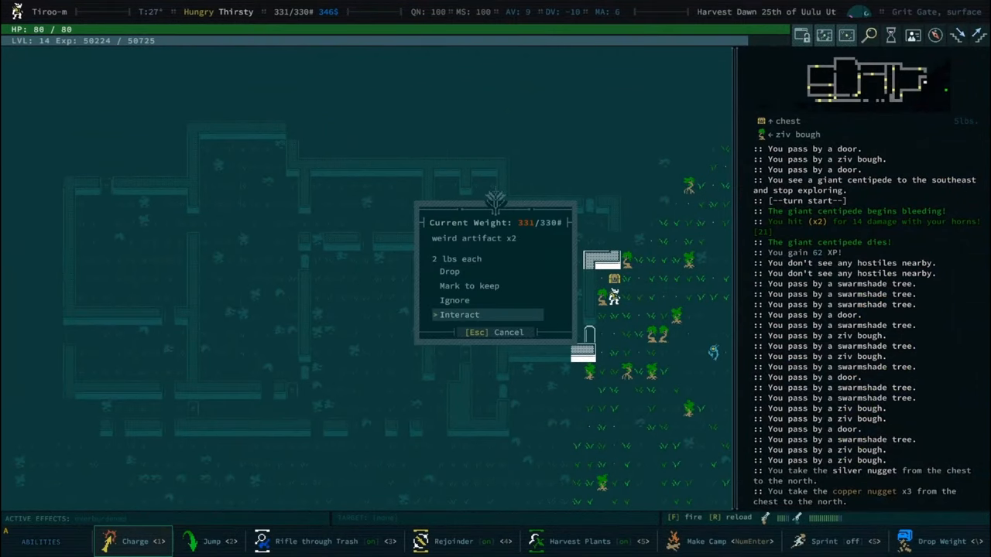
left_click(458, 314)
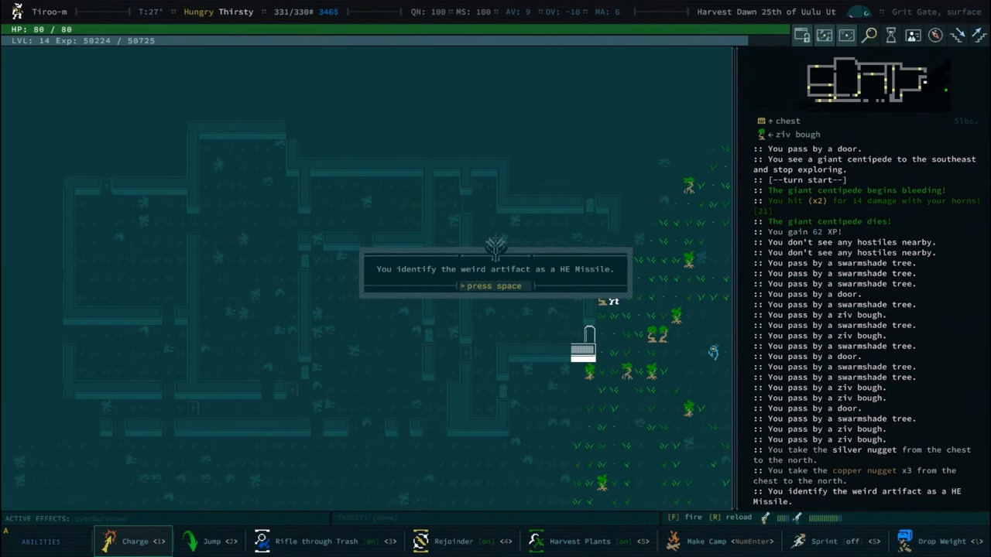
key("space")
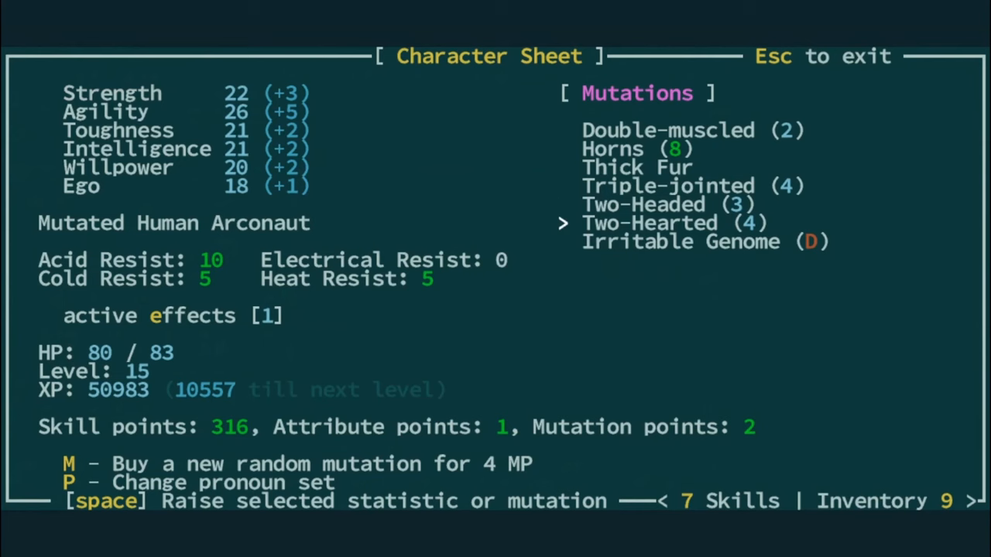
Raise Two-Hearted twice to level 6 for 98 max HP, then continue to skills.
key("space")
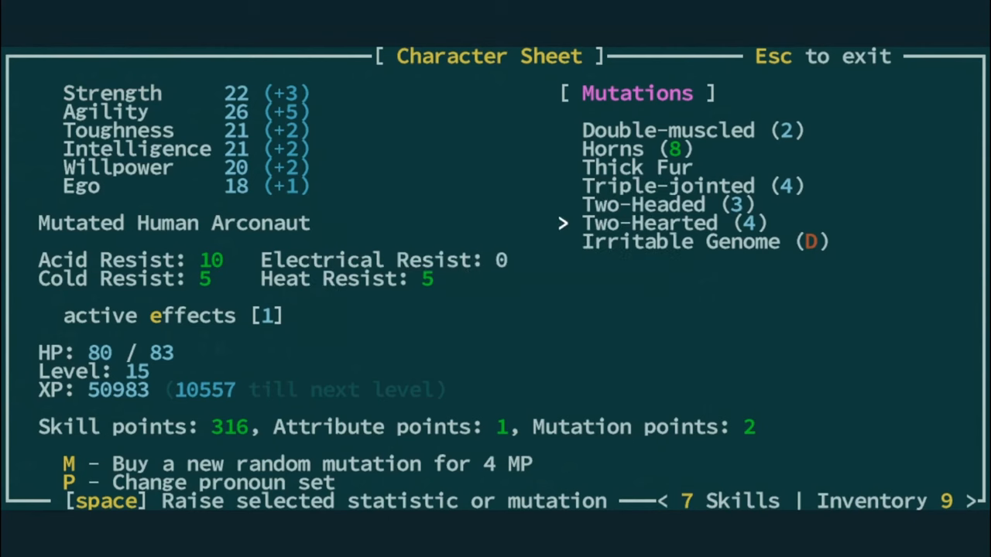
key("space")
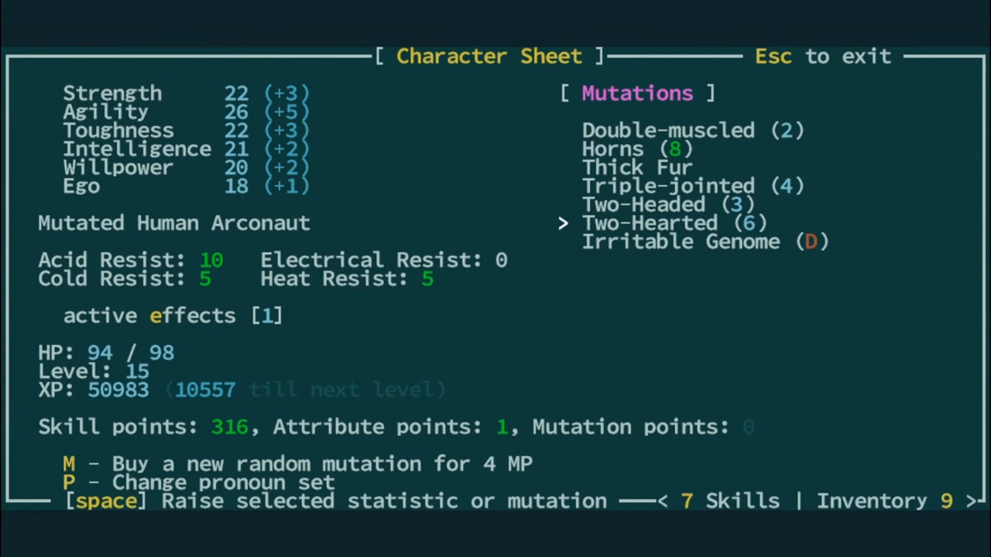
key("space")
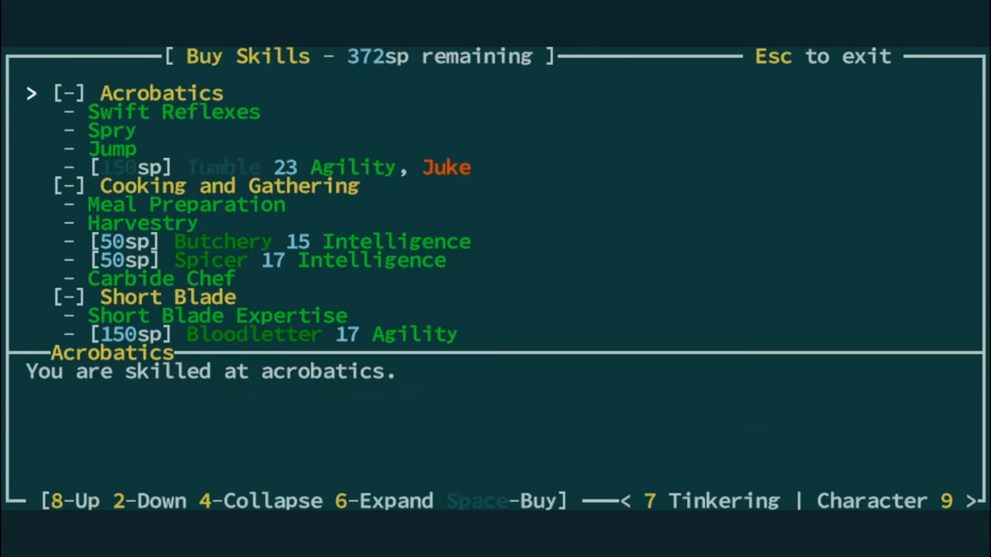
Buy skills down the list, dropping from 372 to 22 skill points, and leave the page.
key("2")
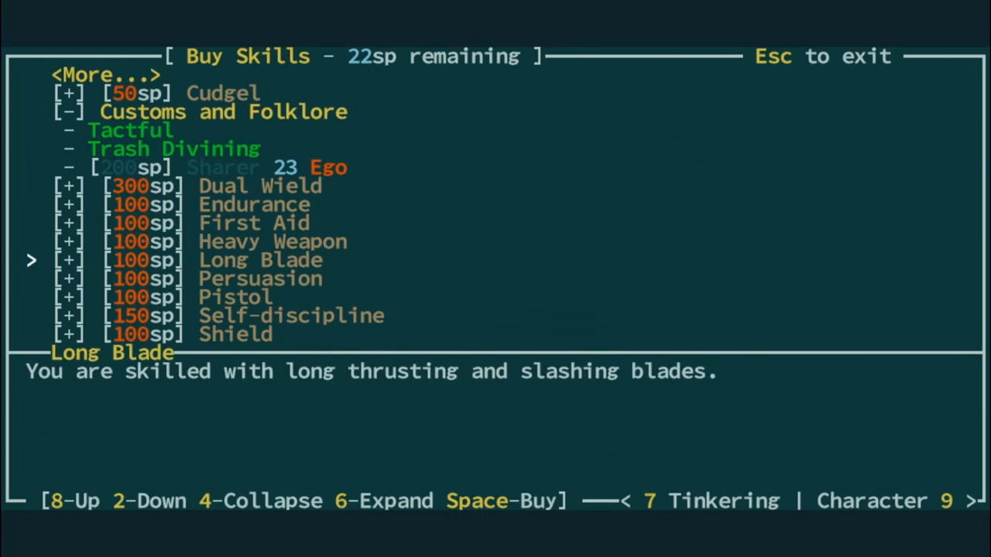
key("2")
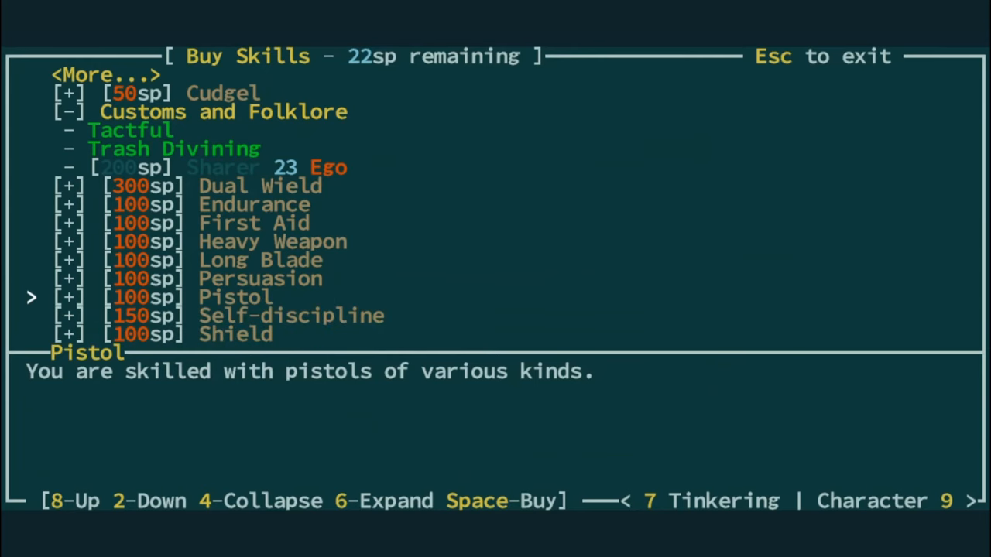
key("Escape")
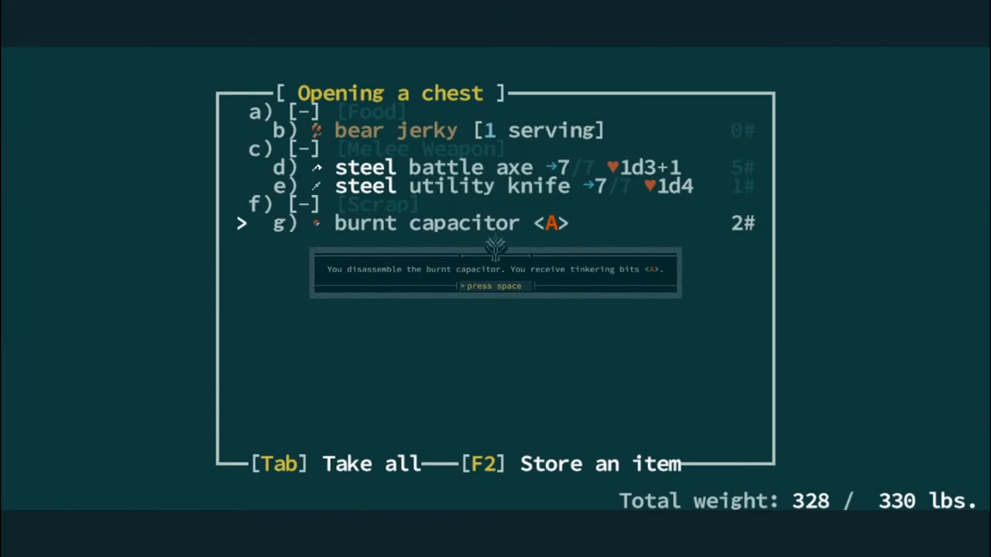
Acknowledge the burnt capacitor's disassembly into tinkering bits.
key("space")
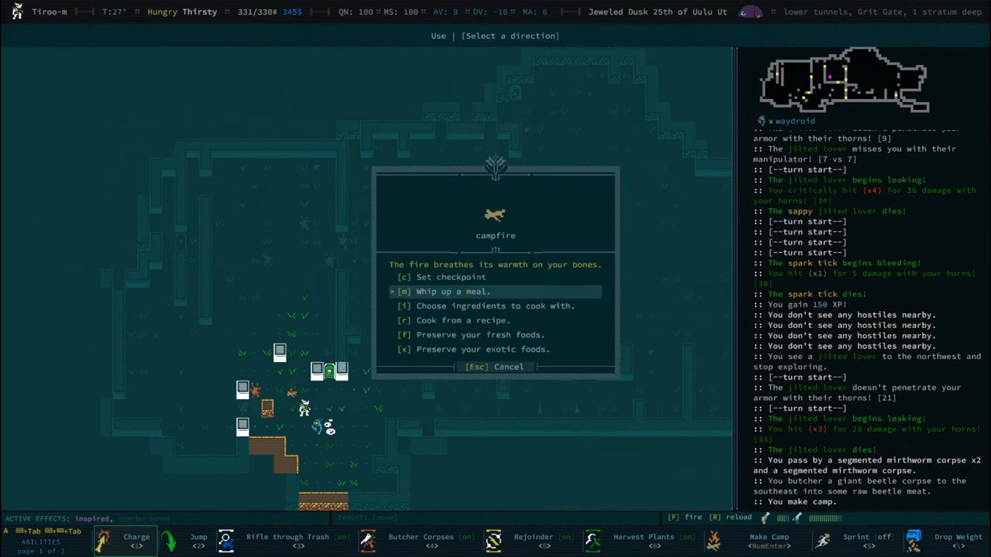
Whip up two campfire meals and choose the thirst-resisting inspired dish effect.
left_click(452, 291)
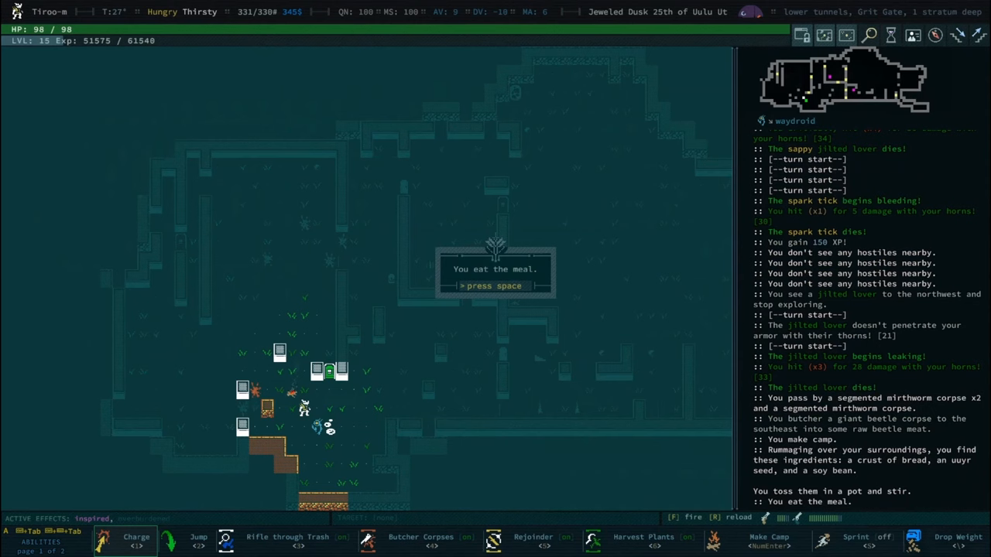
key("space")
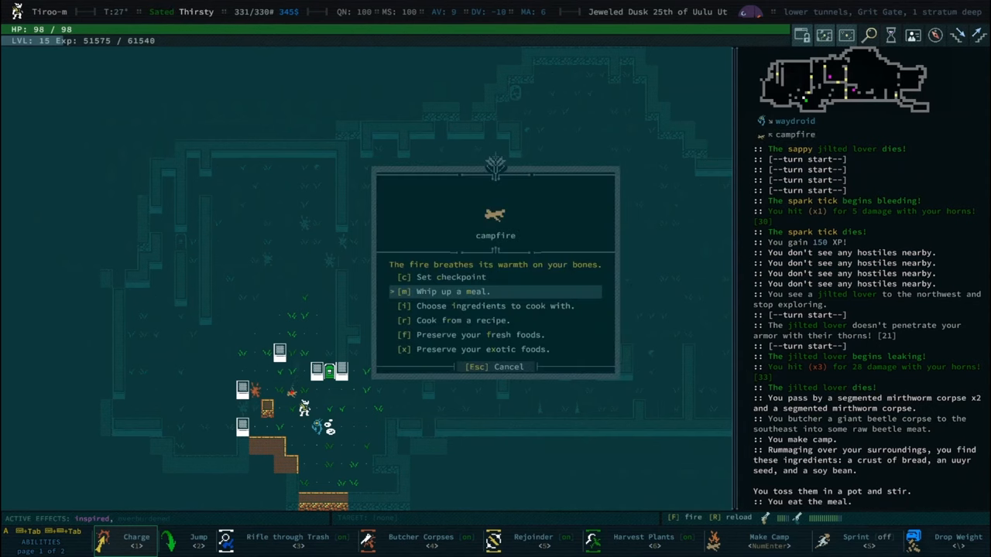
key("Down")
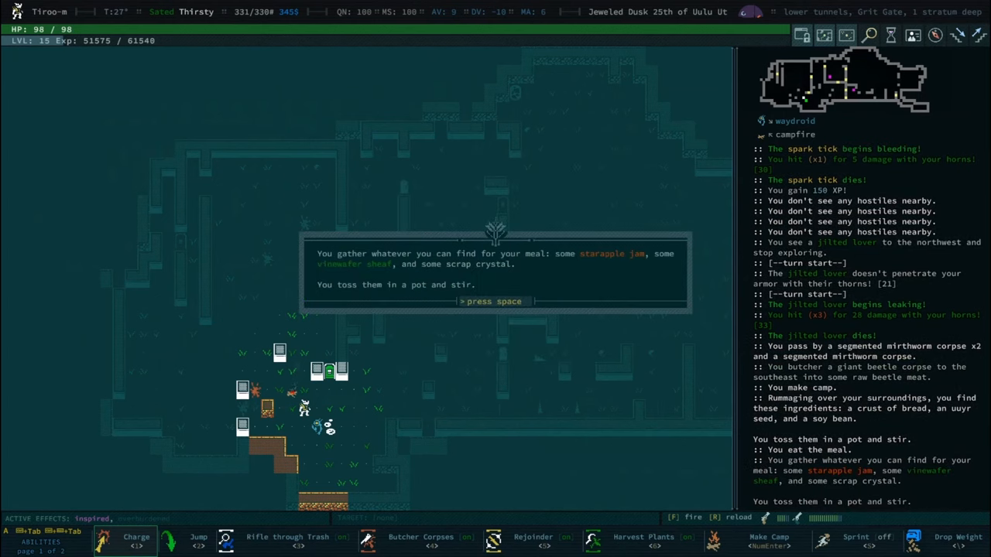
key("space")
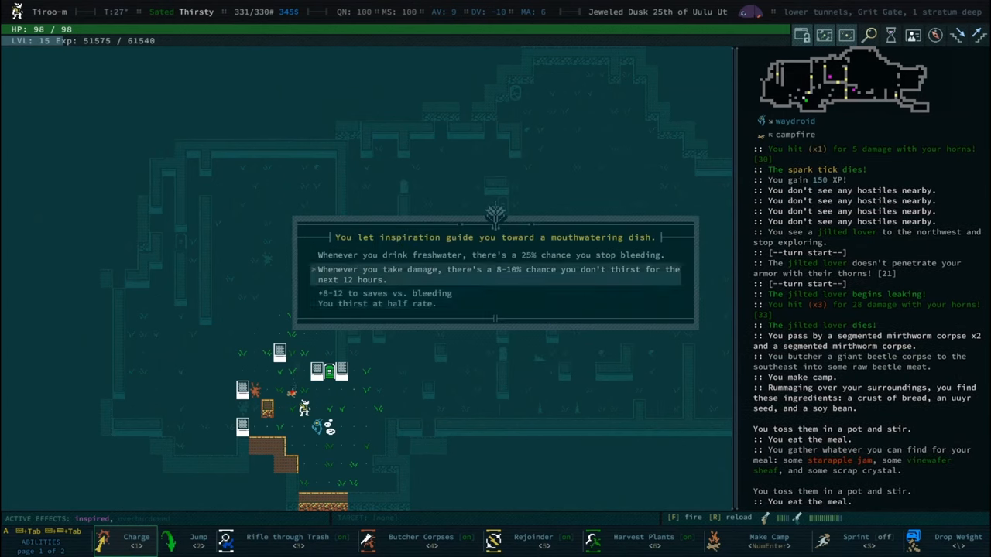
key("space")
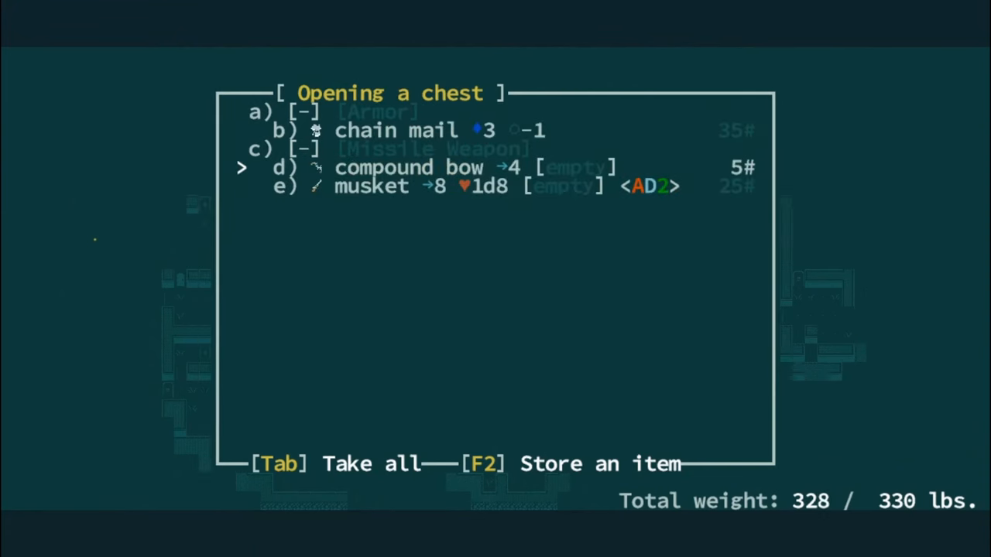
Close the chest of chain mail, bow and musket and pick up the gear.
key("Escape")
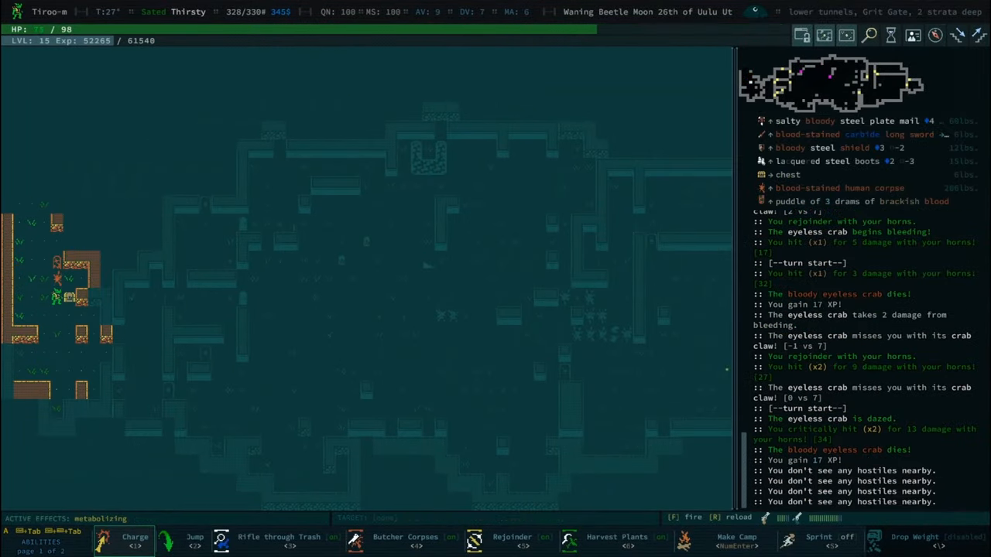
key("g")
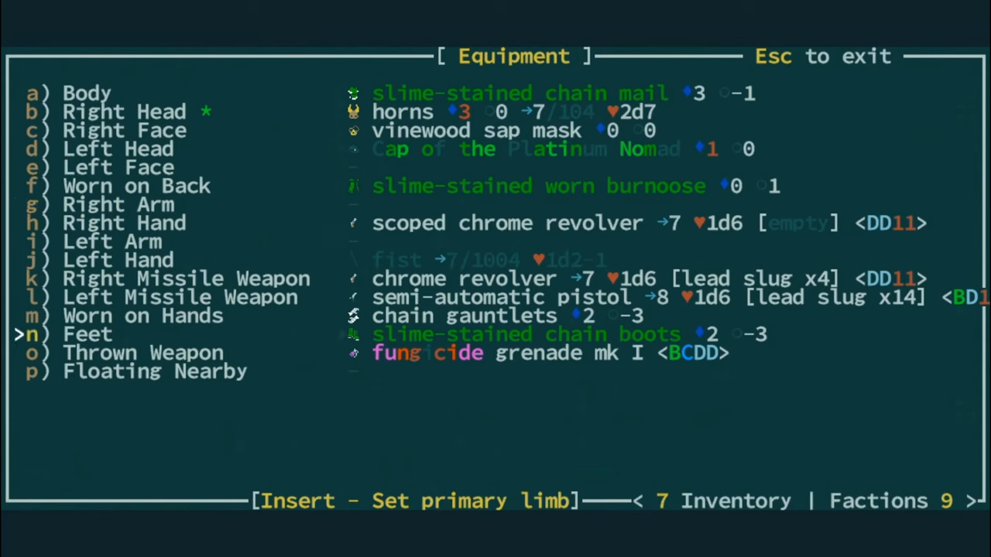
Leave the equipped gear list and return to the map.
key("Escape")
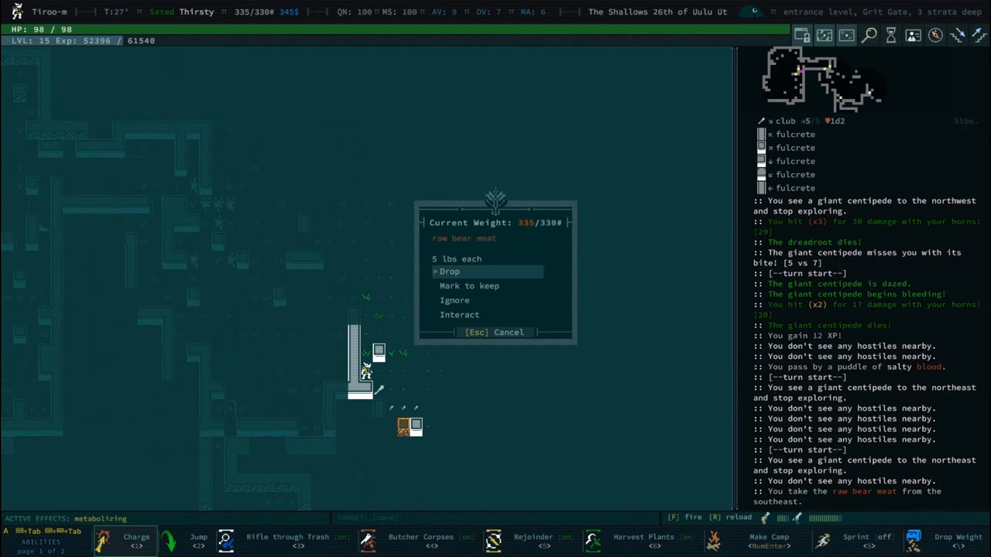
Drop the raw bear meat and auto-explore until nothing is left to explore.
left_click(449, 271)
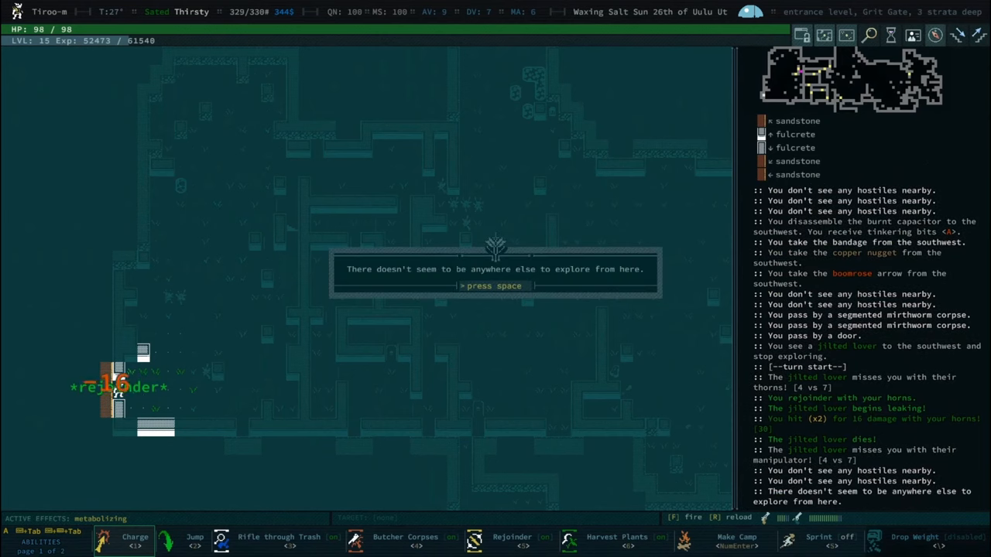
key("space")
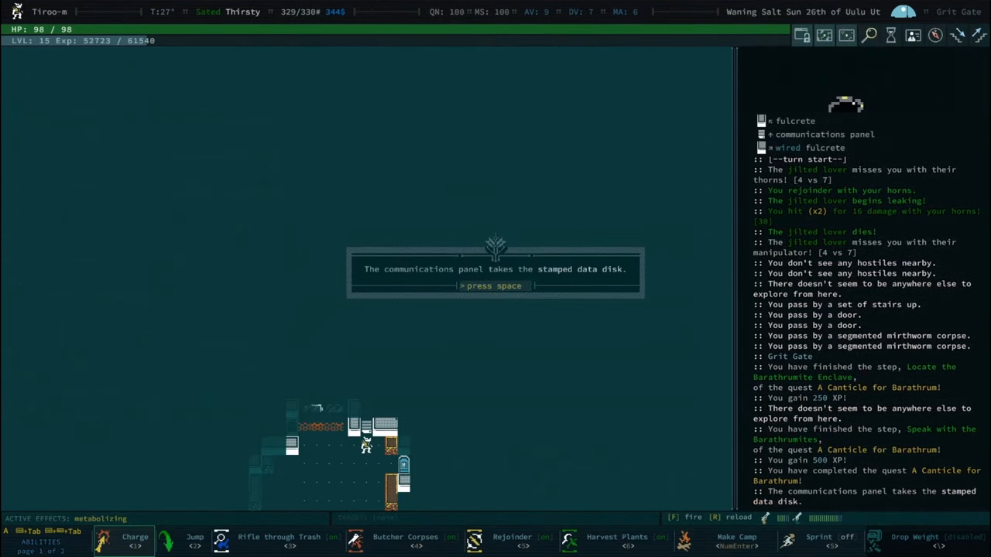
Acknowledge the stamped data disk hand-in and head through the Grit Gate door.
key("space")
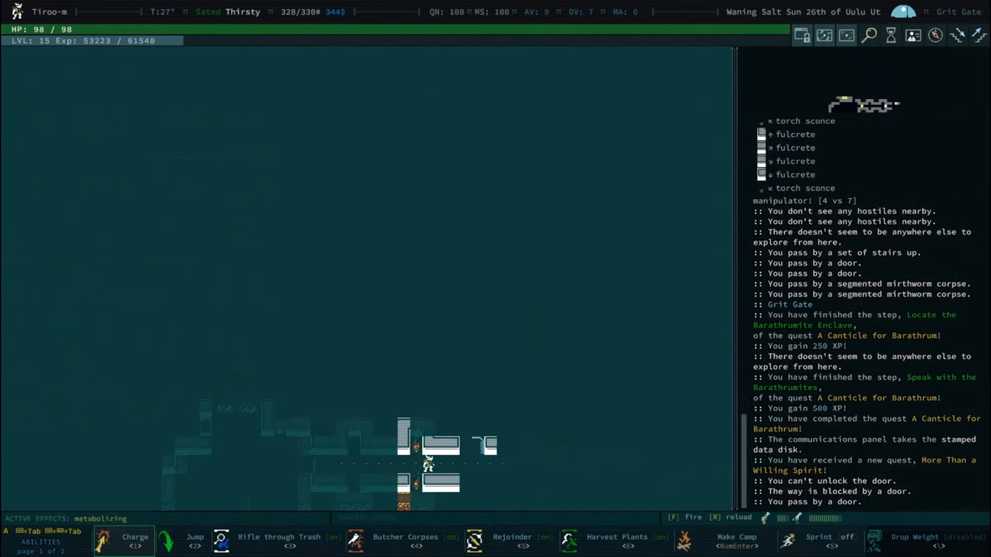
left_click(428, 464)
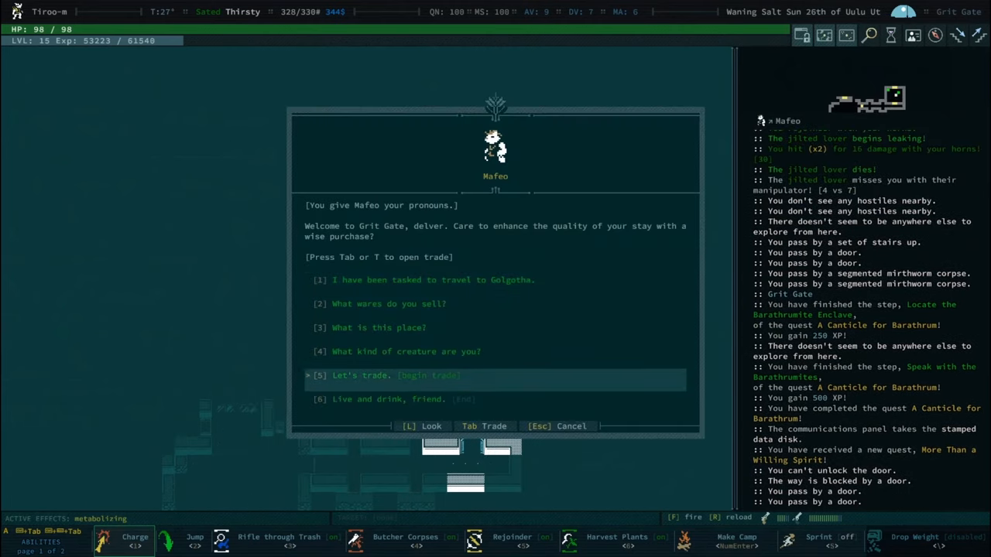
Trade with Mafeo, taking lead slugs and canned Have-It-All in exchange for boar-skin gloves.
left_click(365, 377)
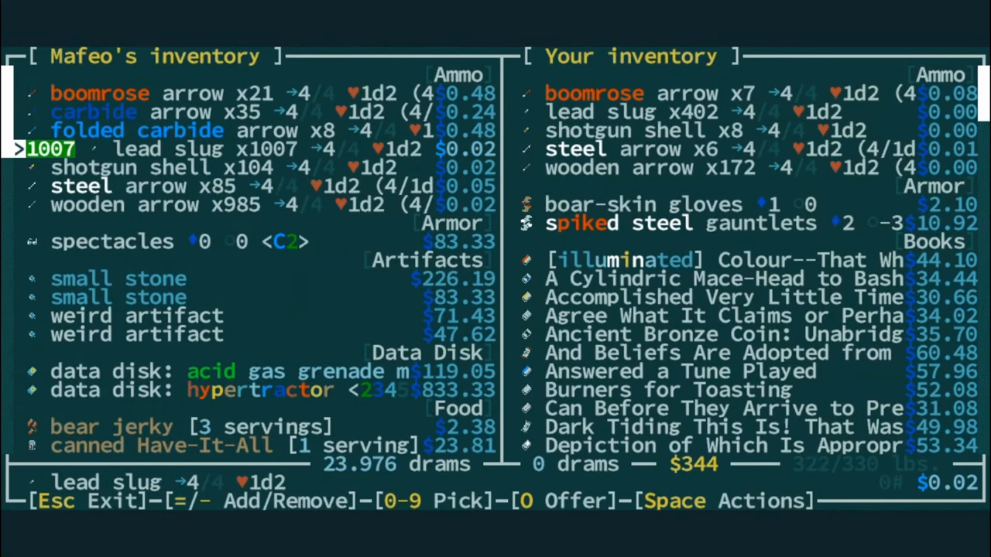
key("down")
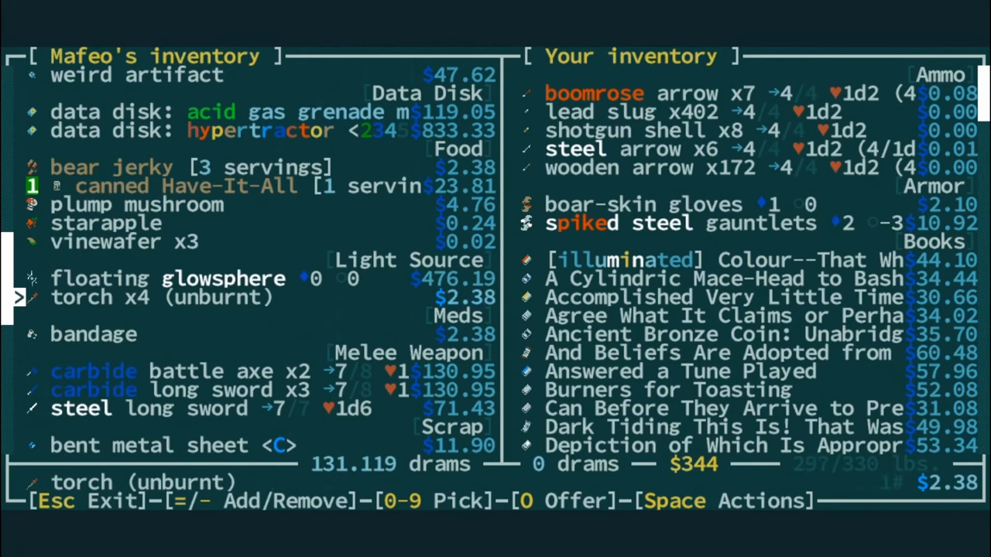
scroll("down", 3)
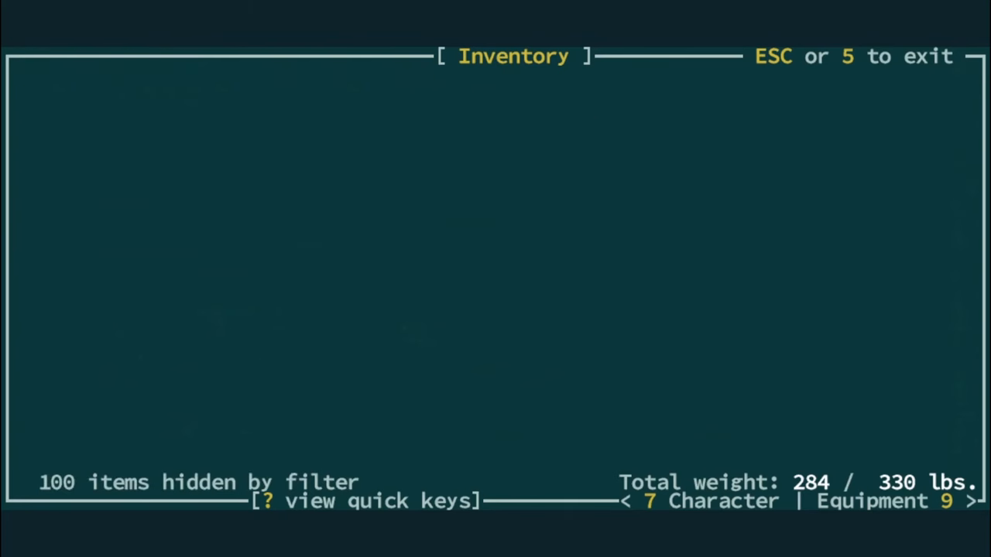
key("Escape")
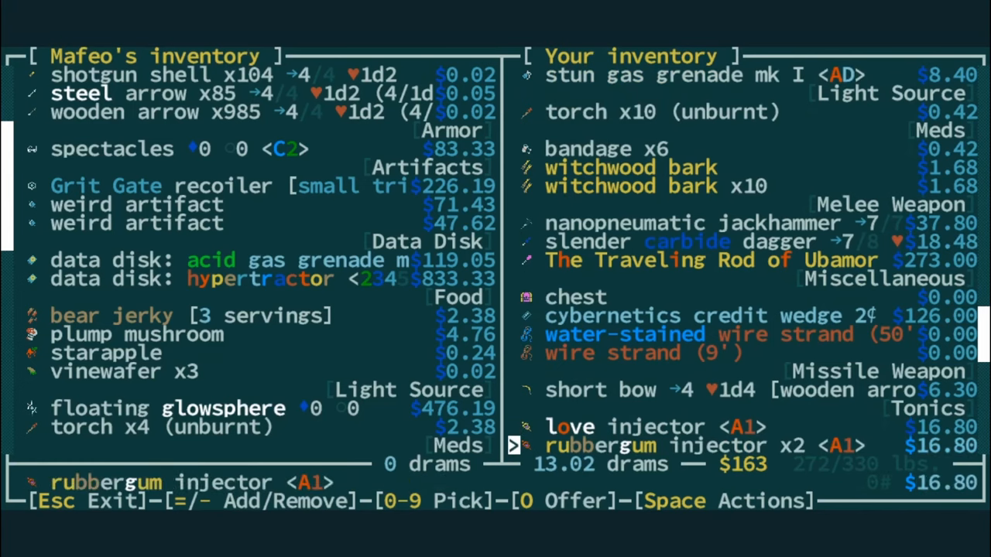
Complete a second trade swapping spiked gauntlets for a recoiler, then return to exploring Grit Gate.
scroll("down", 3)
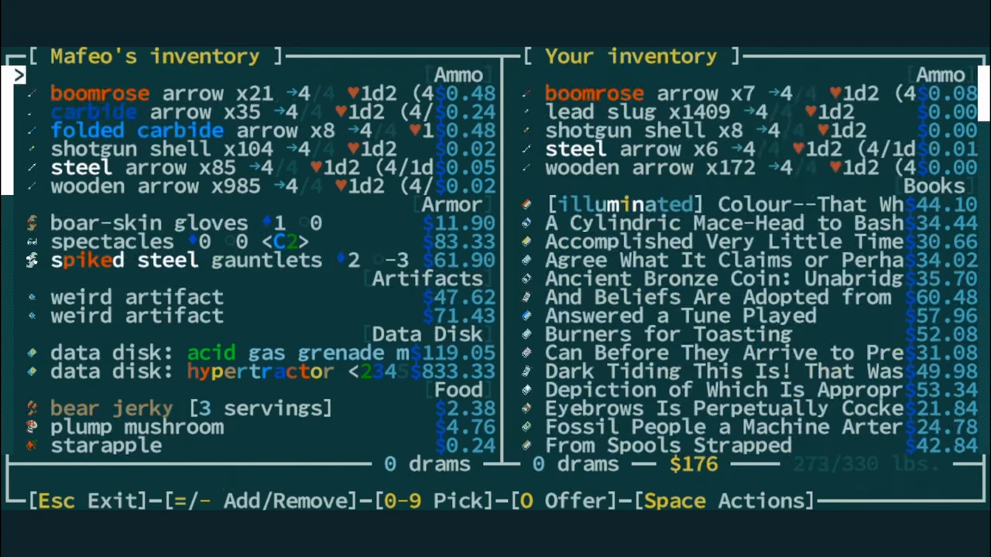
key("Escape")
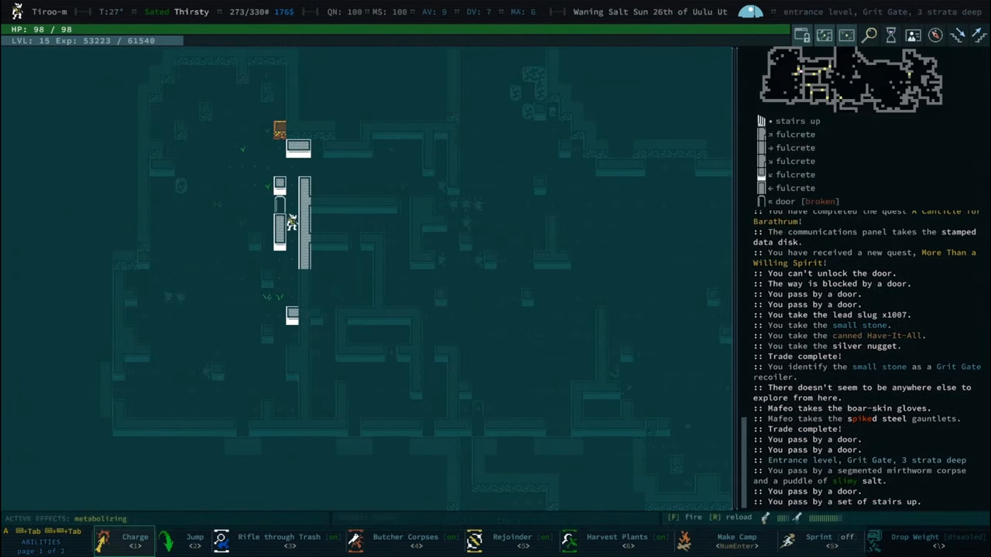
Activate a recoiler from the inventory to teleport from Grit Gate to Joppa.
key("i")
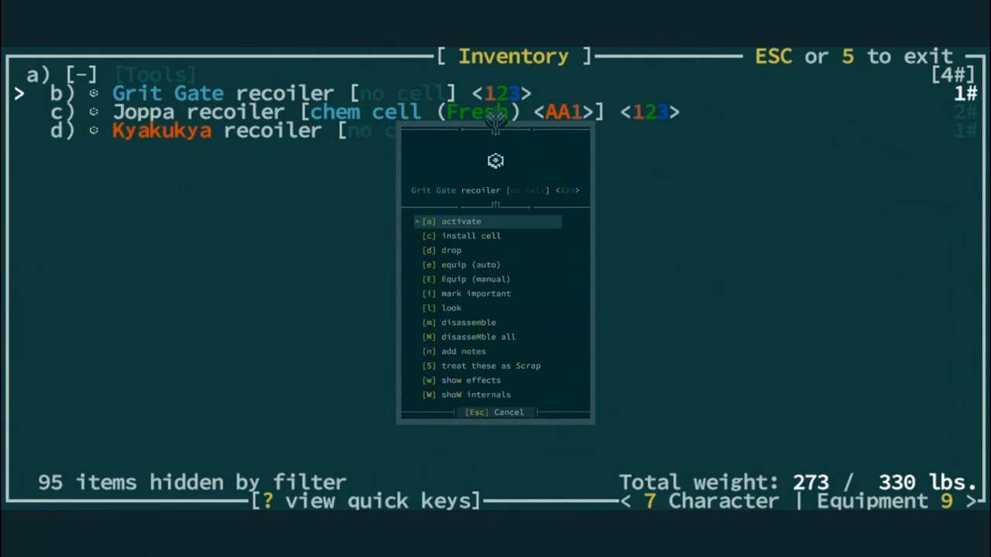
key("Escape")
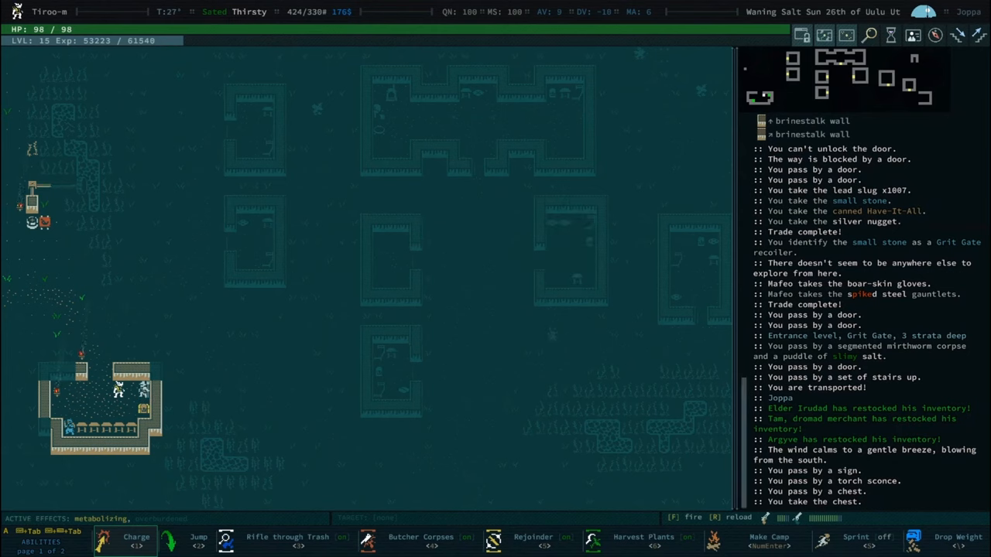
Review the character sheet before walking to the Stiltgrounds to complete O Glorious Shekhinah!
key("i")
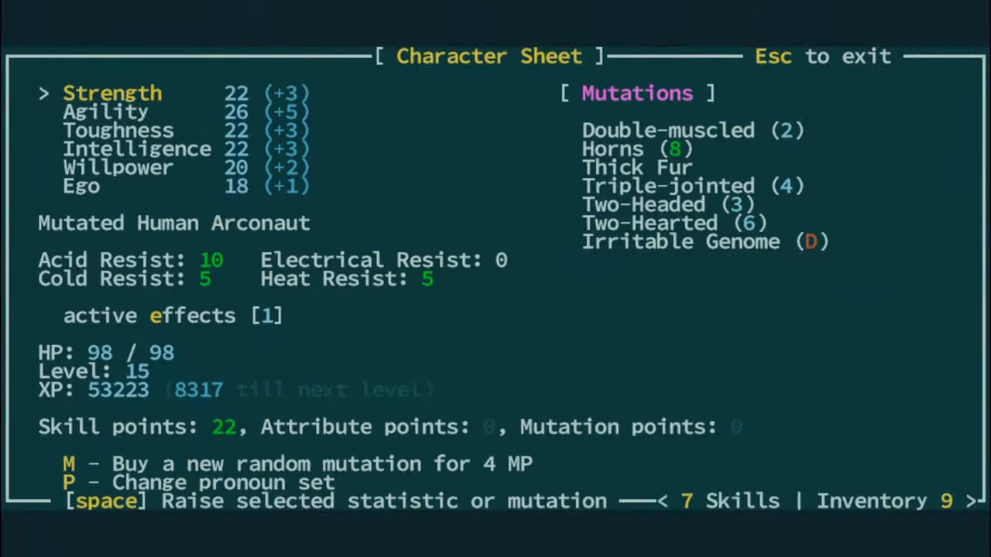
key("Escape")
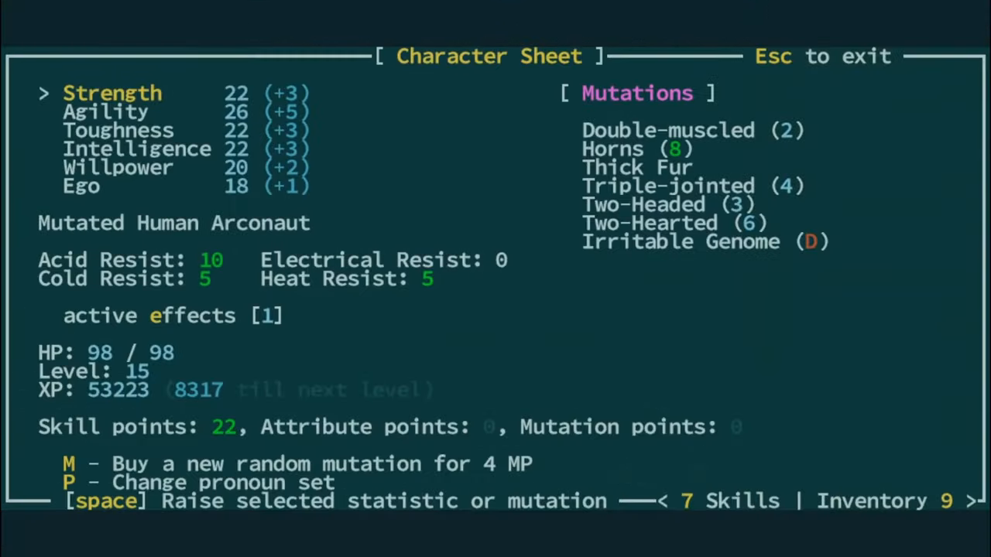
key("Escape")
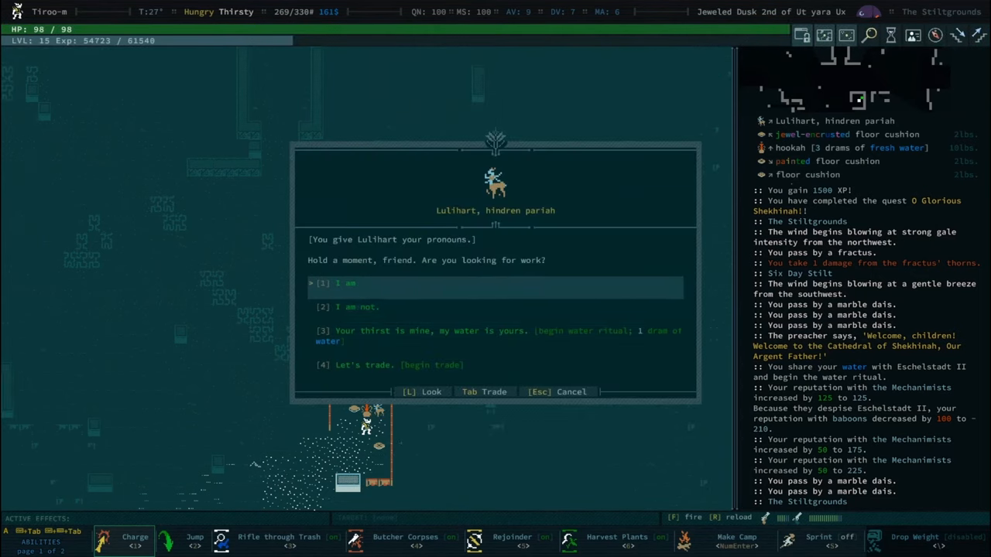
Accept the hindren pariah's job and receive a yondercane with the Petals on the Wind! quest.
left_click(344, 282)
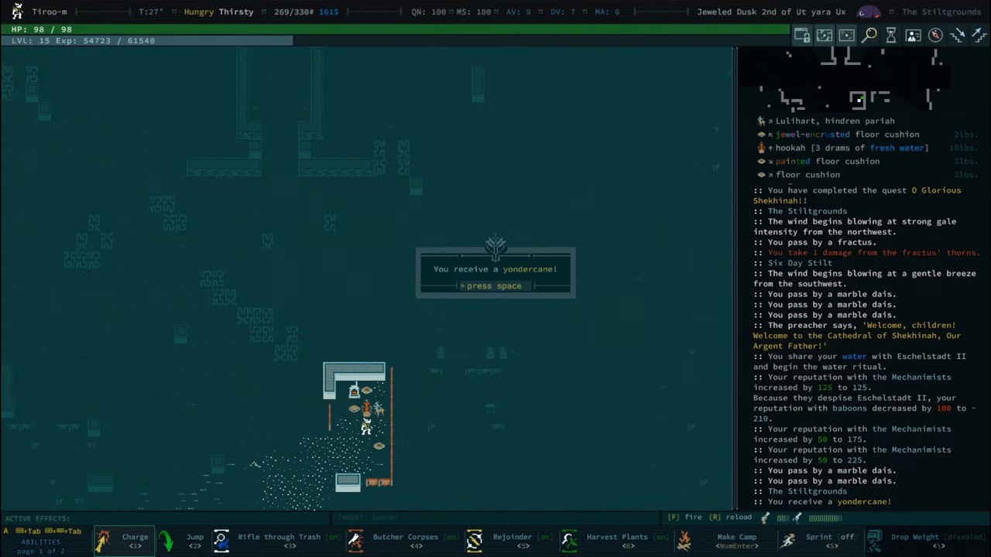
key("space")
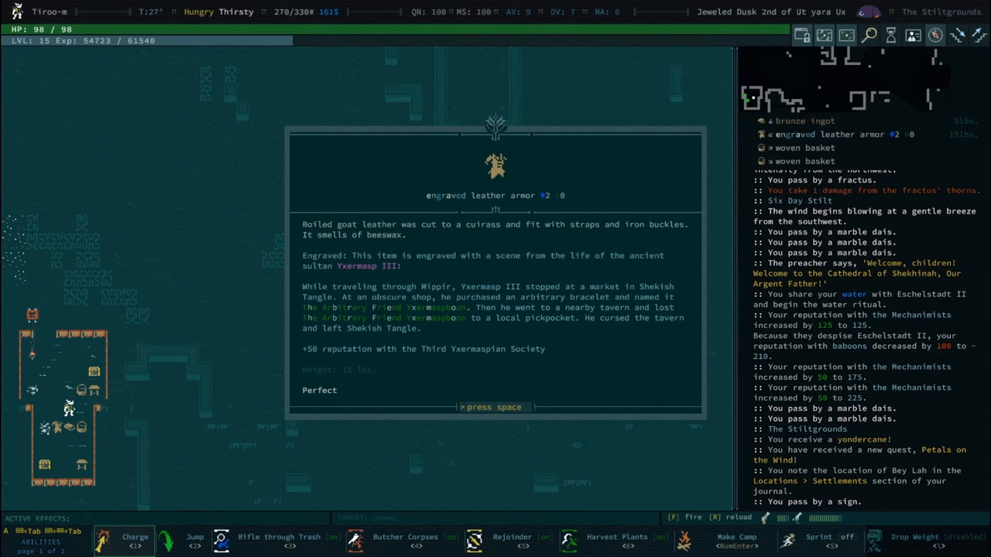
Examine the engraved armor and the shrine, gaining a sultan-relic recovery quest.
key("space")
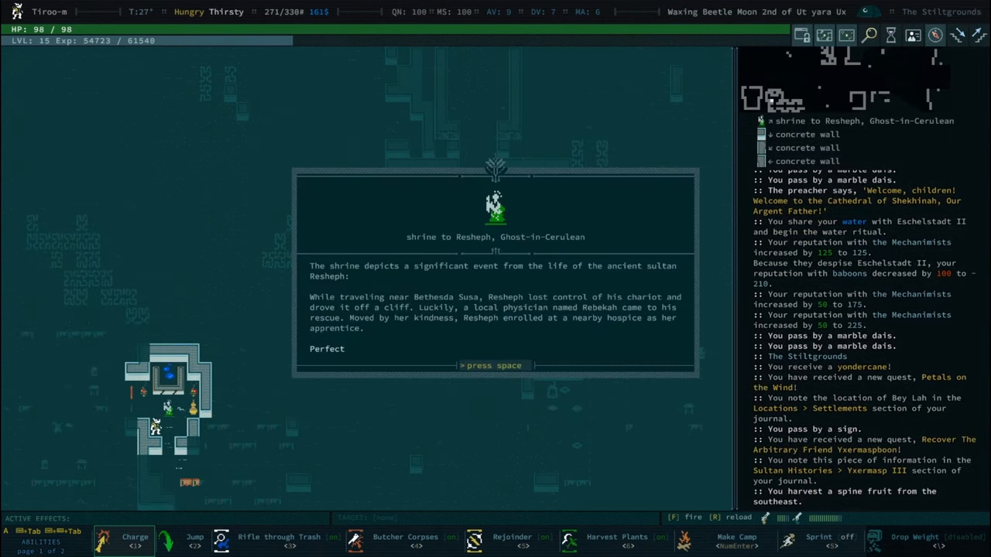
key("space")
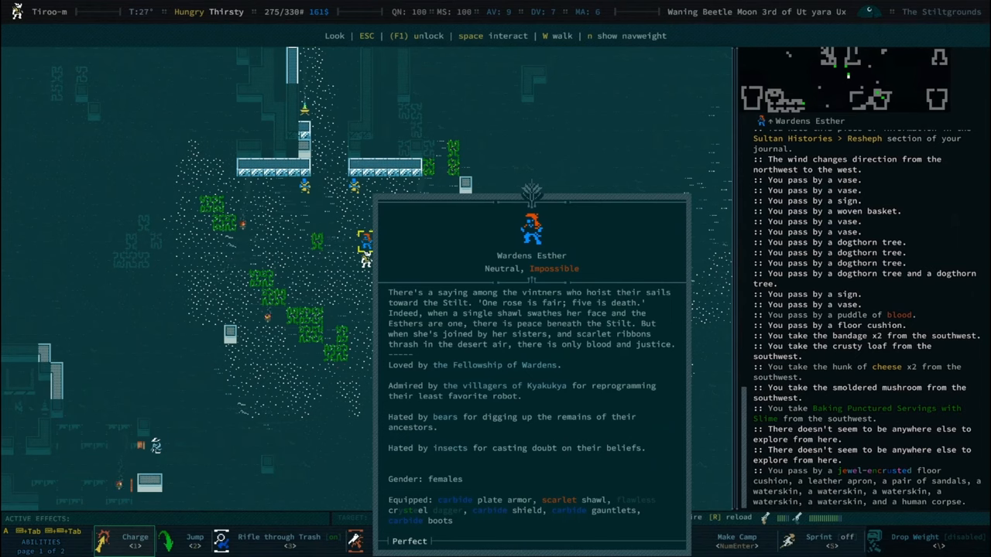
Collect wine from the waterskins in the corpse's item pile into Tiroo-M's own waterskin.
key("Escape")
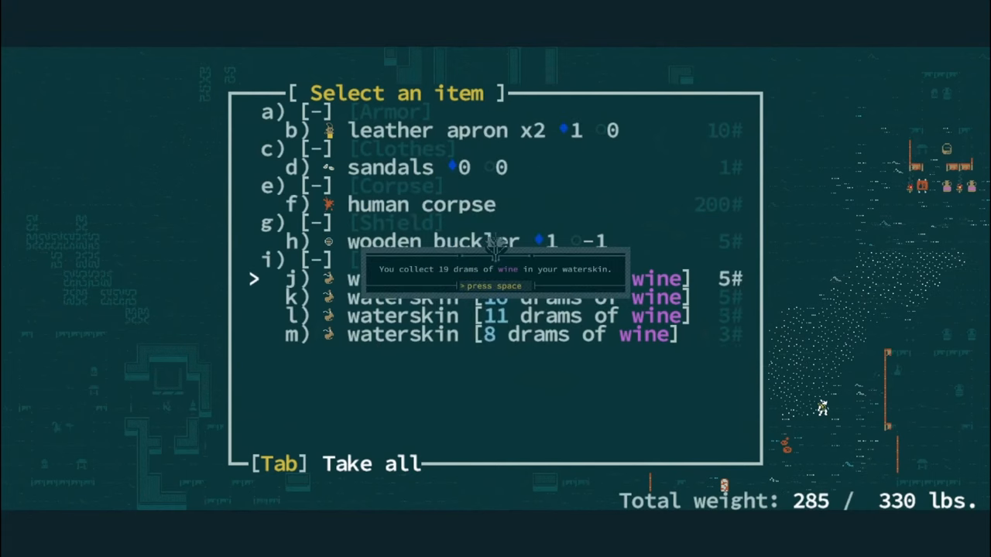
key("space")
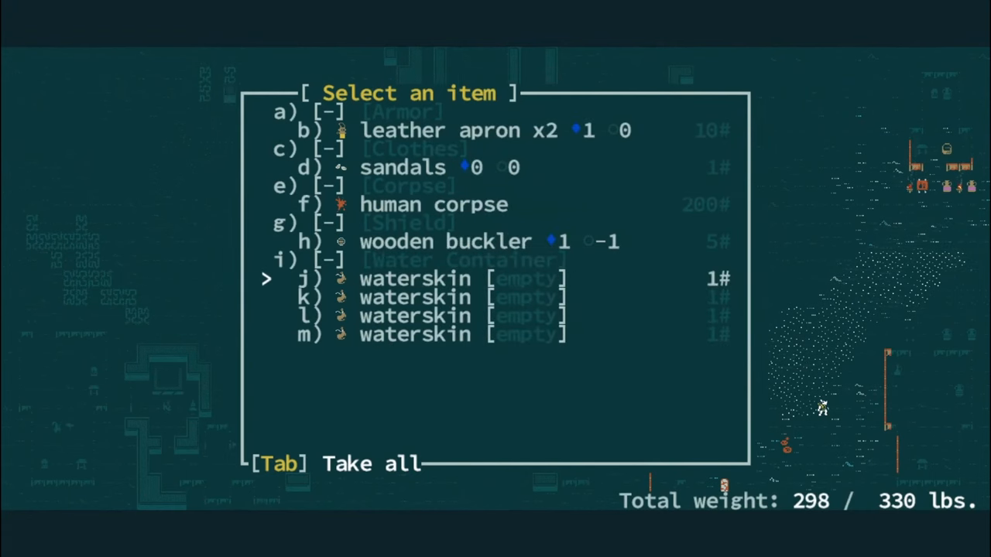
key("Tab")
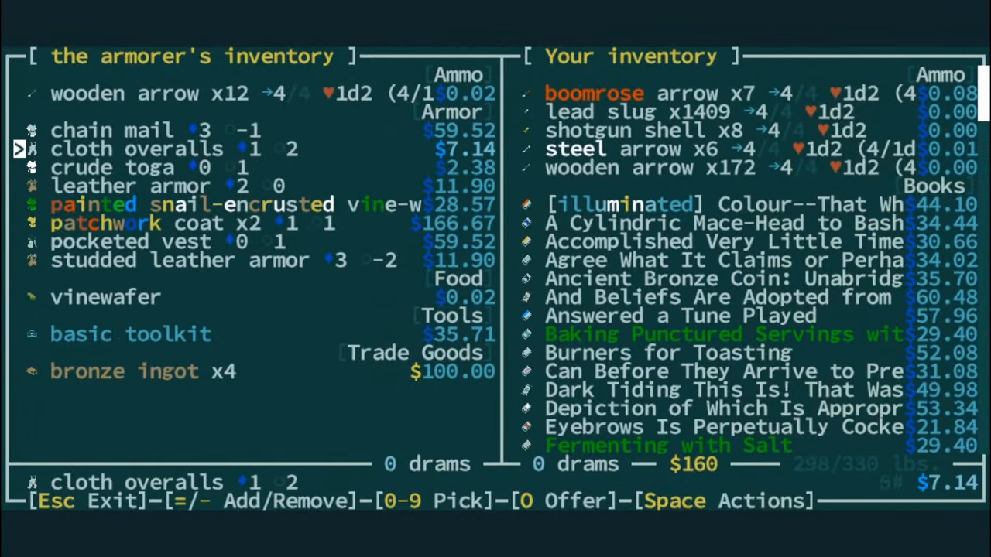
Browse the armorer's and glover's wares without buying, then inspect a painted glass bottle of cider.
key("Escape")
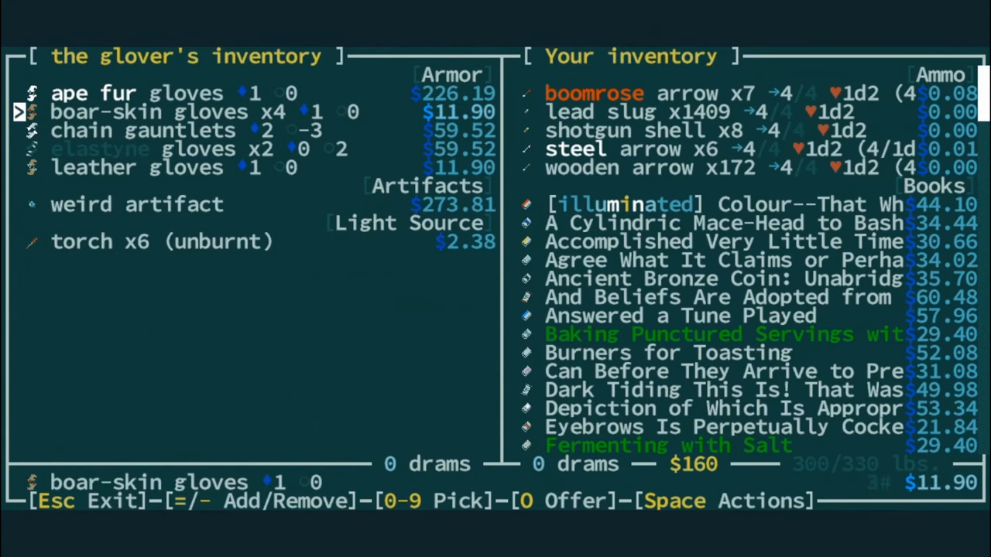
key("Escape")
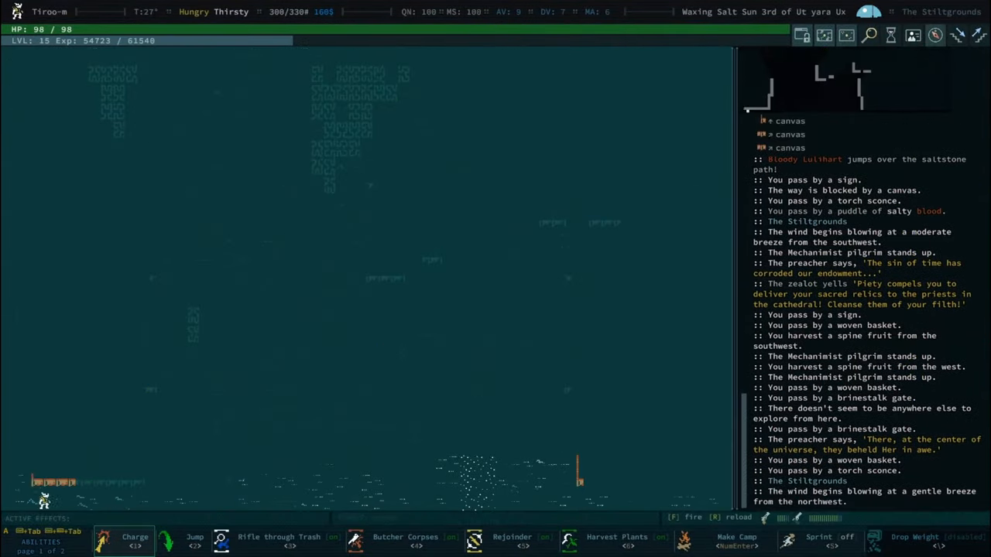
key("g")
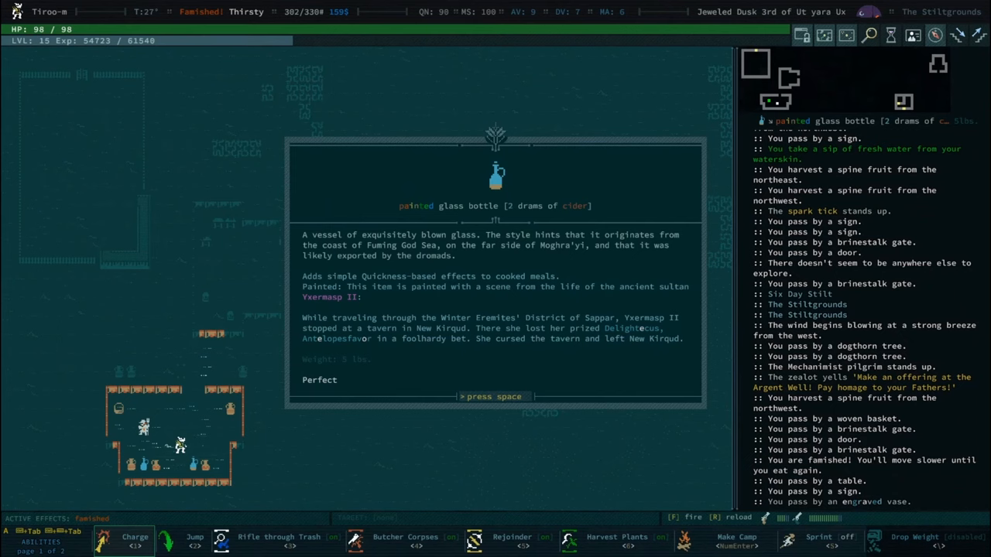
Dismiss the bottle description and begin trading with the Stiltgrounds chef.
key("space")
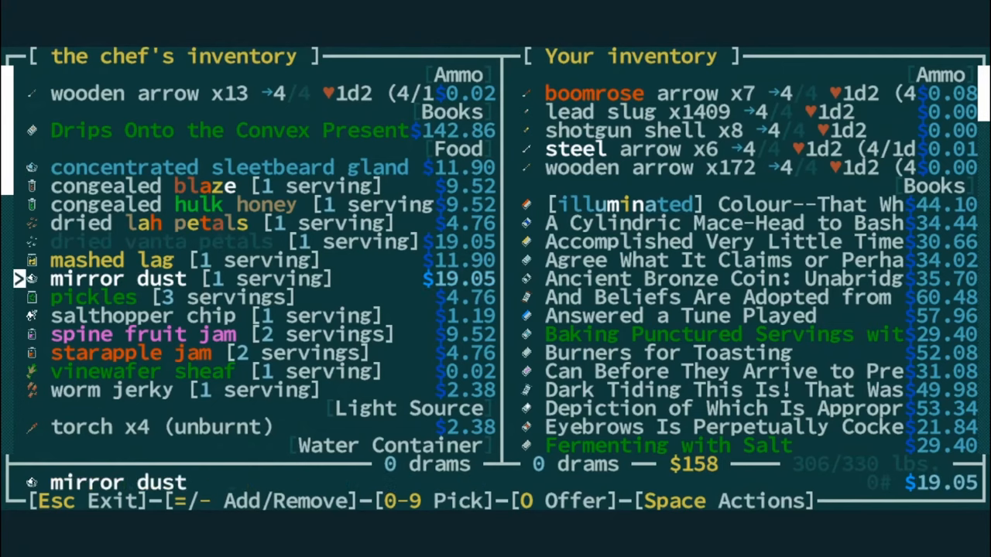
Mark mashed lag and spine fruit jam in the chef's trade list to buy.
key("down")
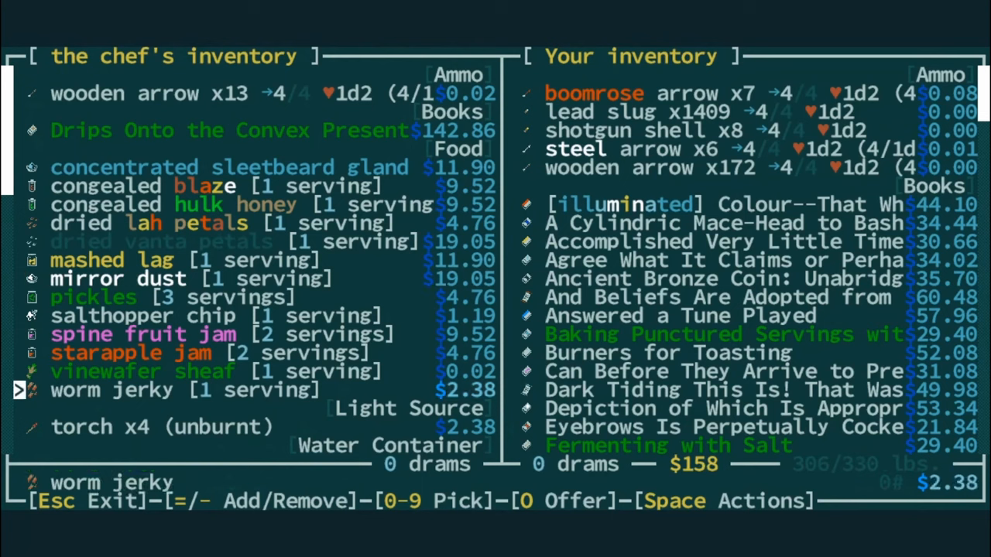
key("up")
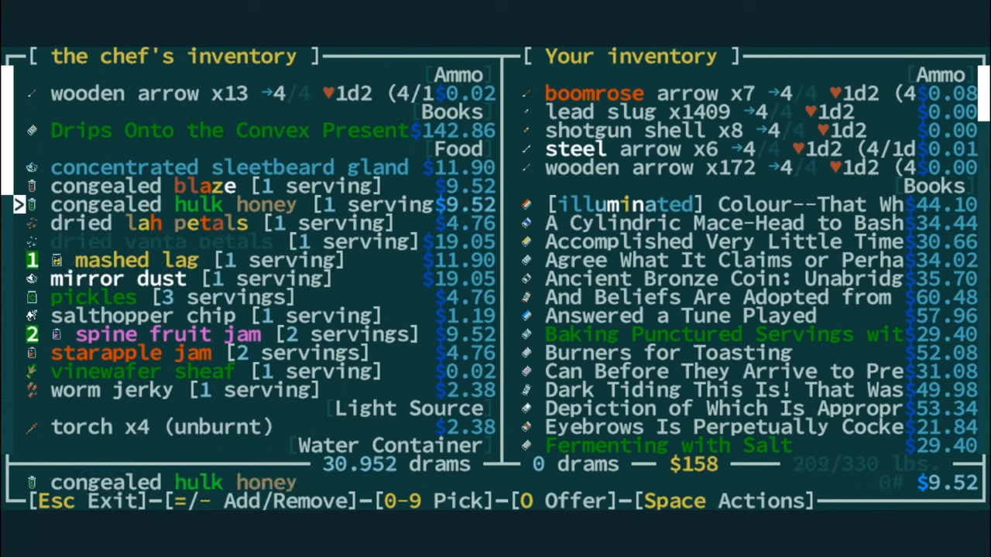
key("up")
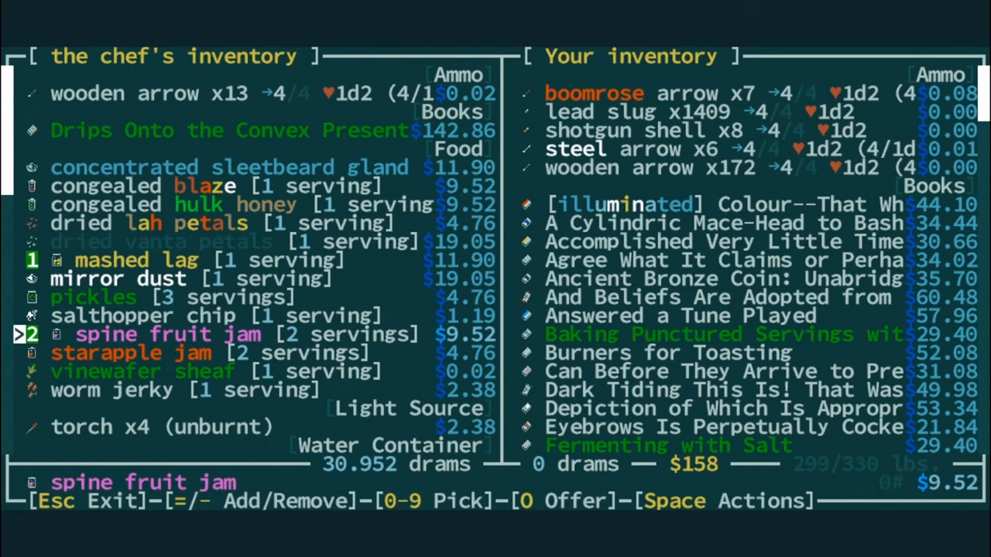
scroll("down", 3)
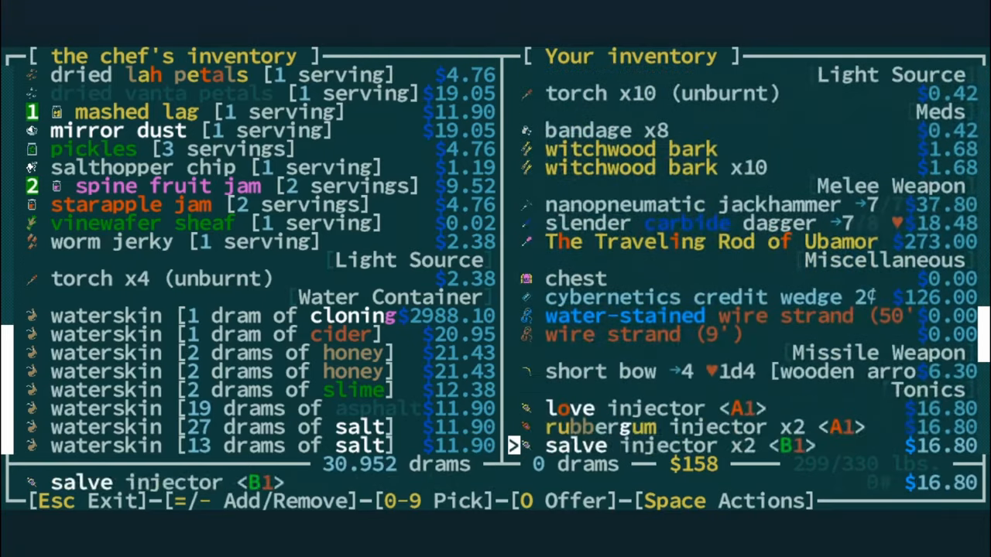
scroll("down", 3)
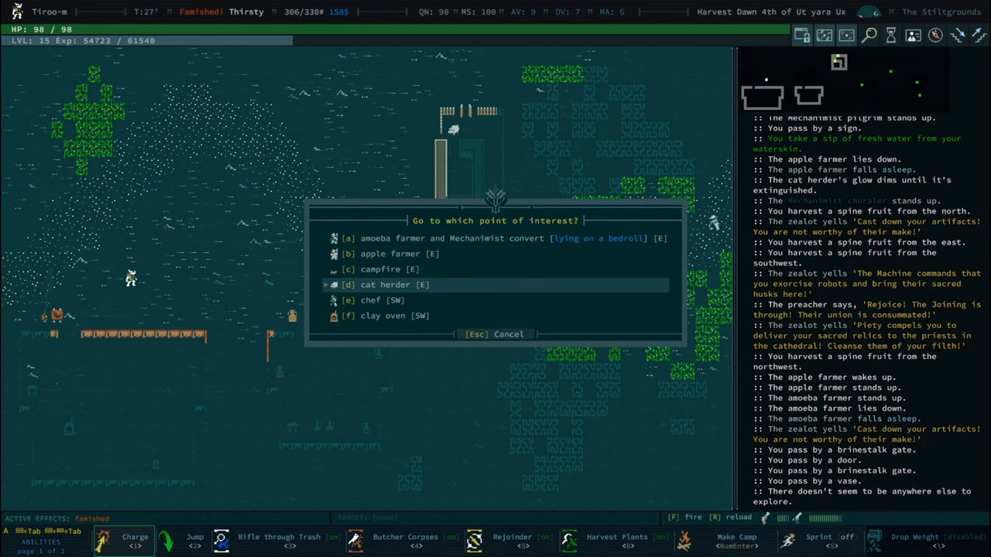
Auto-travel to the apple farmer via the Stiltgrounds points-of-interest list.
key("Down")
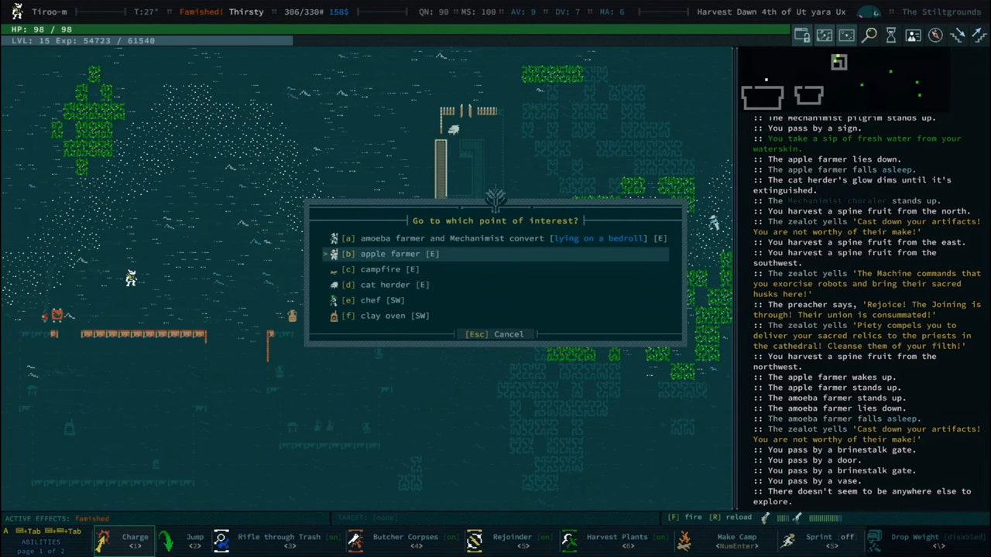
key("Escape")
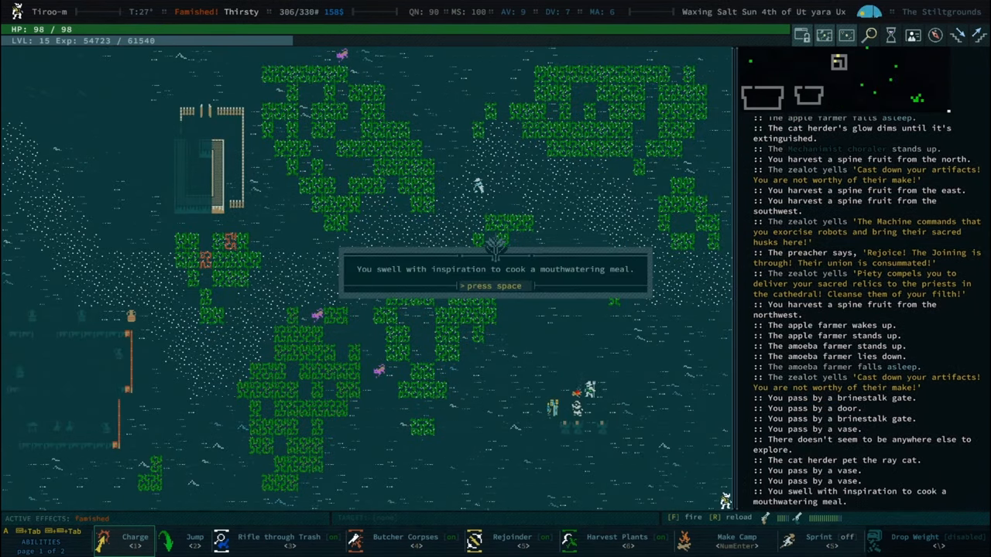
Examine the painted clay pitcher and record its Yxermasp V story in the Sultan Histories journal.
key("space")
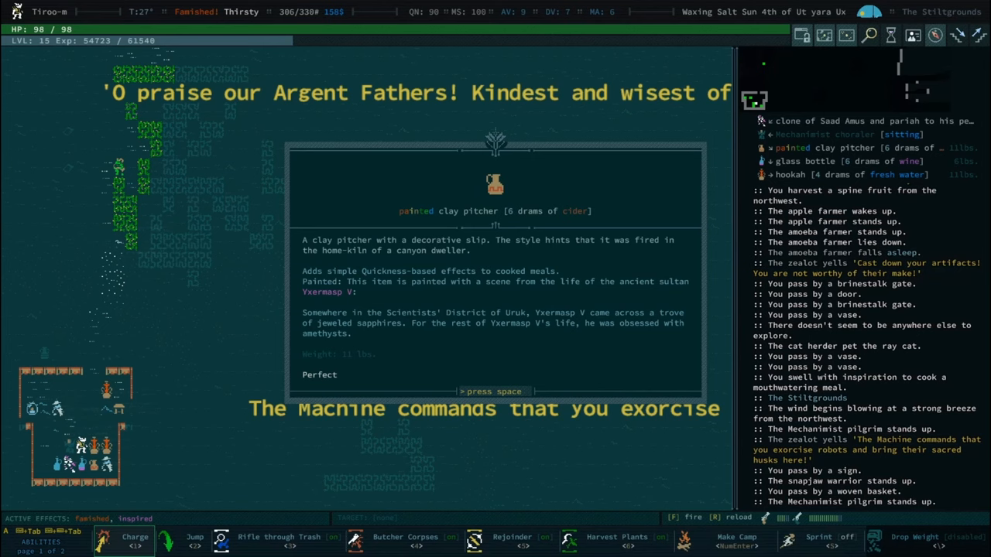
key("space")
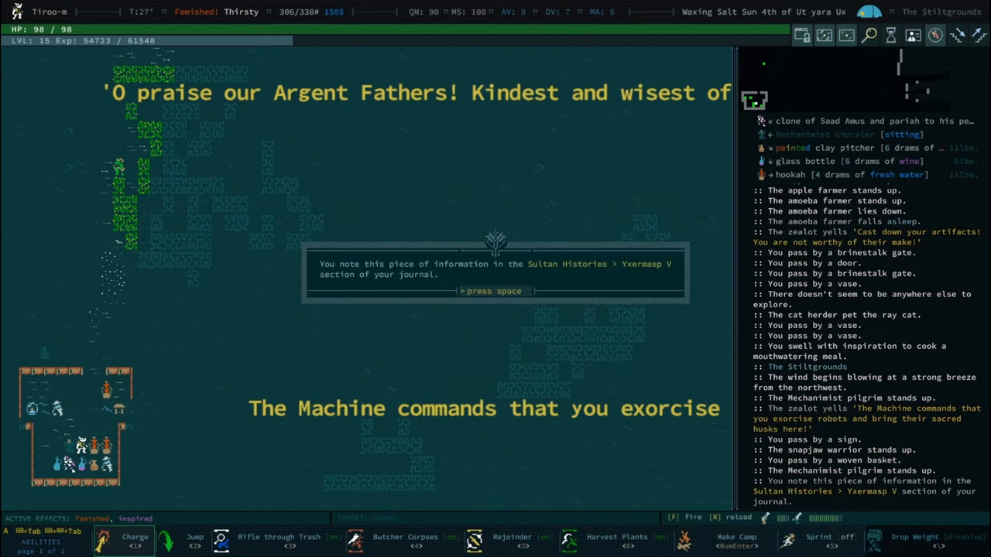
key("space")
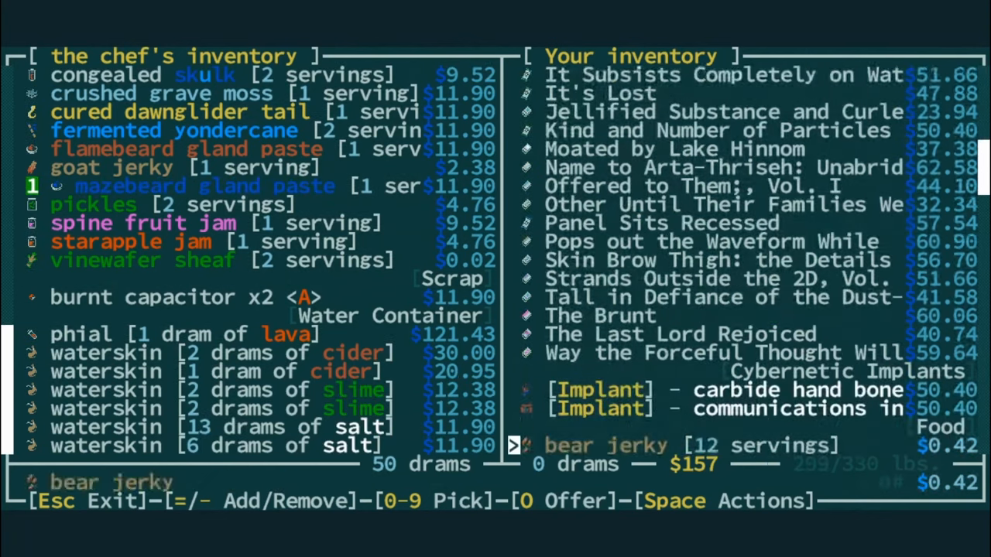
Scroll the inventory, complete the mazebeard gland paste trade and dismiss the completion notice.
scroll("down", 3)
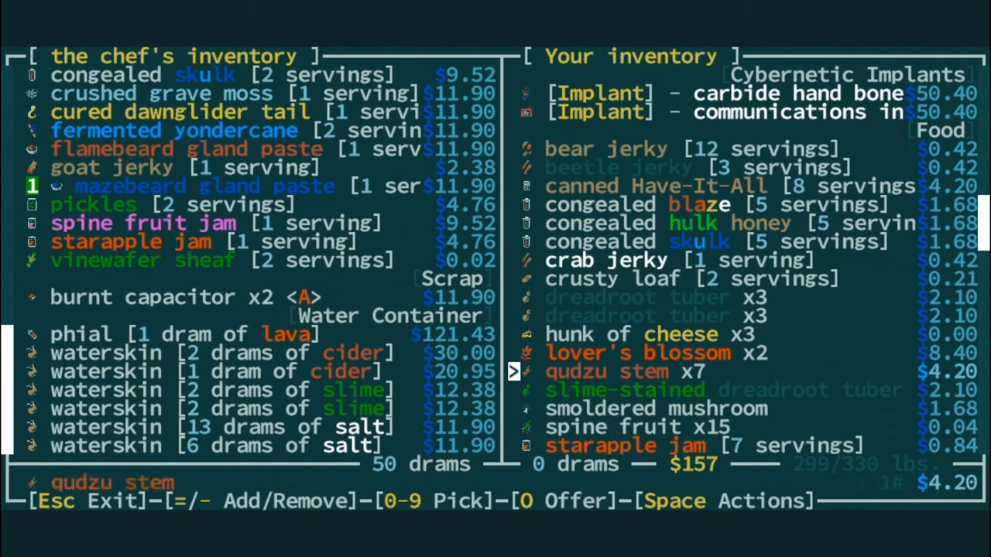
scroll("down", 3)
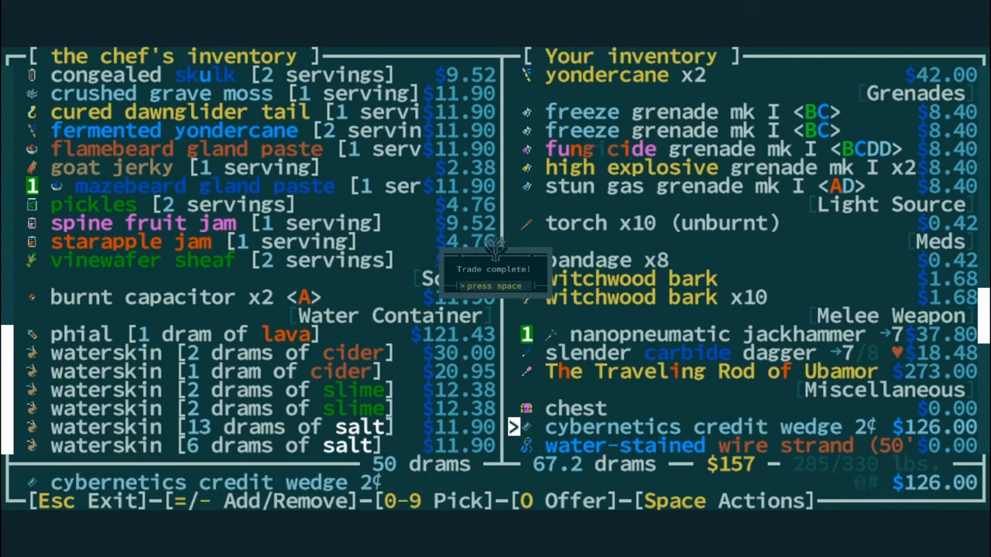
key("space")
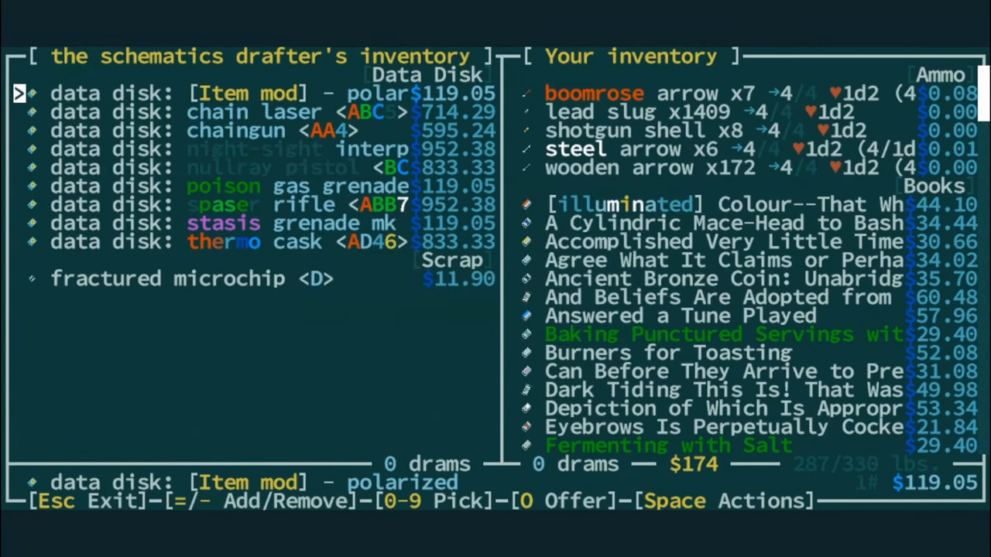
Check the chaingun data disk and fractured microchip prices, then leave the drafter without buying.
key("Down")
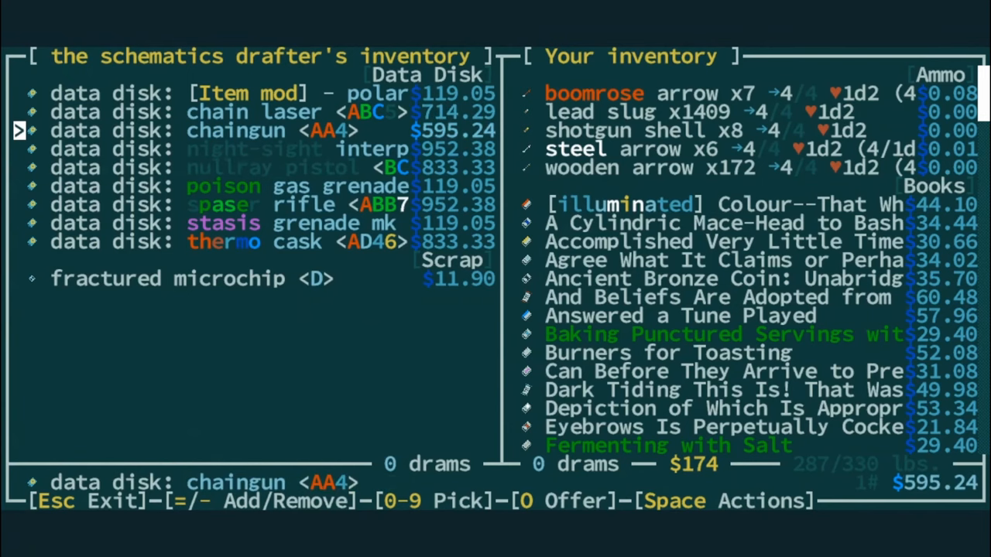
key("down")
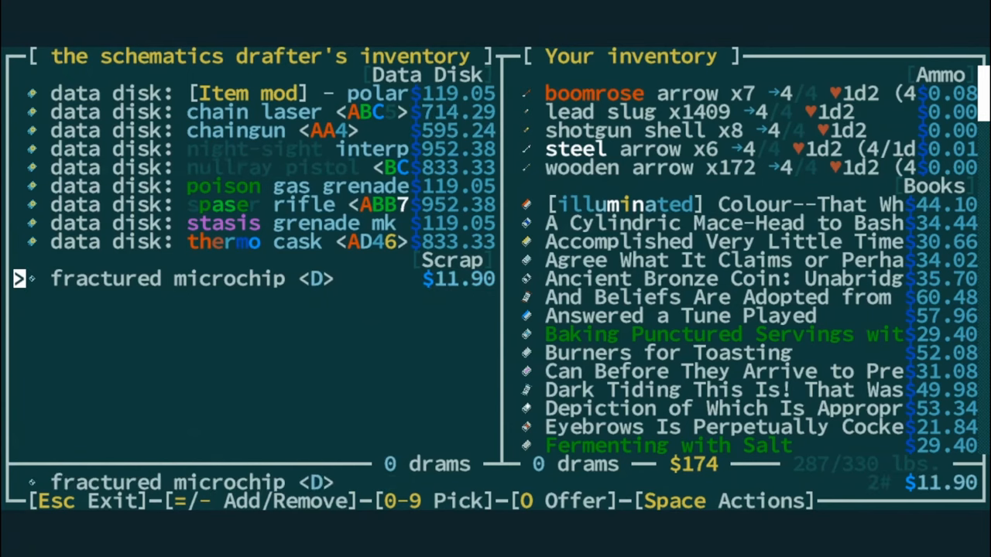
key("Escape")
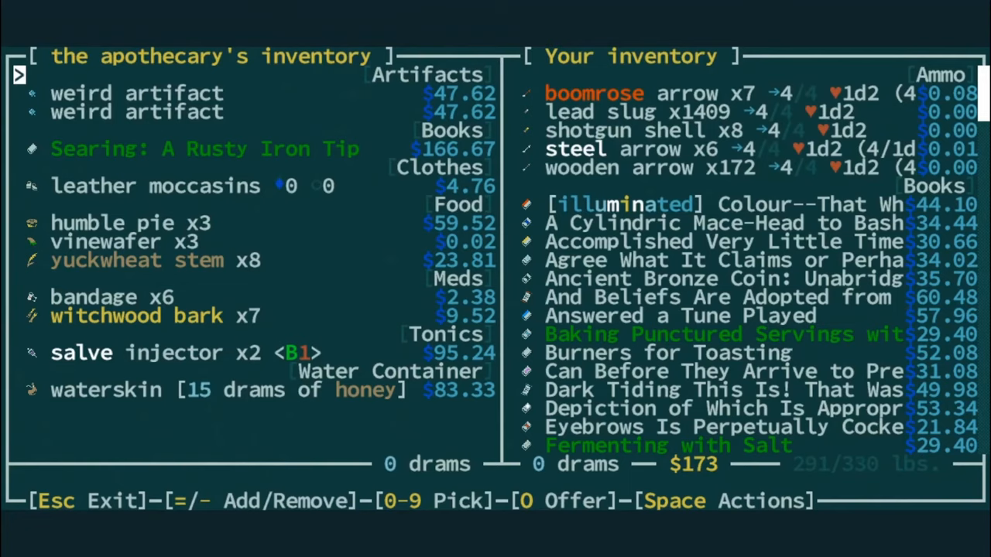
Check the apothecary's vinewafers price and leave without trading.
key("down")
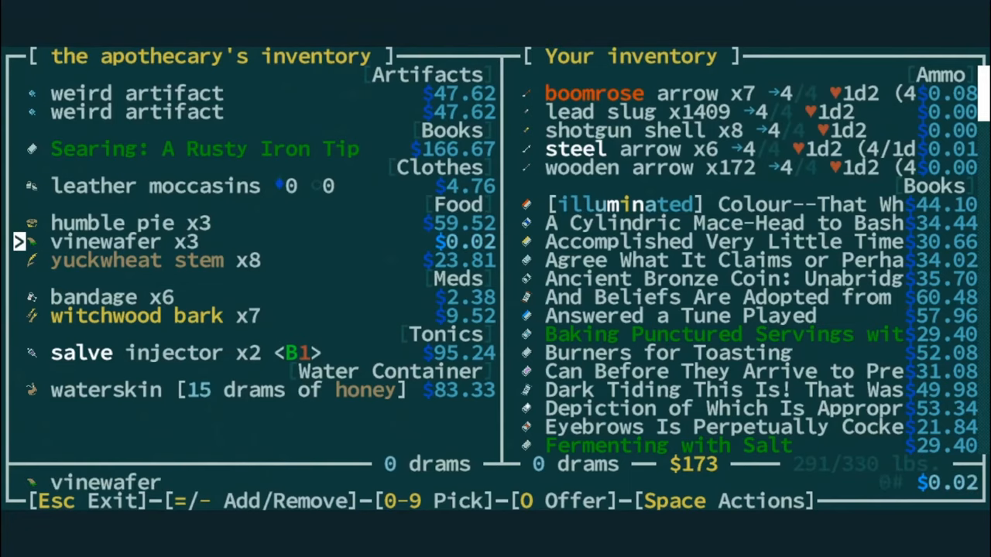
key("Escape")
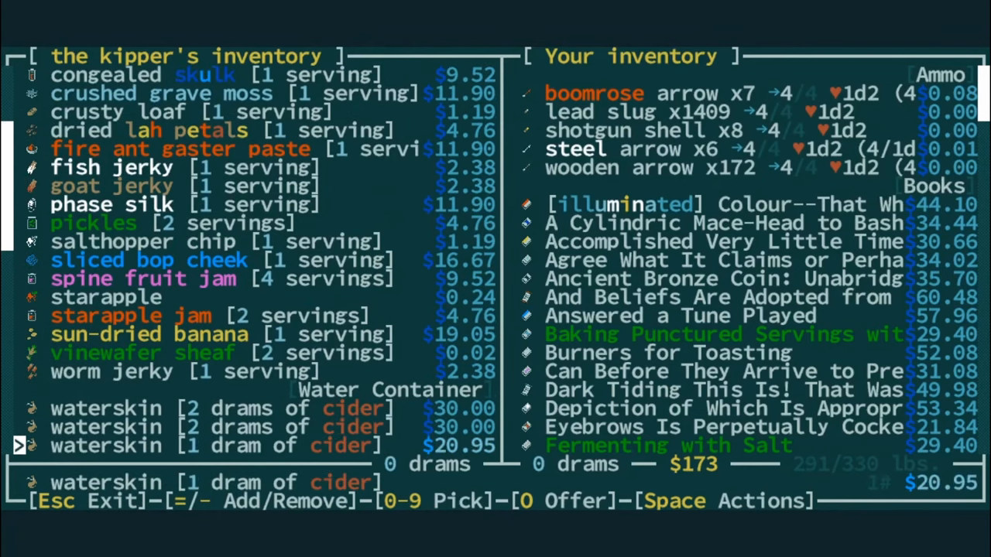
Look through the inventory for payment, checking the salve injector's value, then leave the kipper without buying.
scroll("down", 3)
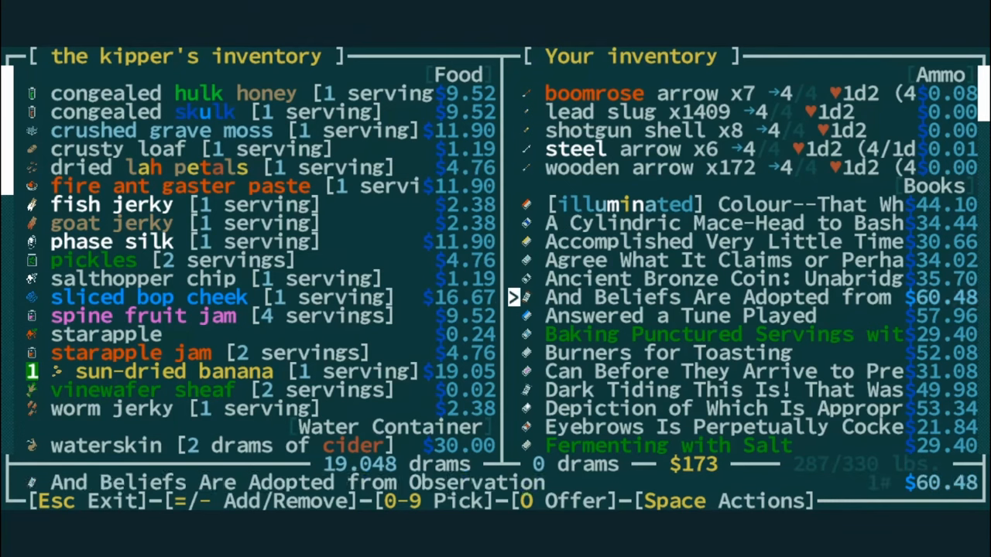
scroll("down", 3)
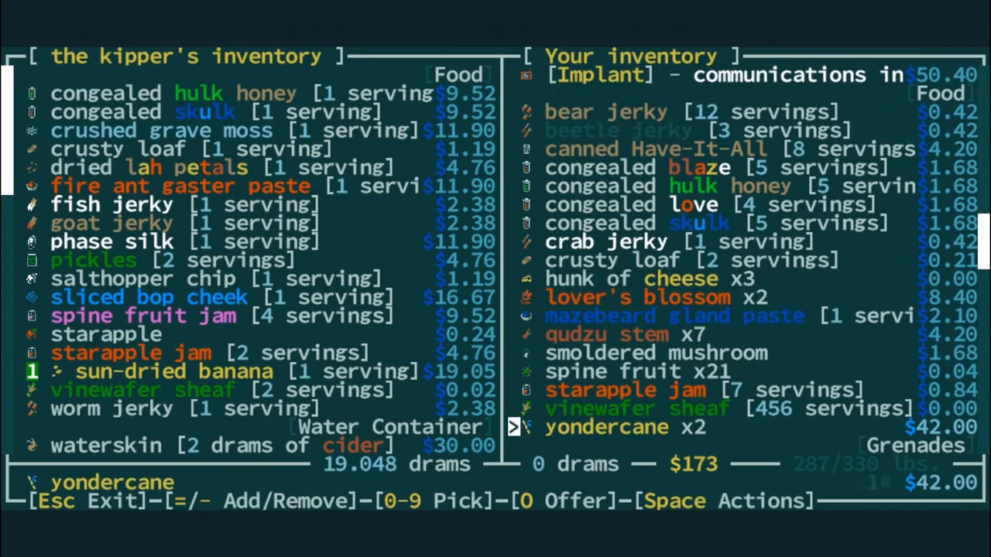
scroll("down", 3)
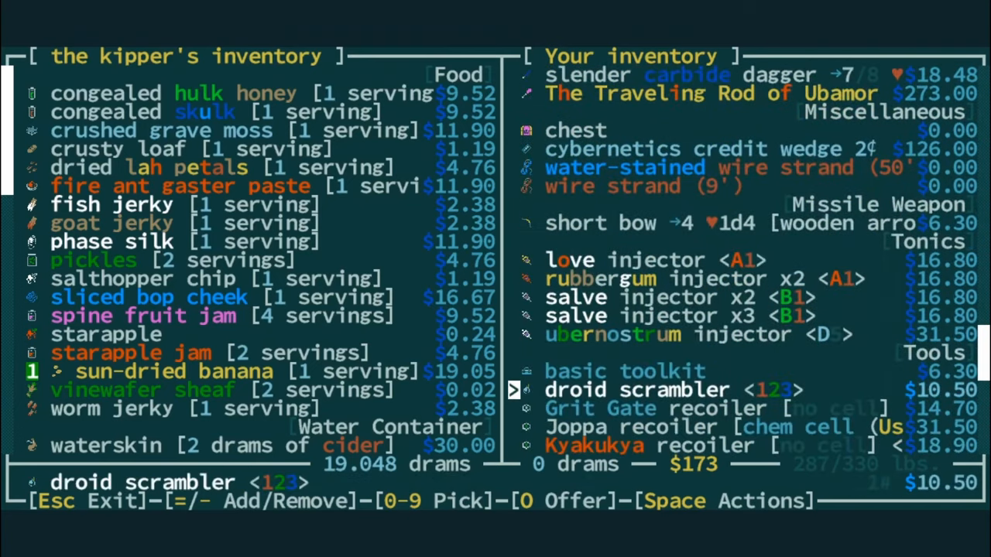
key("up")
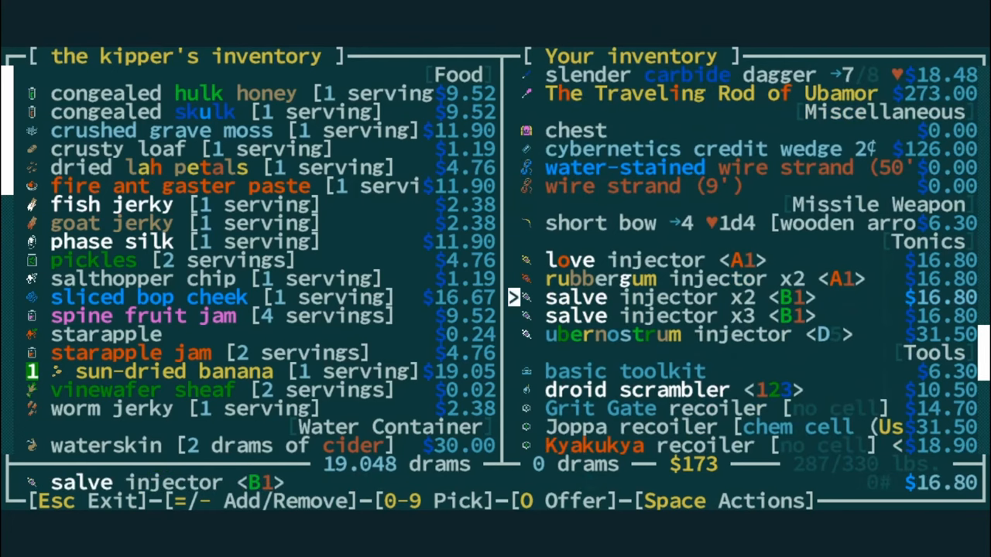
scroll("down", 3)
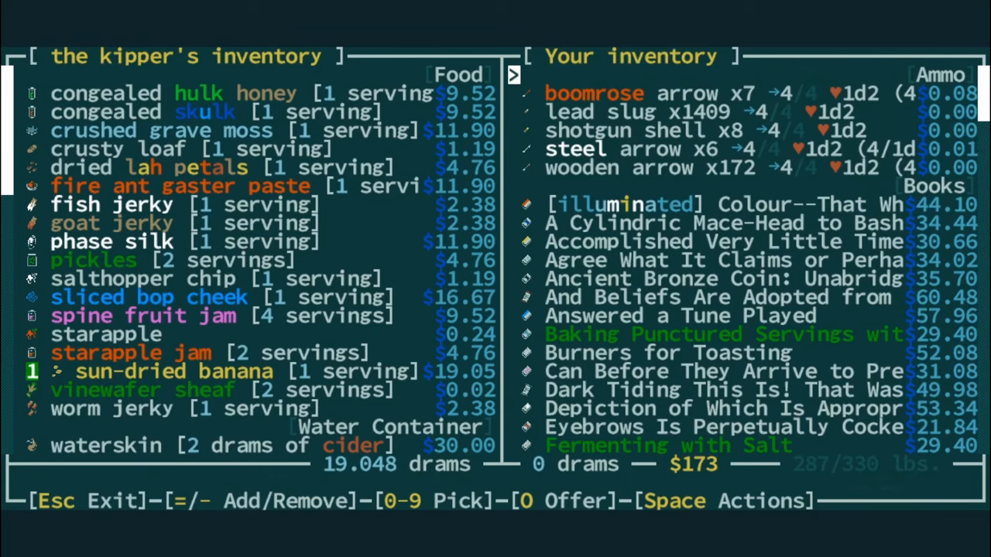
scroll("down", 3)
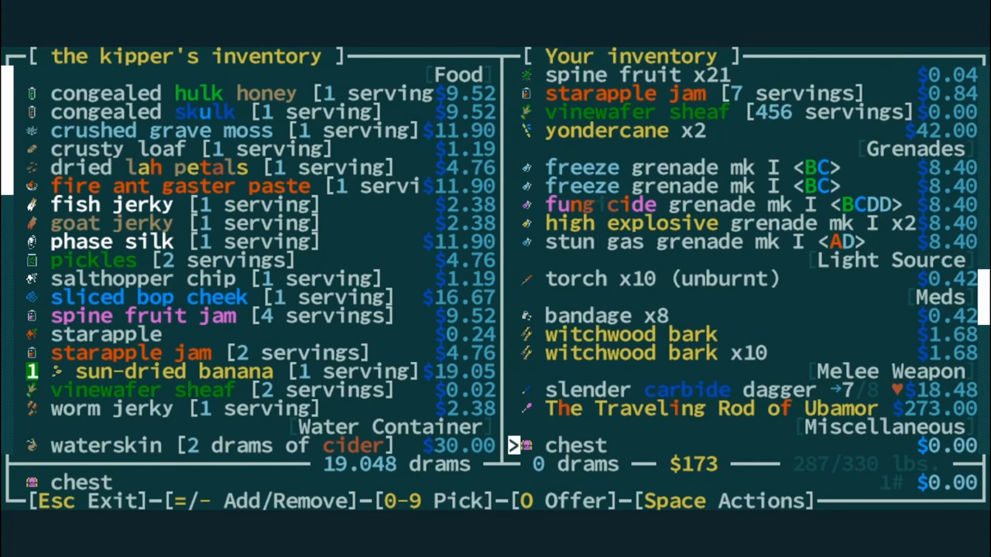
scroll("down", 3)
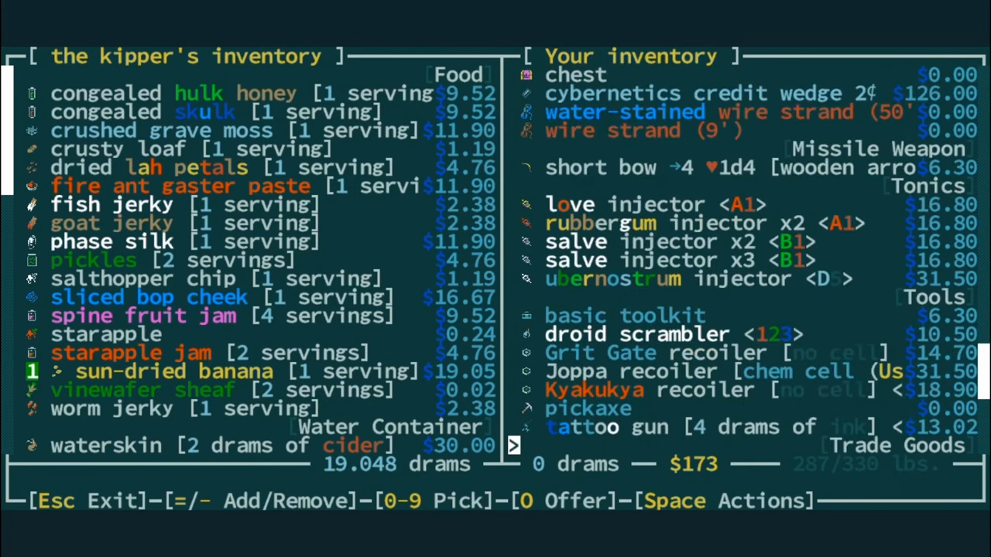
key("Escape")
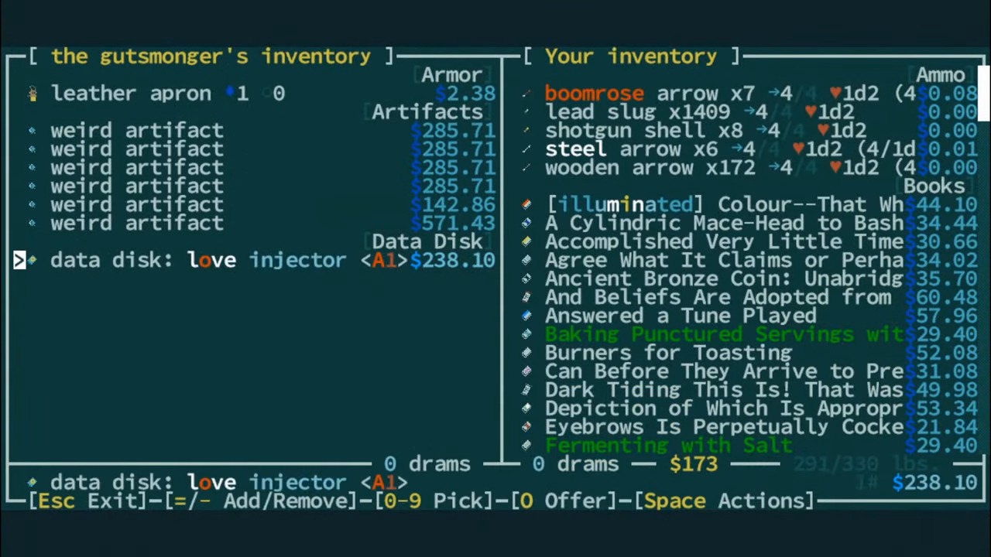
Leave the gutsmonger's trade screen without buying anything.
key("Escape")
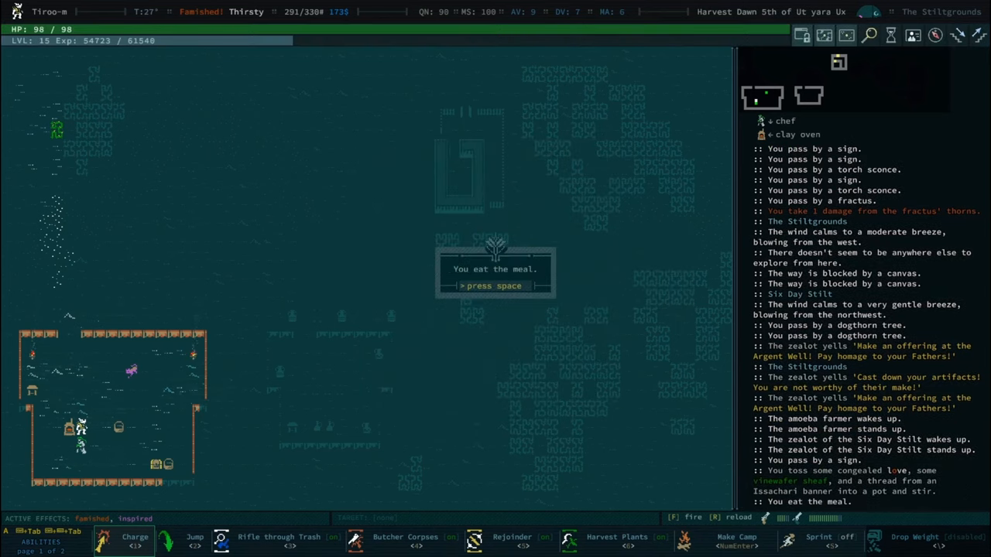
Dismiss the meal notice, learning Lust and Savory Vinewafers, and bring up the inventory.
key("space")
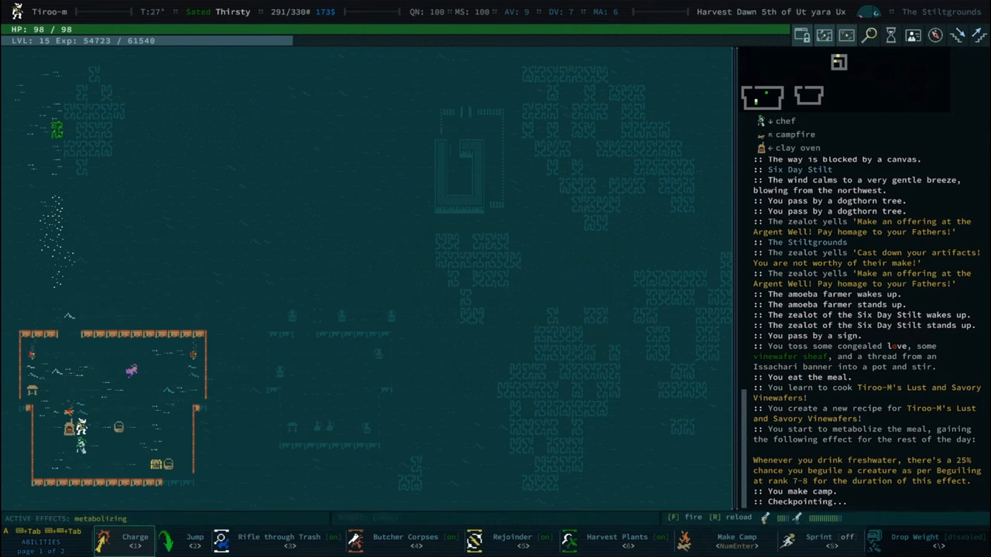
key("i")
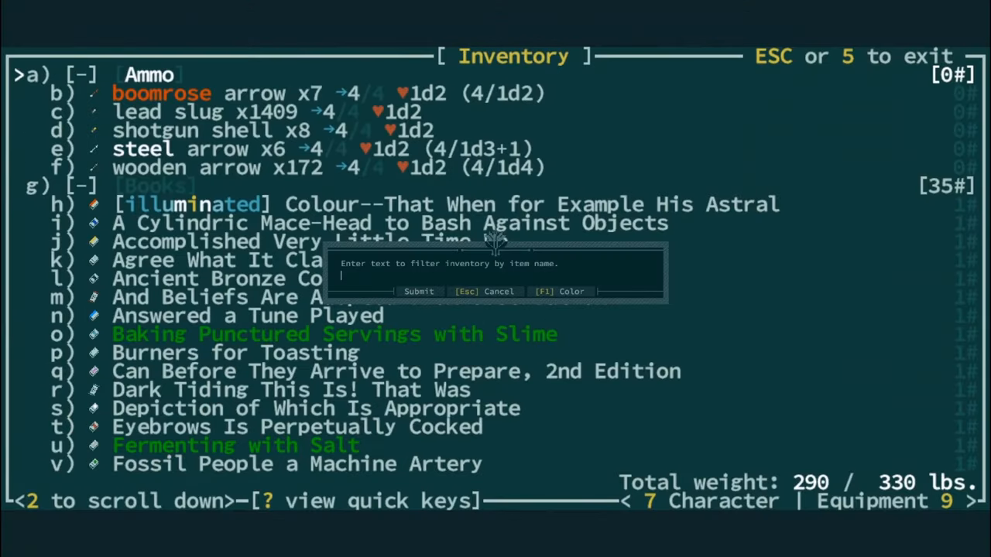
Filter the inventory listing to items matching 'water'.
type("water")
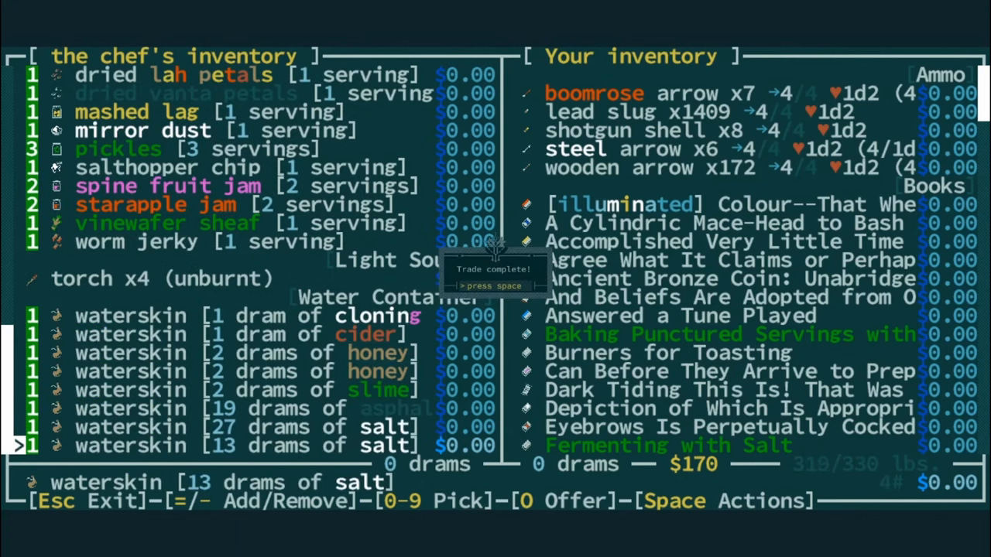
Dismiss the Trade complete notice after taking the chef's food and waterskins.
key("space")
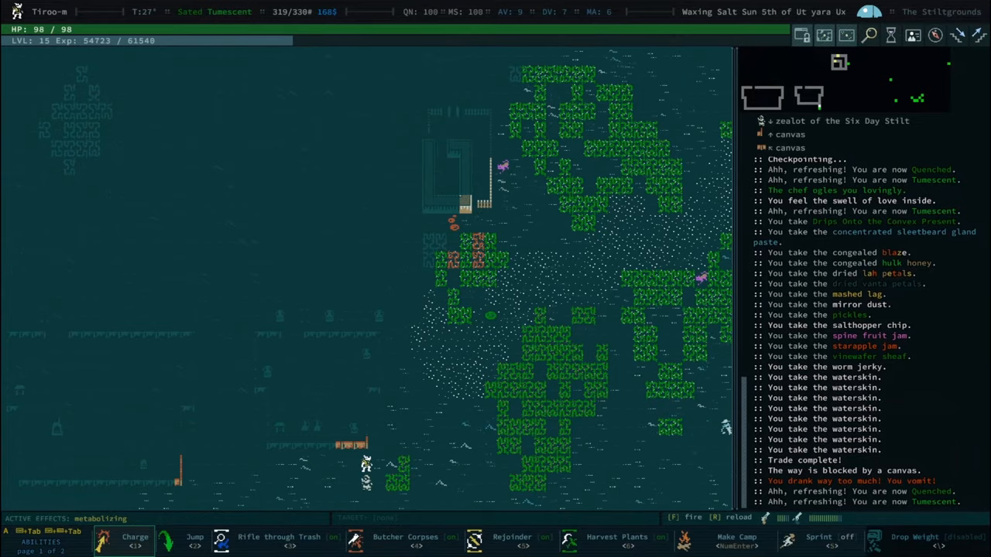
Drink more freshwater from the waterskin until Tumescent.
key("i")
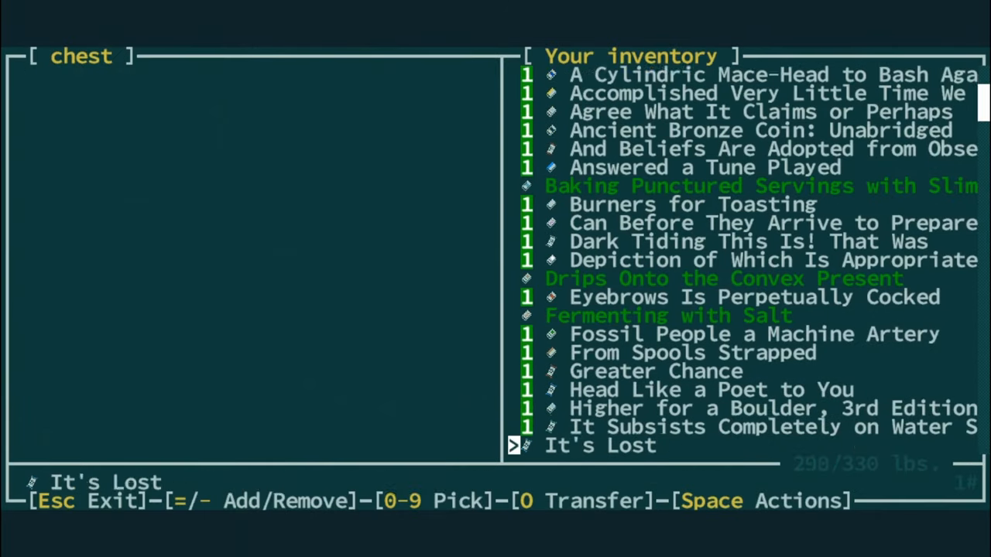
Scroll the book list while moving spare books into the chest.
scroll("down", 3)
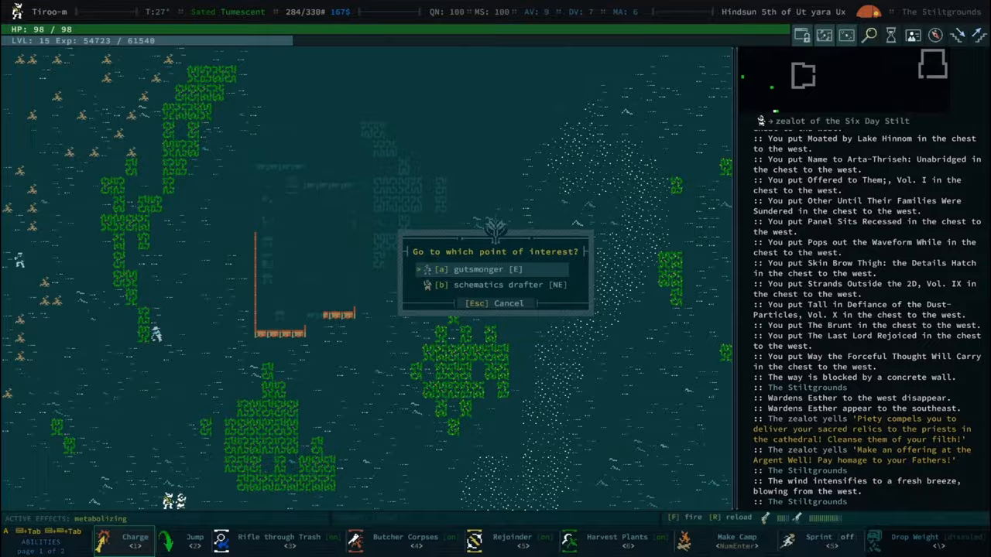
Travel to the schematics drafter via the points-of-interest list and look over the data disks.
left_click(498, 285)
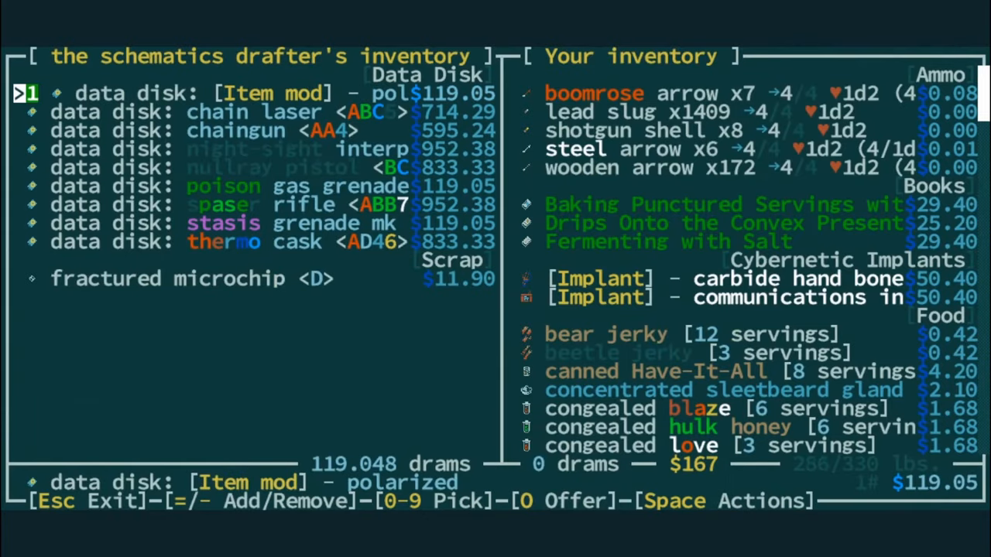
key("Escape")
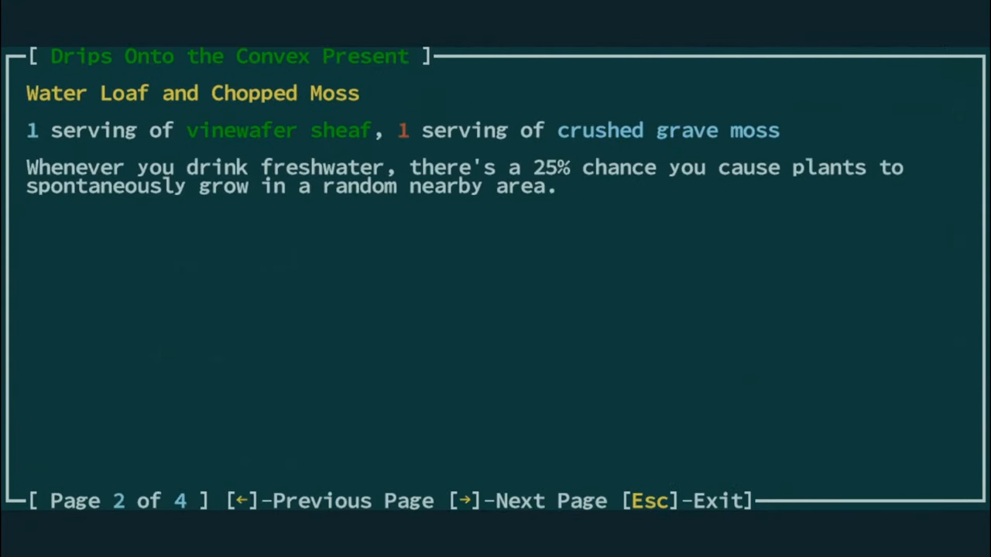
Page through both cookbooks' recipes, learning Water Loaf, Chopped Moss and Water Knish.
key("right")
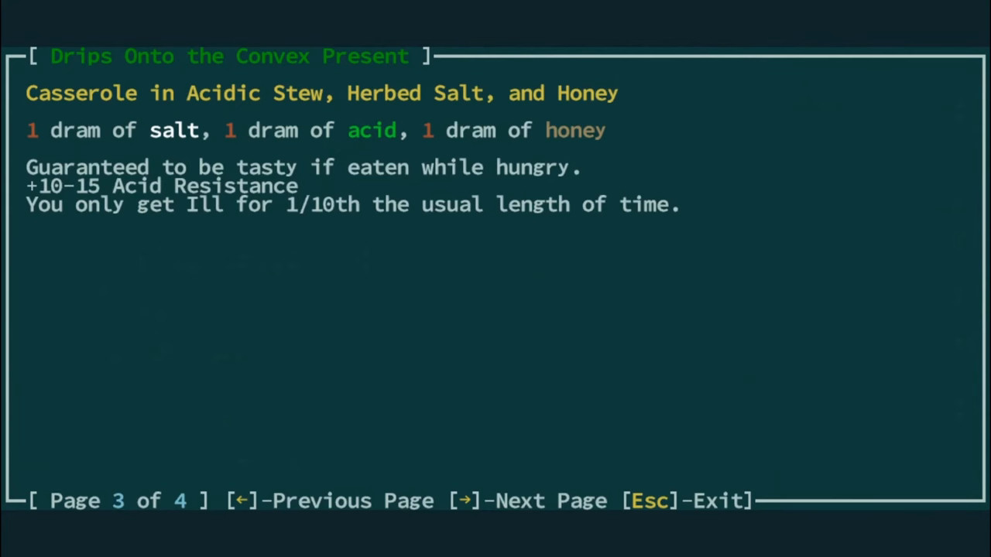
key("right")
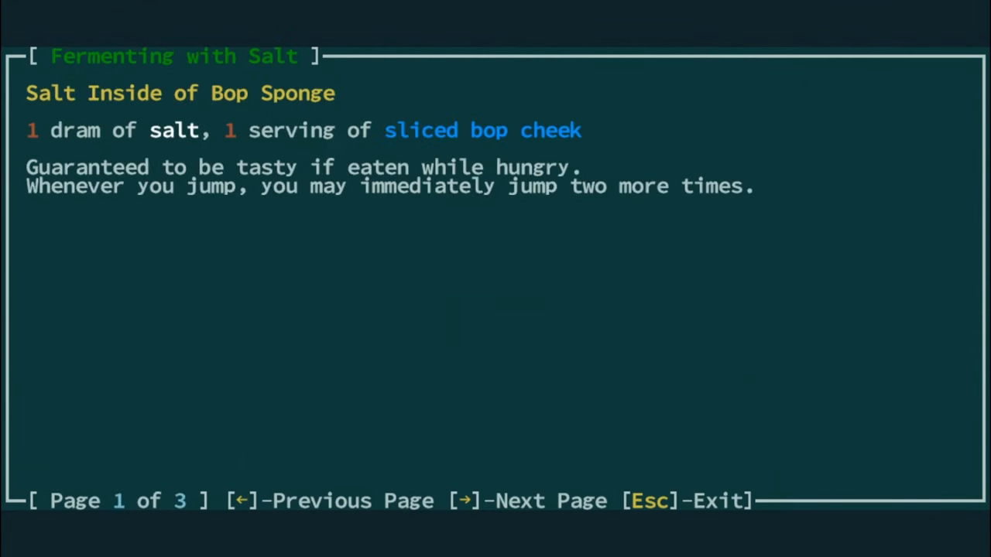
key("Right")
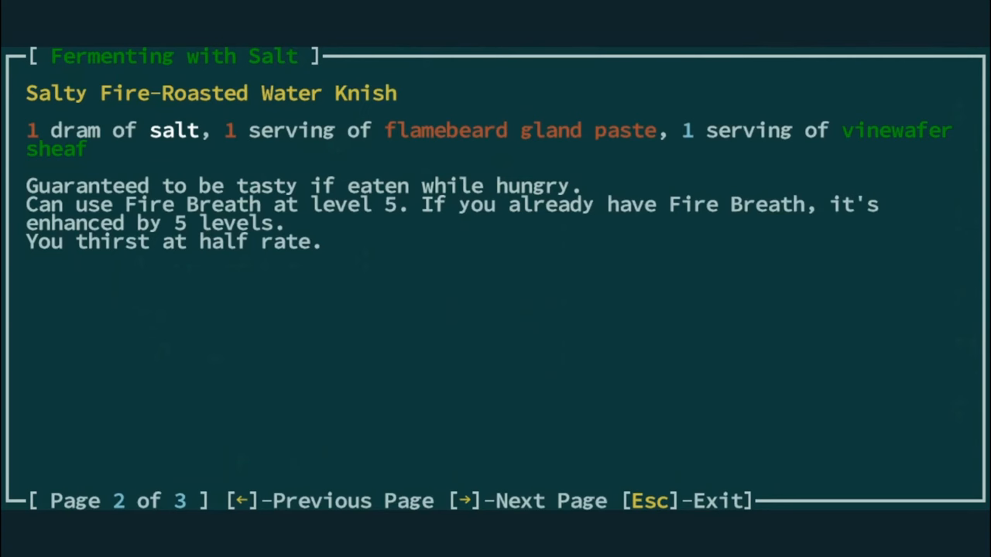
key("Right")
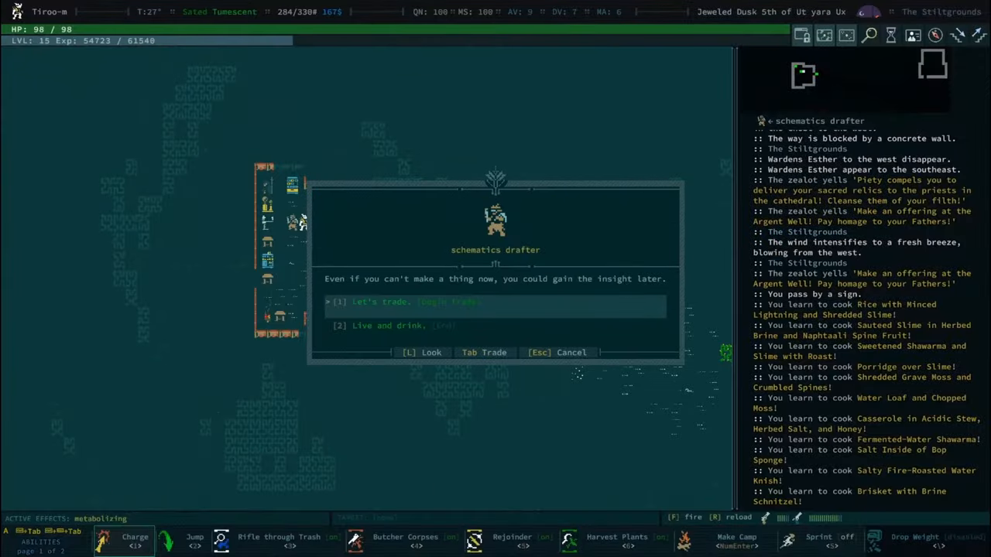
Trade fresh water for the polarized item-mod data disk, then review the inventory.
left_click(390, 301)
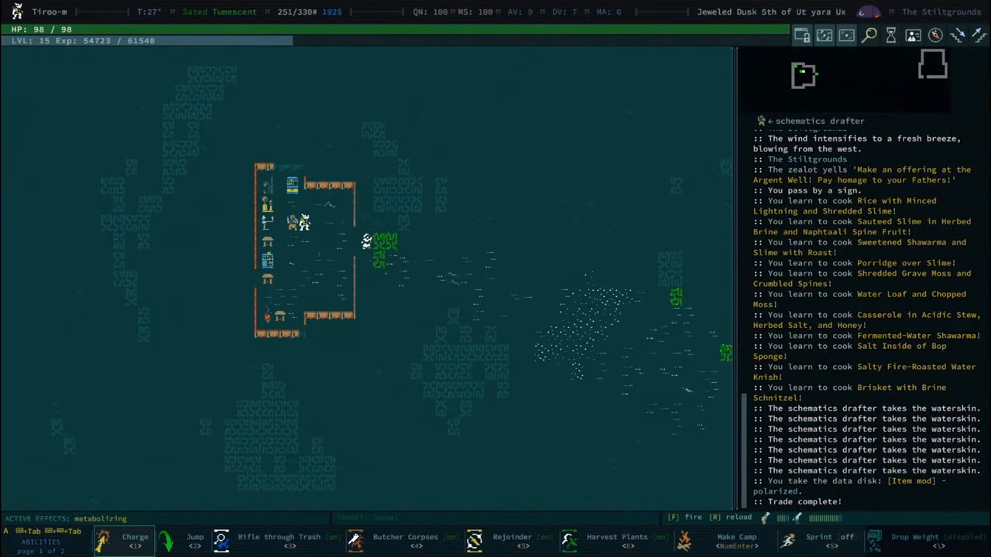
key("i")
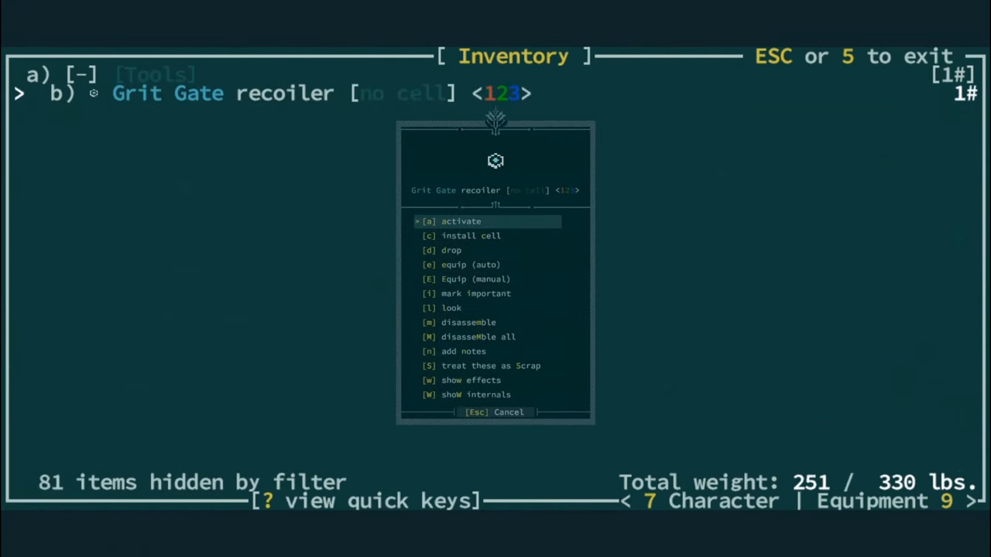
Trade with the merchant, browse the inventory and give up the carbide hand bones implant, dropping to 231 lbs.
left_click(461, 219)
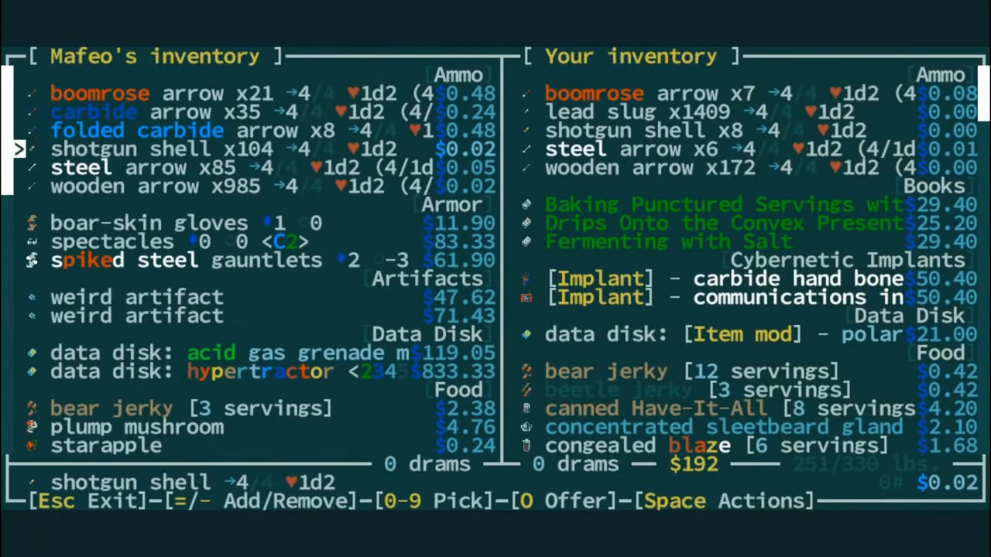
scroll("down", 3)
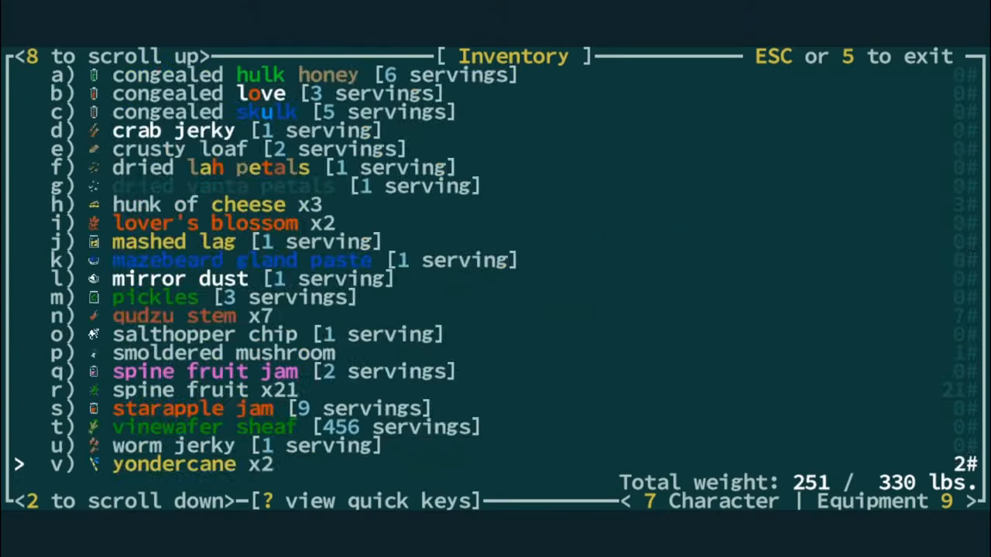
scroll("down", 3)
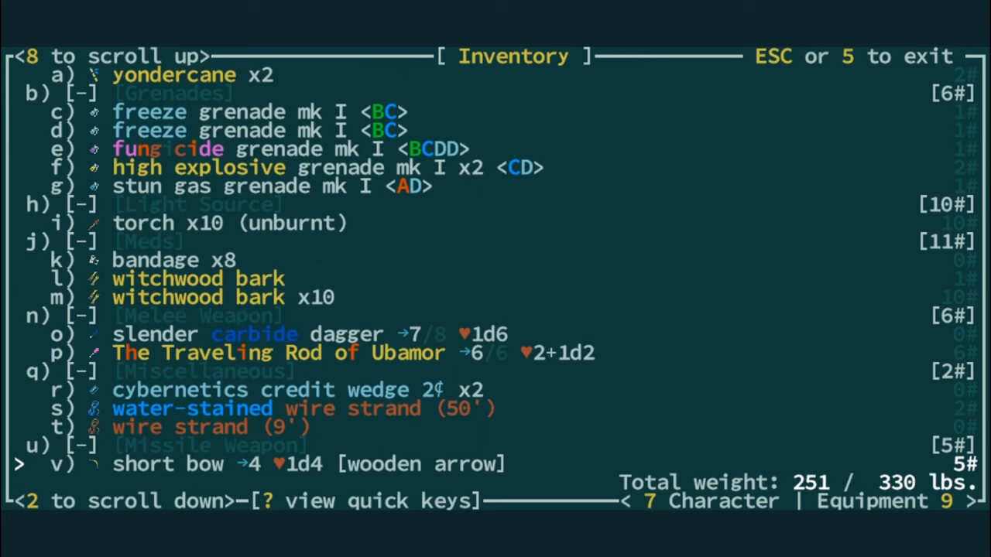
scroll("down", 3)
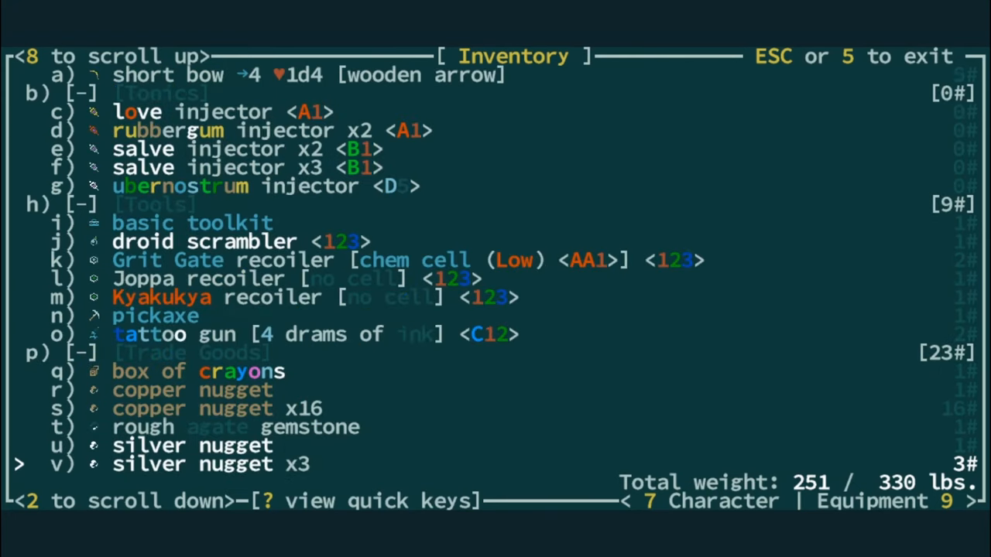
scroll("down", 3)
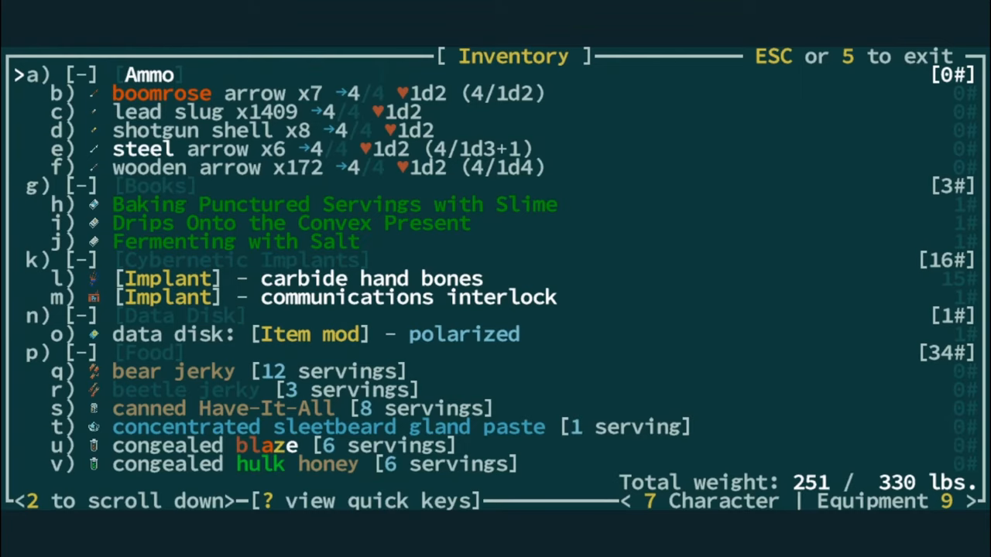
key("Escape")
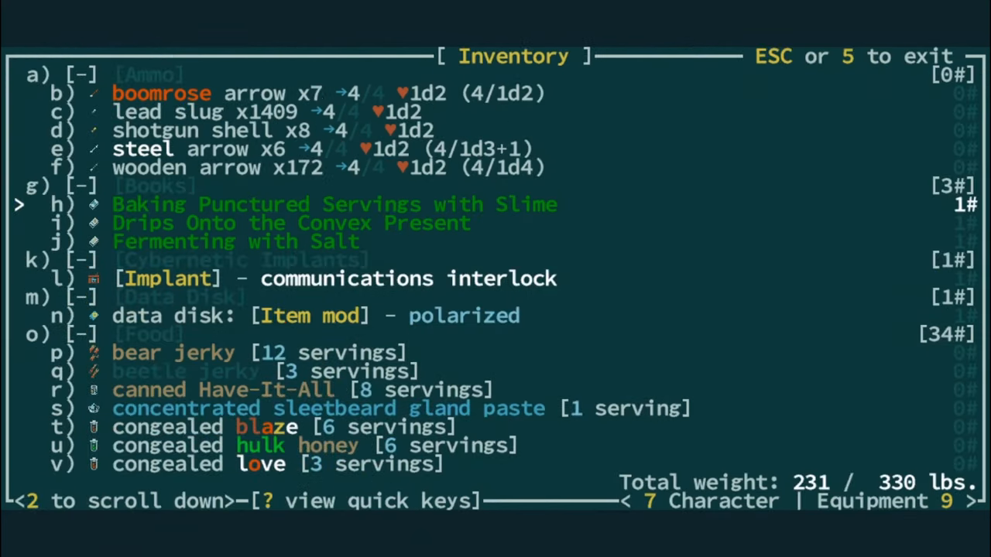
key("Escape")
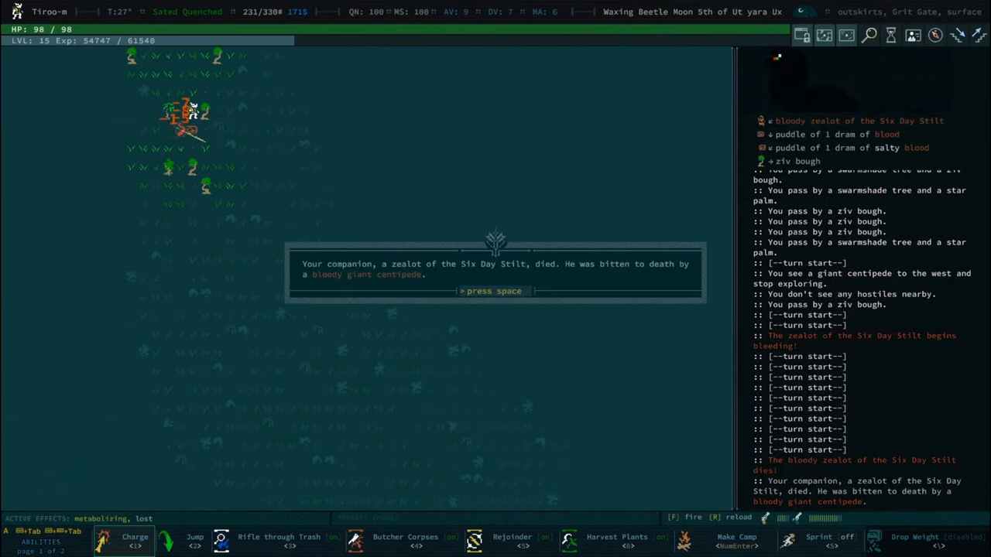
Dismiss the zealot's death notice before traveling on to Golgotha.
key("space")
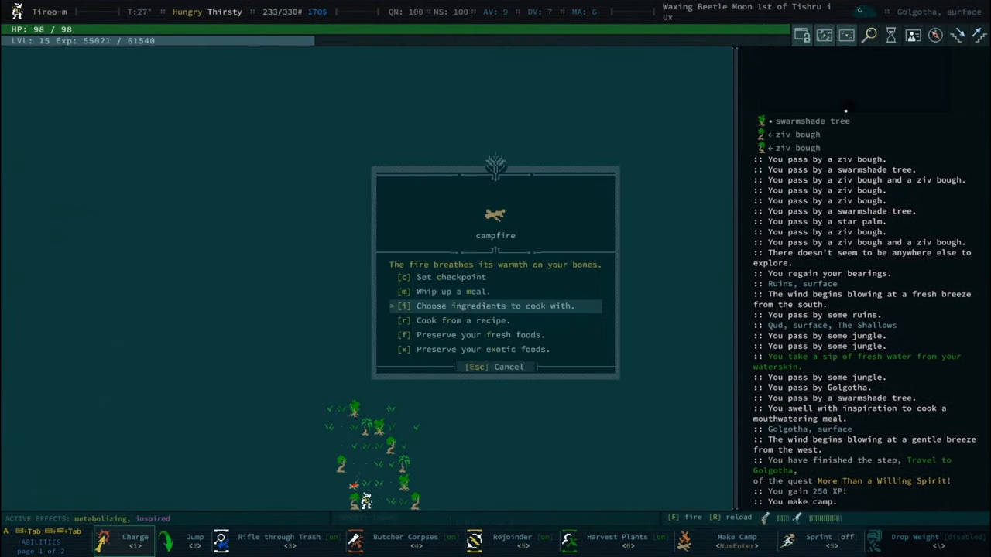
Whip up an improvised campfire meal and eat it for +1 to hit today.
left_click(492, 305)
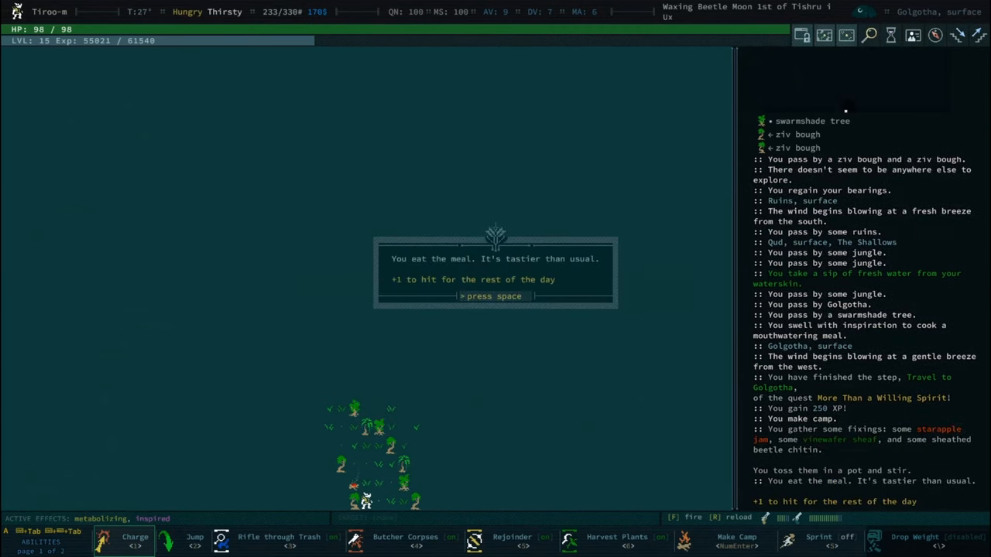
key("space")
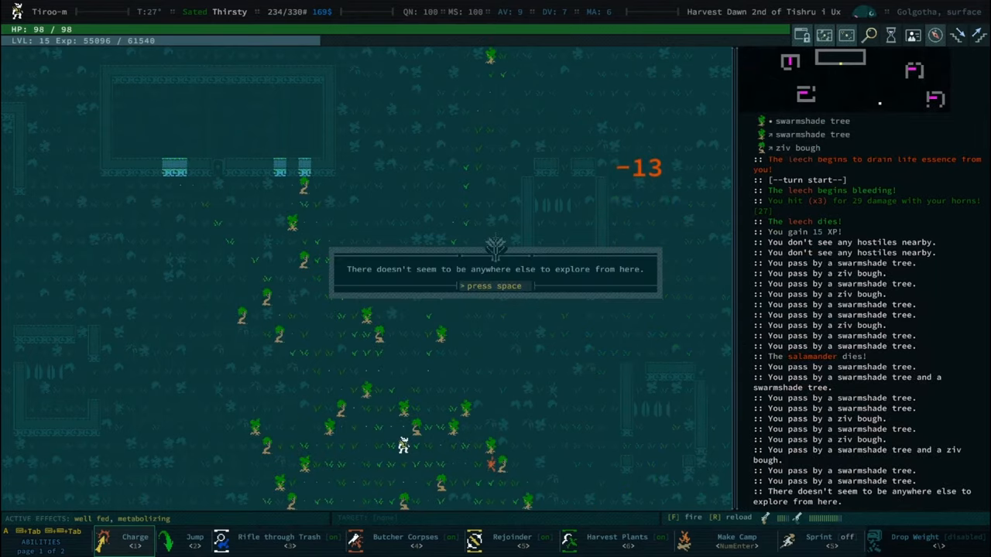
Walk back to the existing campfire and whip up another meal from gathered ingredients.
key("space")
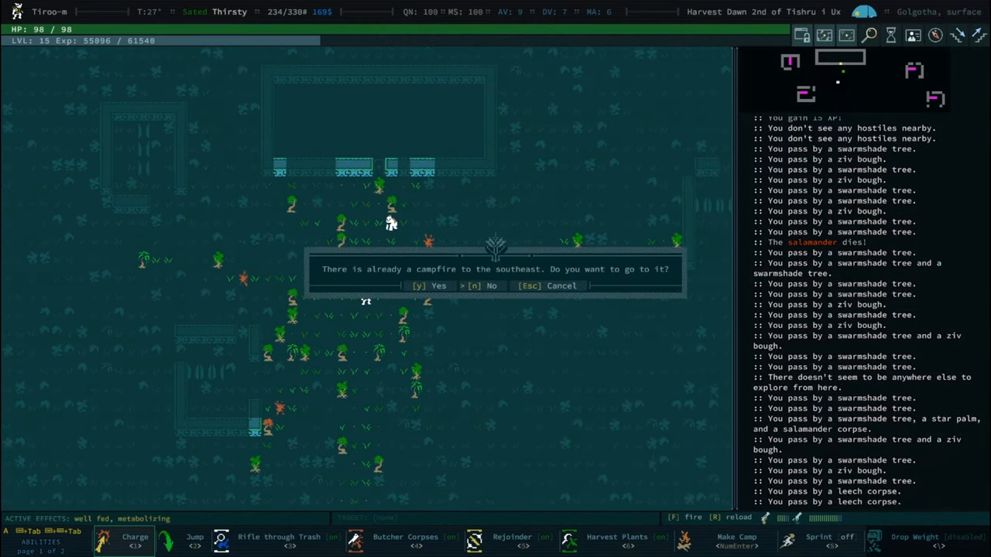
left_click(431, 285)
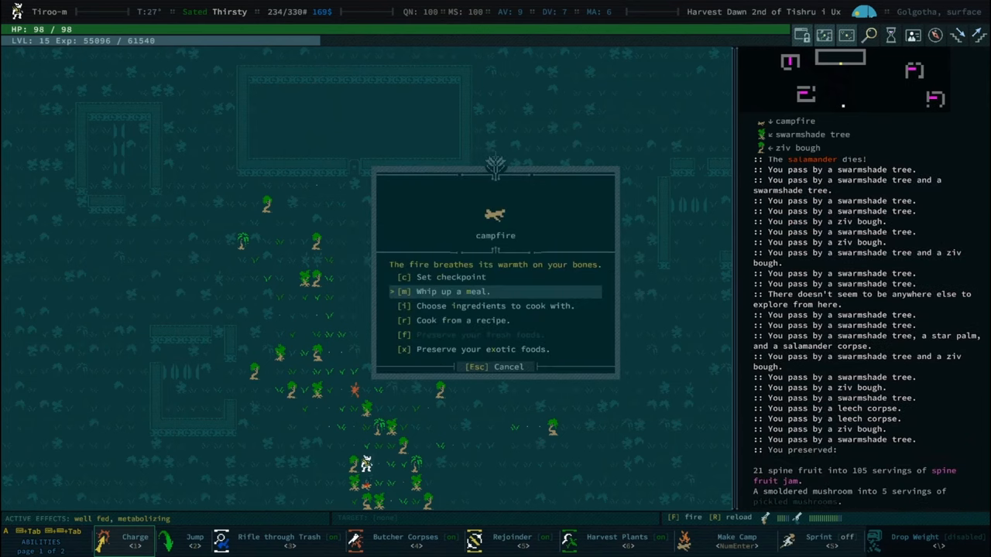
left_click(452, 291)
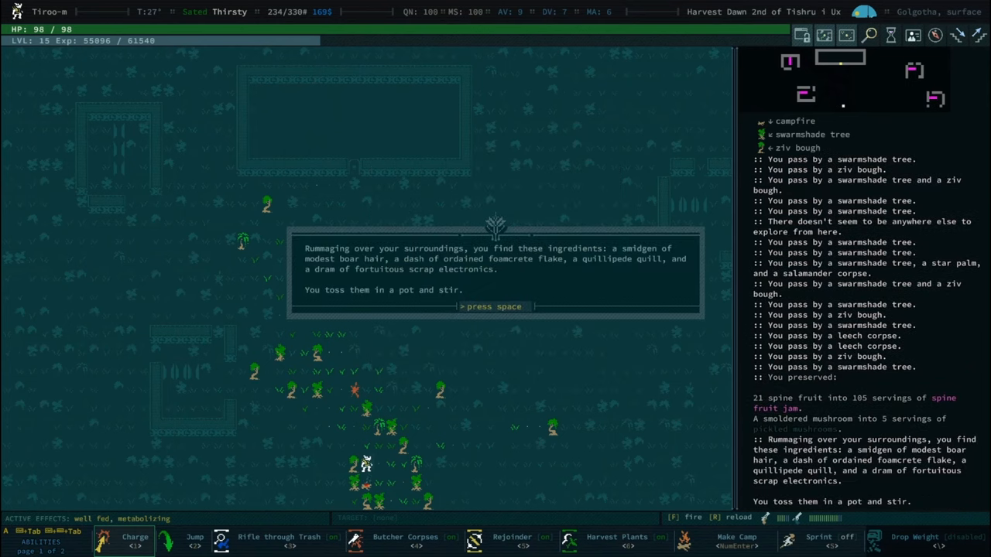